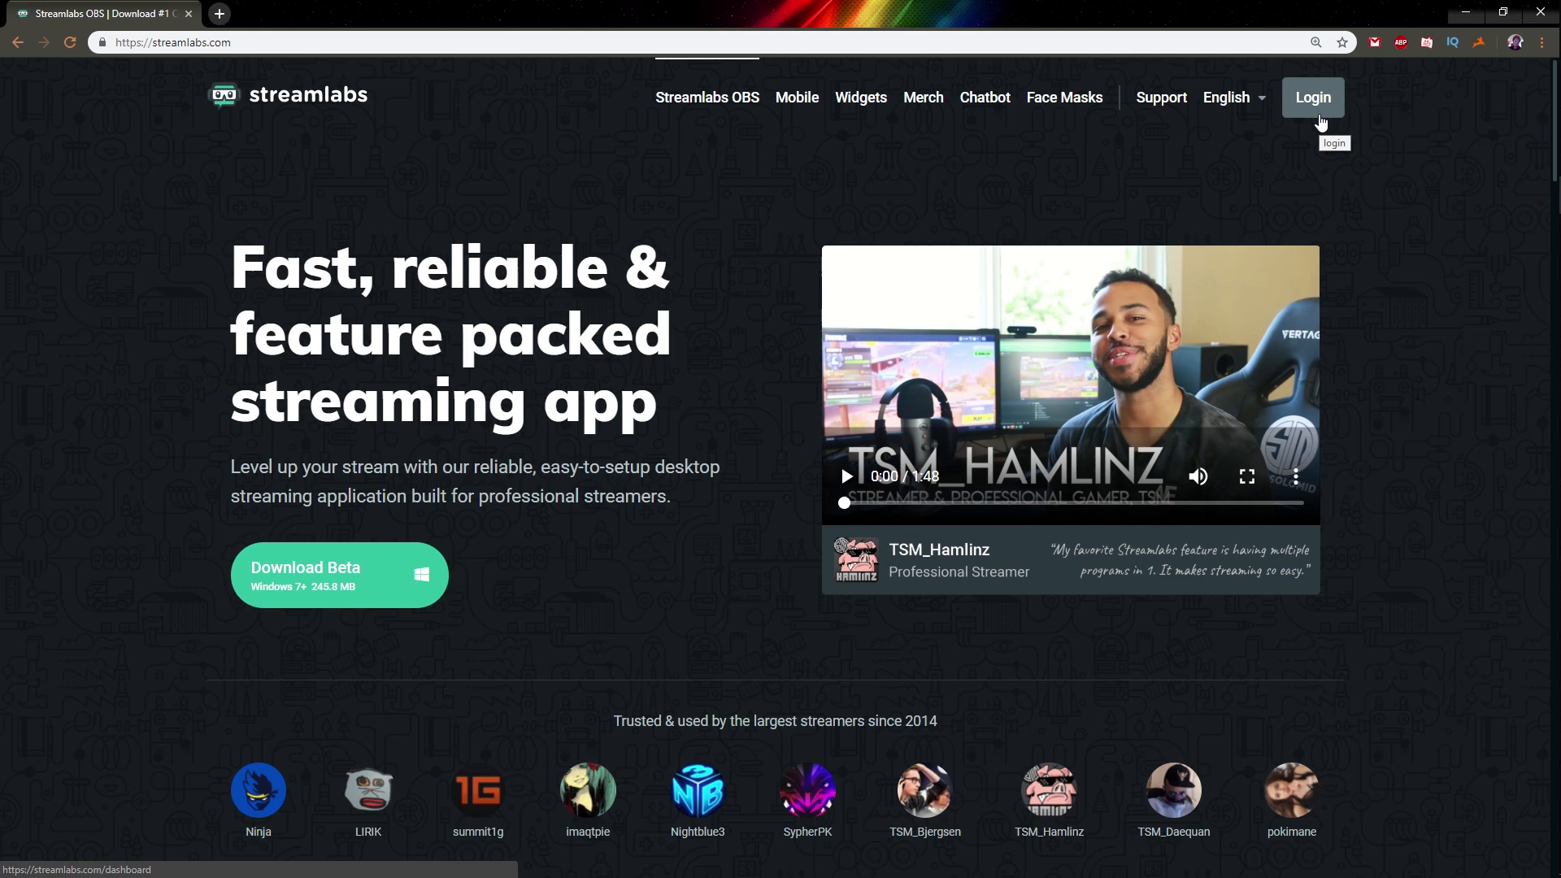
Sign in to the Streamlabs dashboard, open Widgets, and expand My Account in the sidebar.
click(1313, 98)
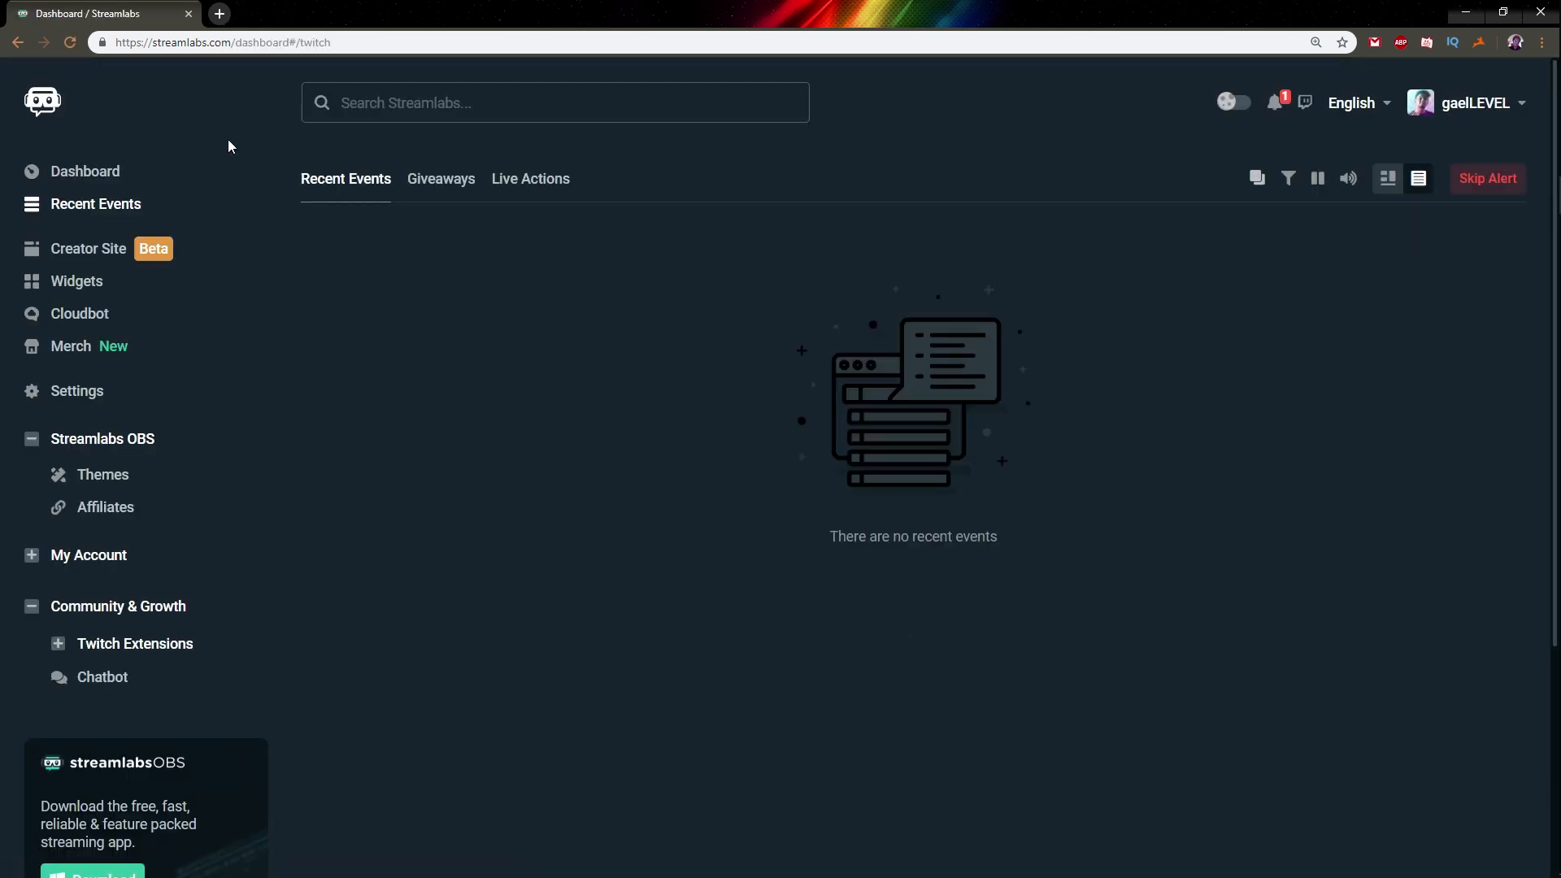
click(76, 280)
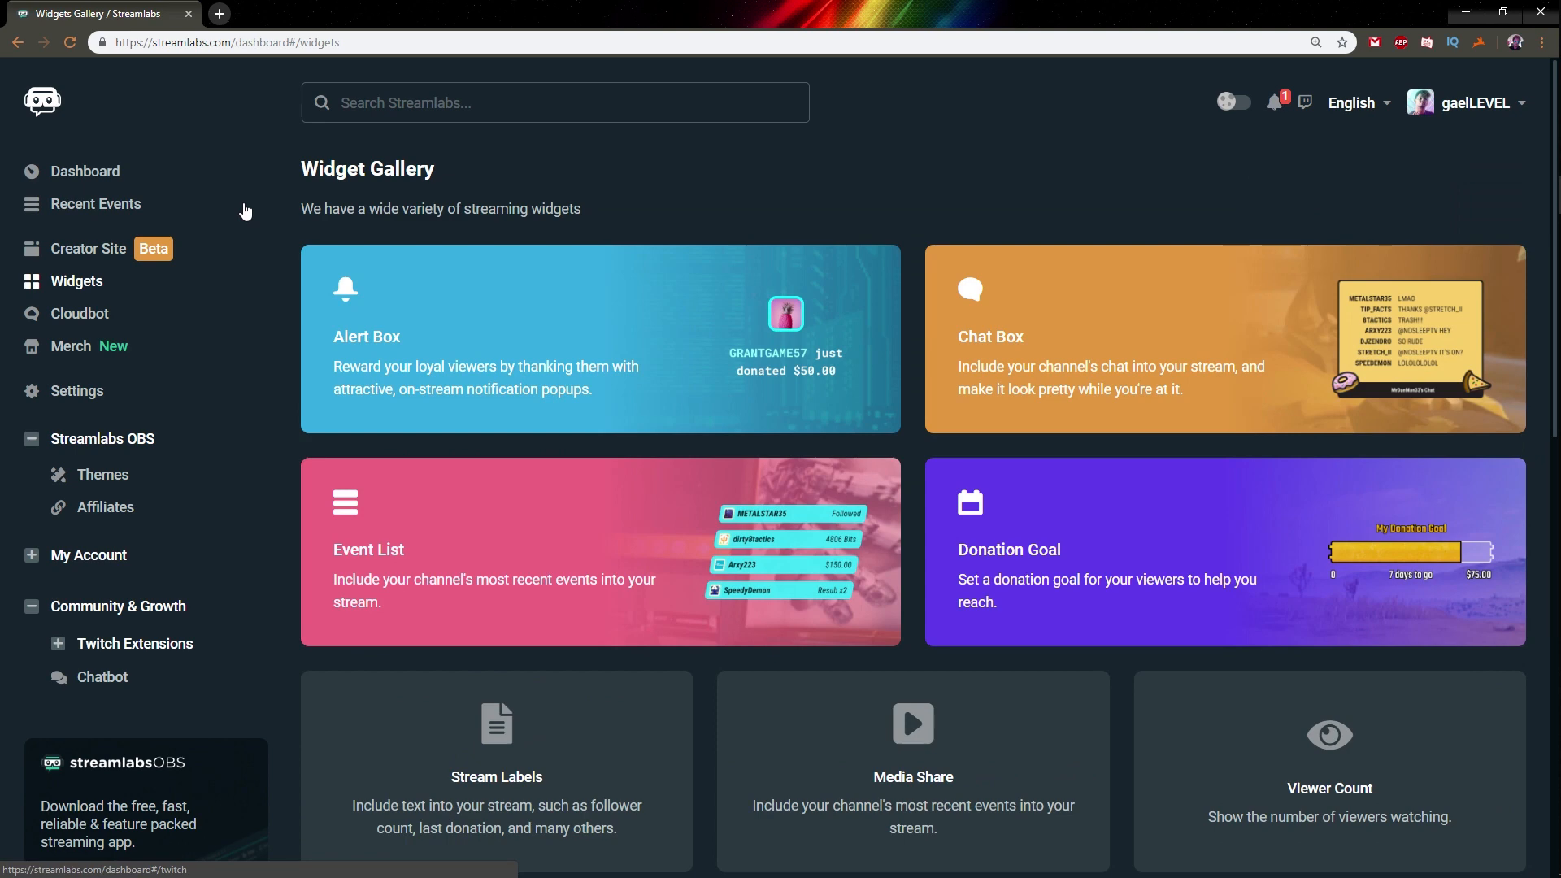
mouse_move(10, 579)
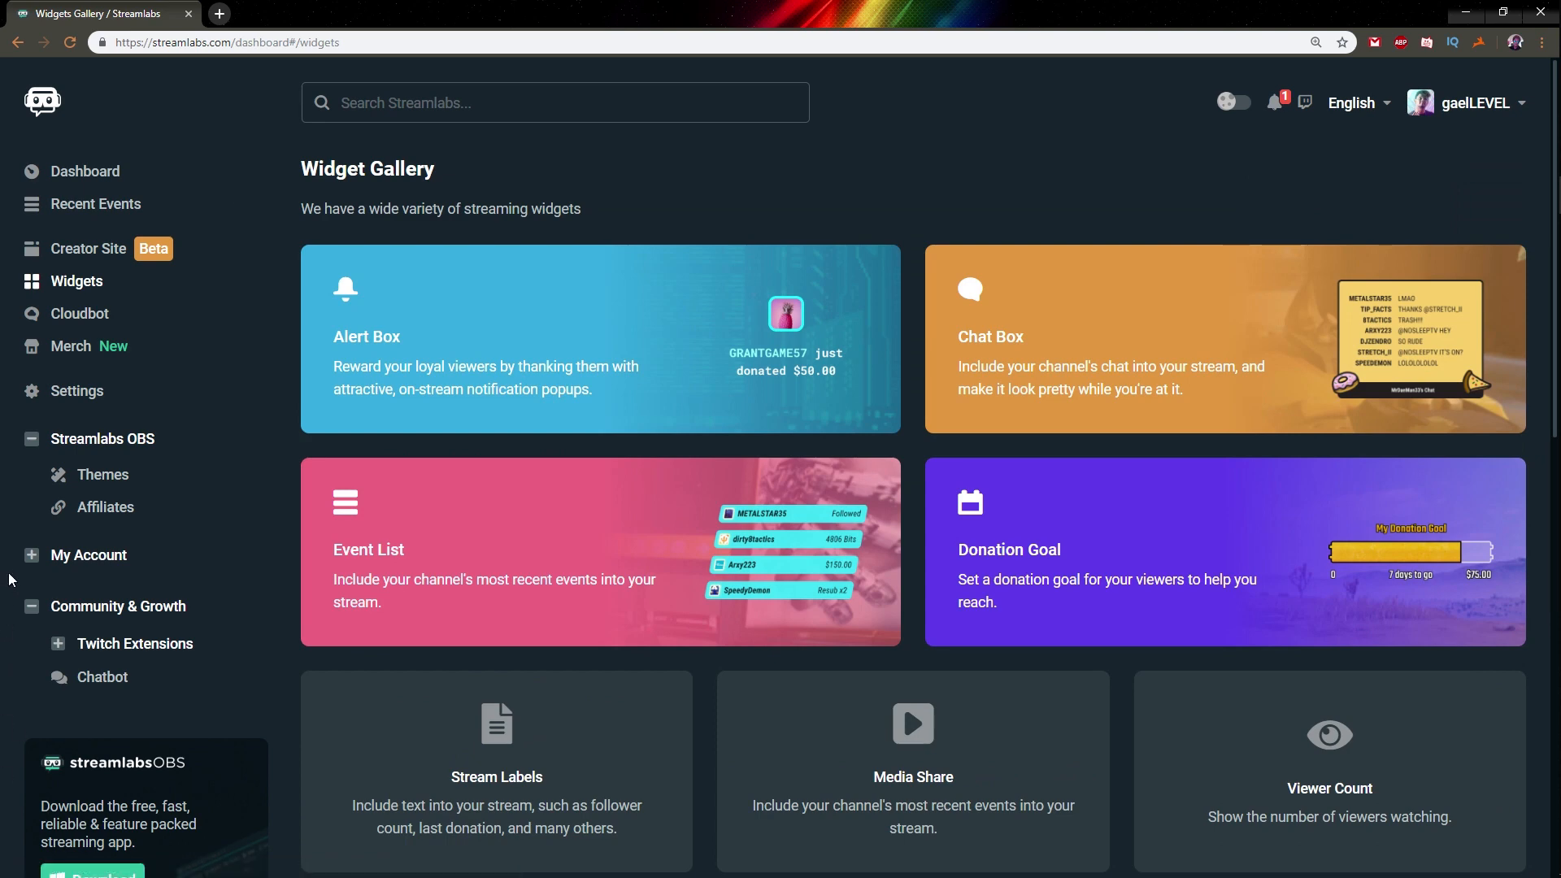
click(88, 554)
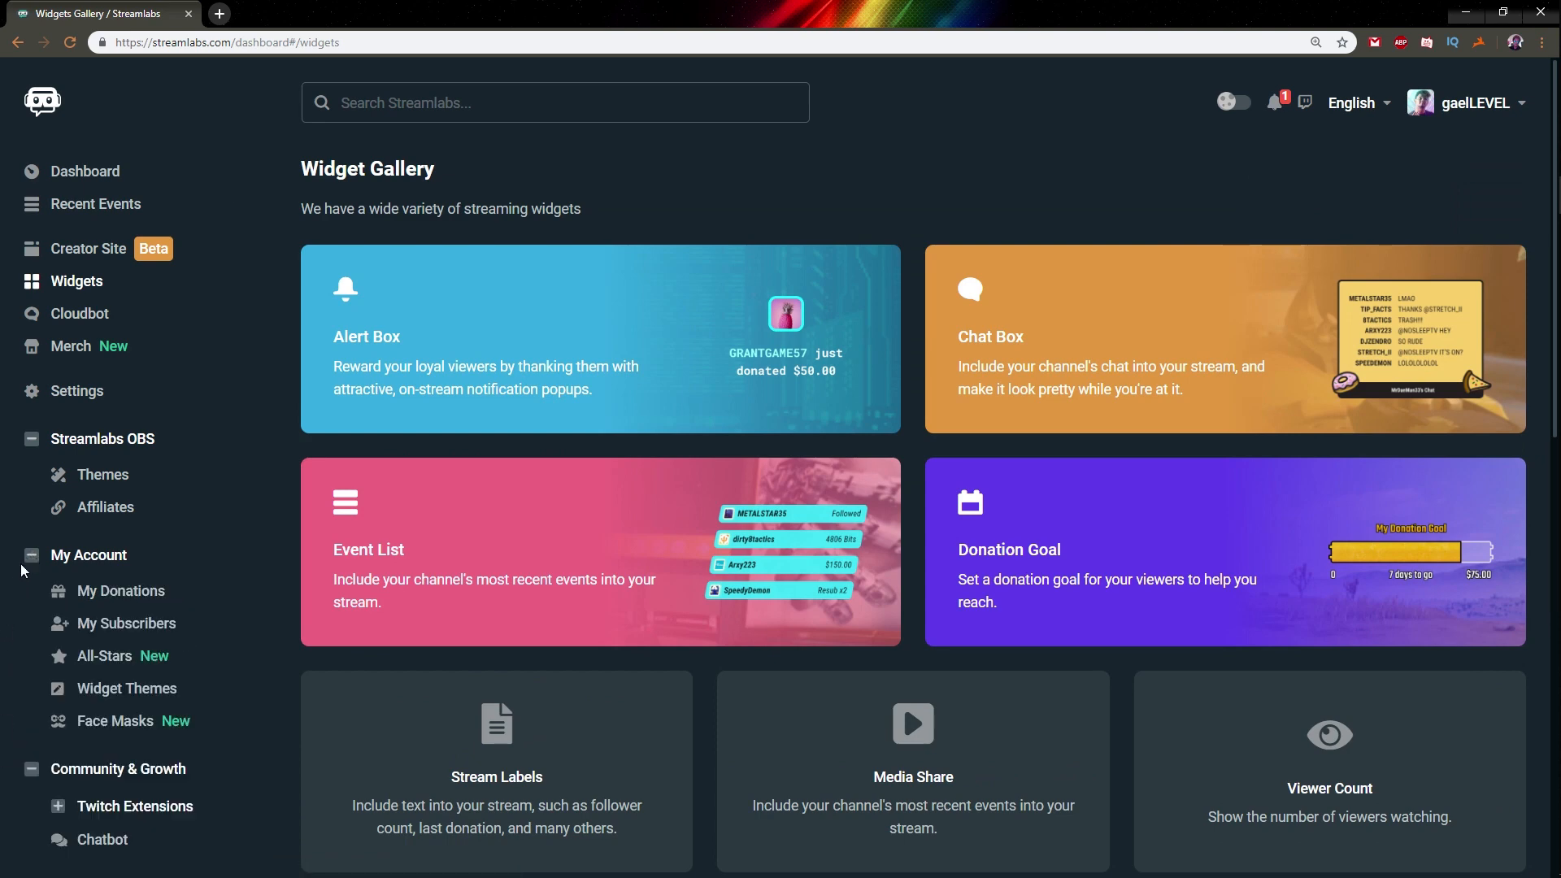
scroll(down, 3)
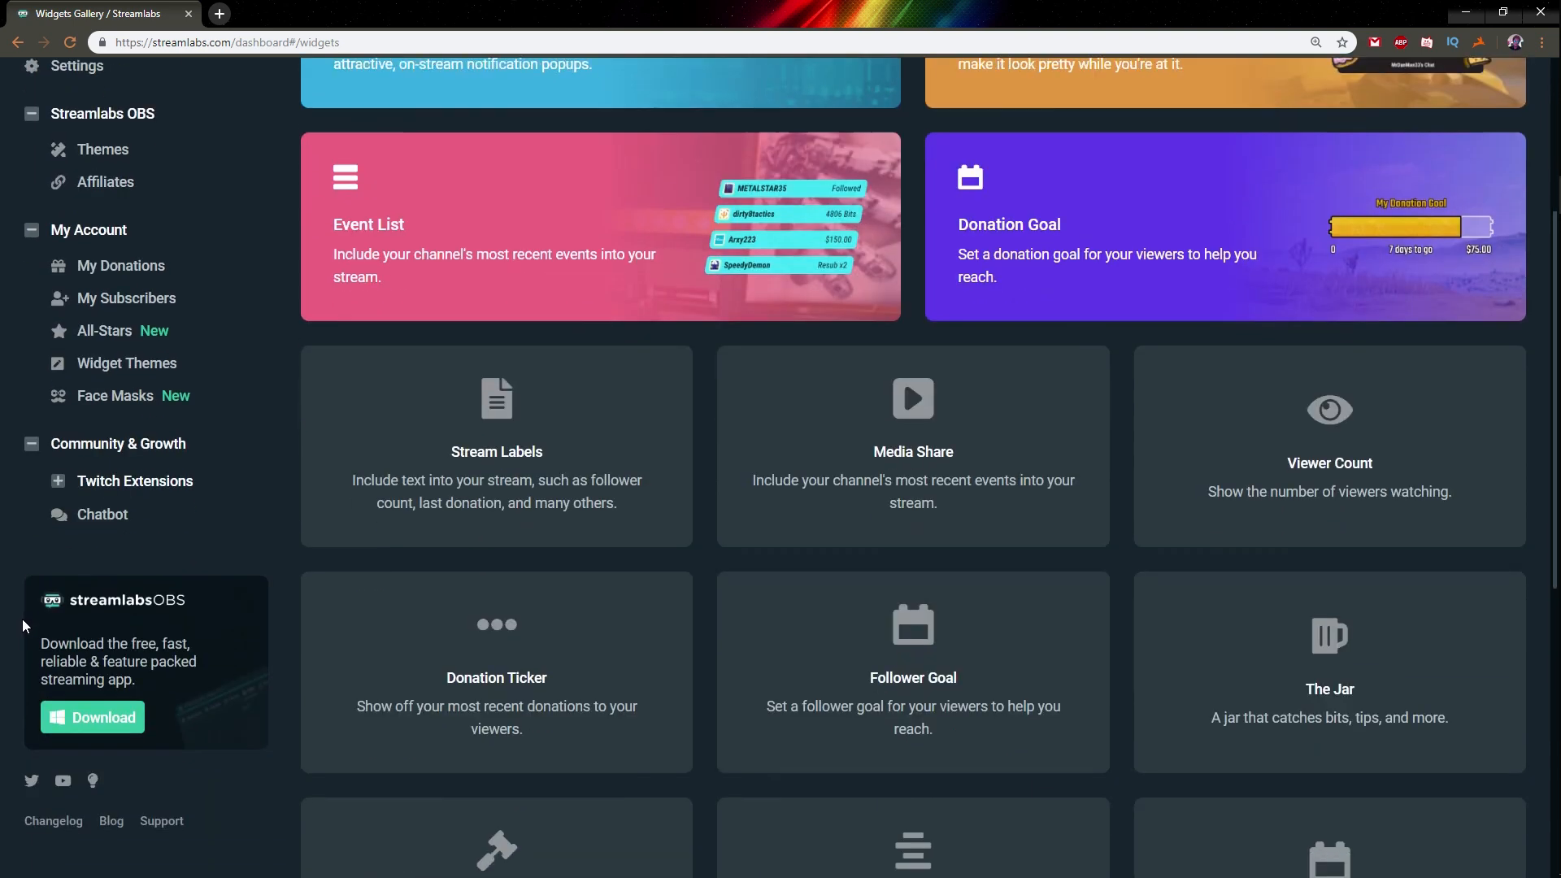
mouse_move(102, 398)
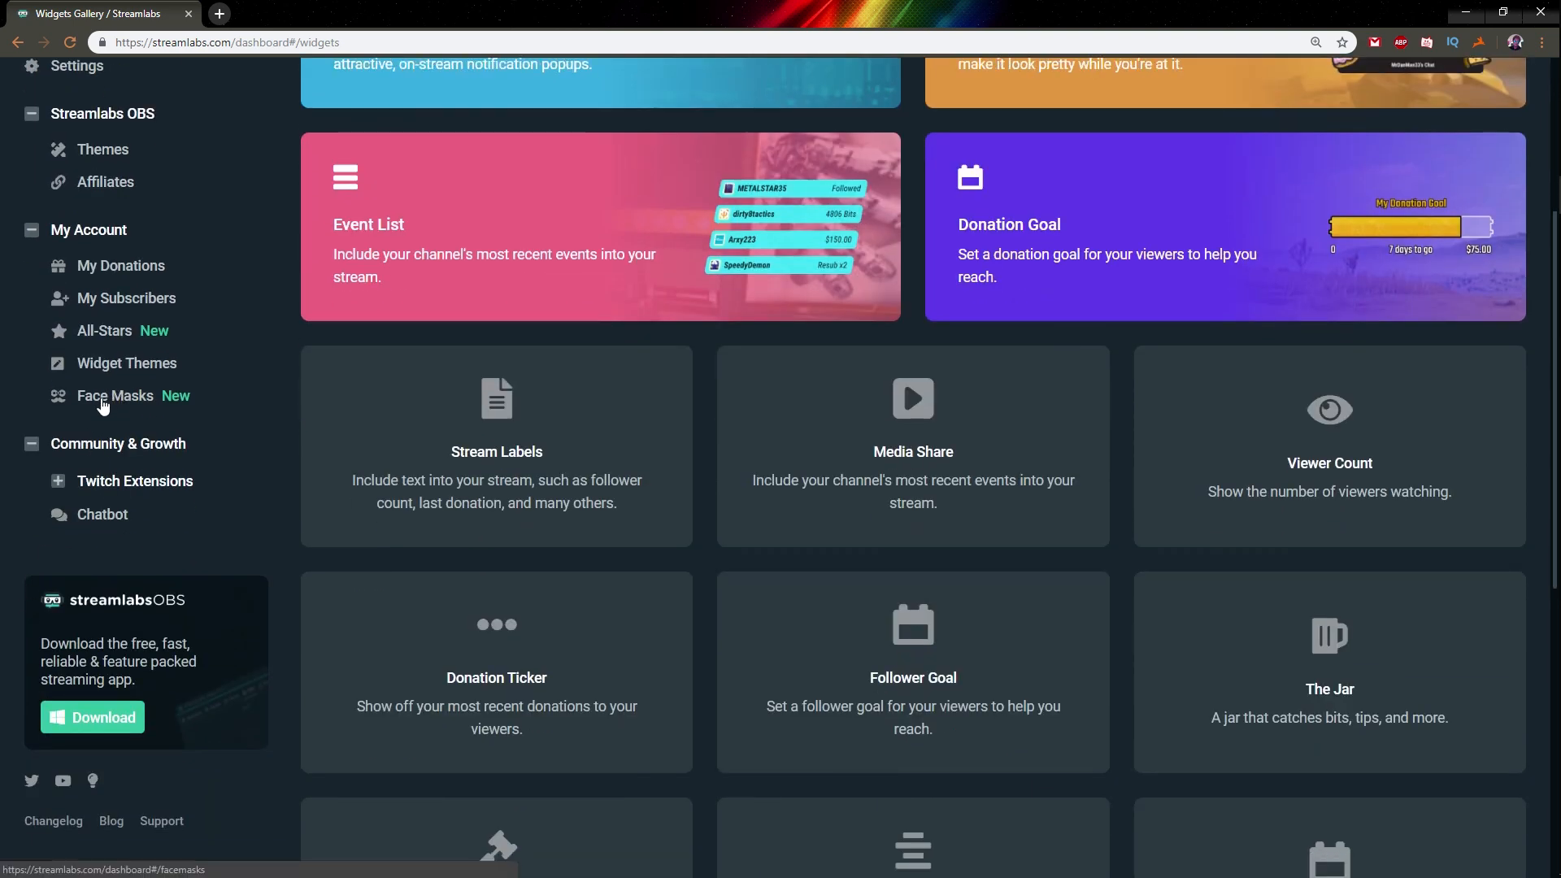
Open Face Masks under My Account and browse its clips and setup steps.
click(114, 395)
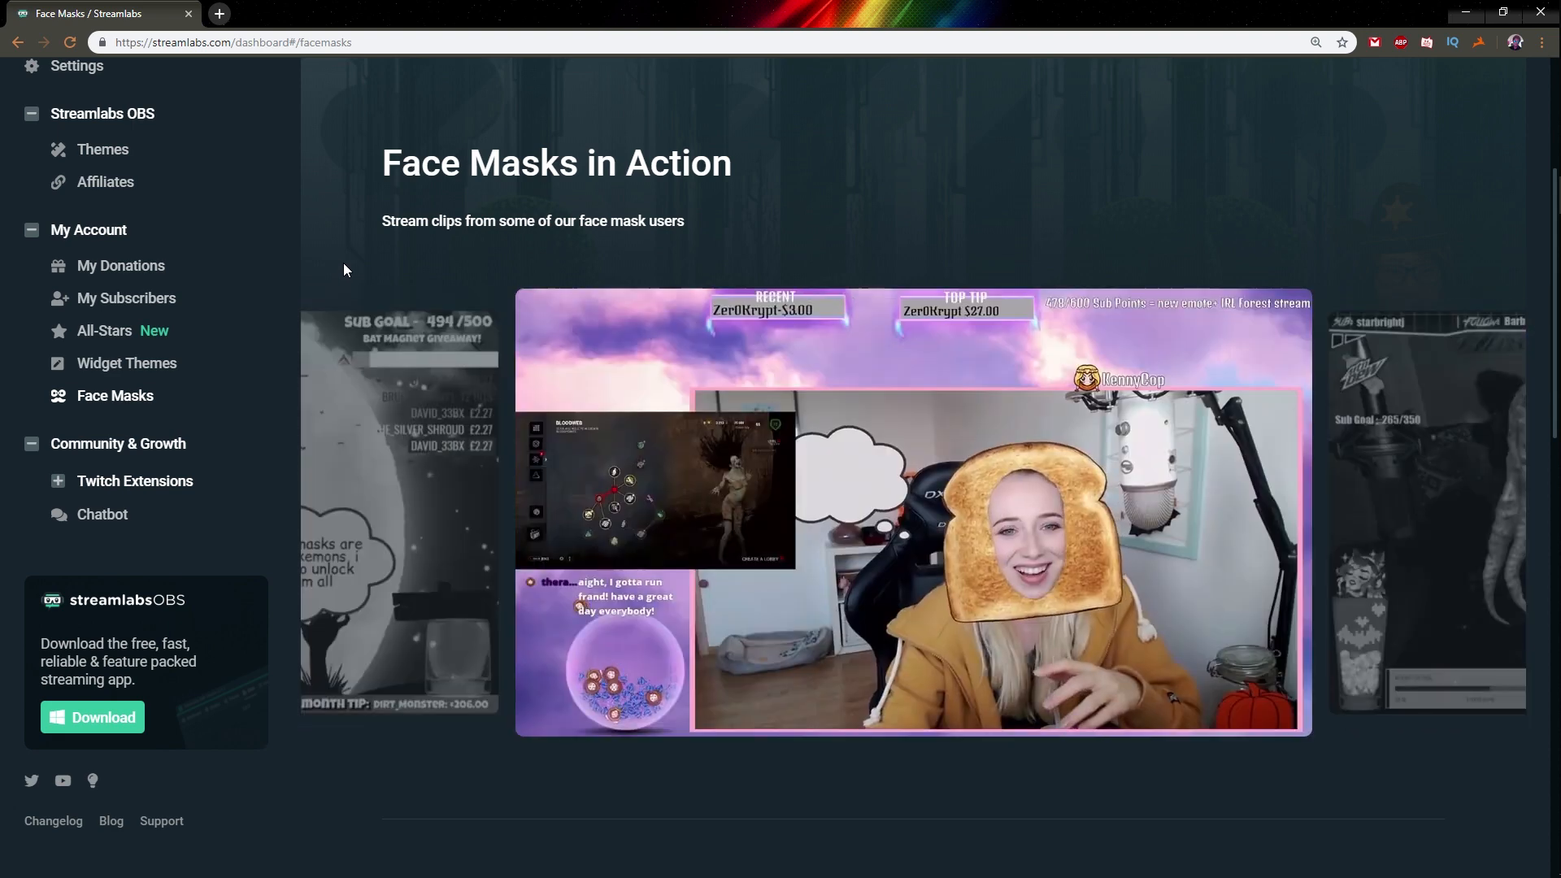
scroll(down, 3)
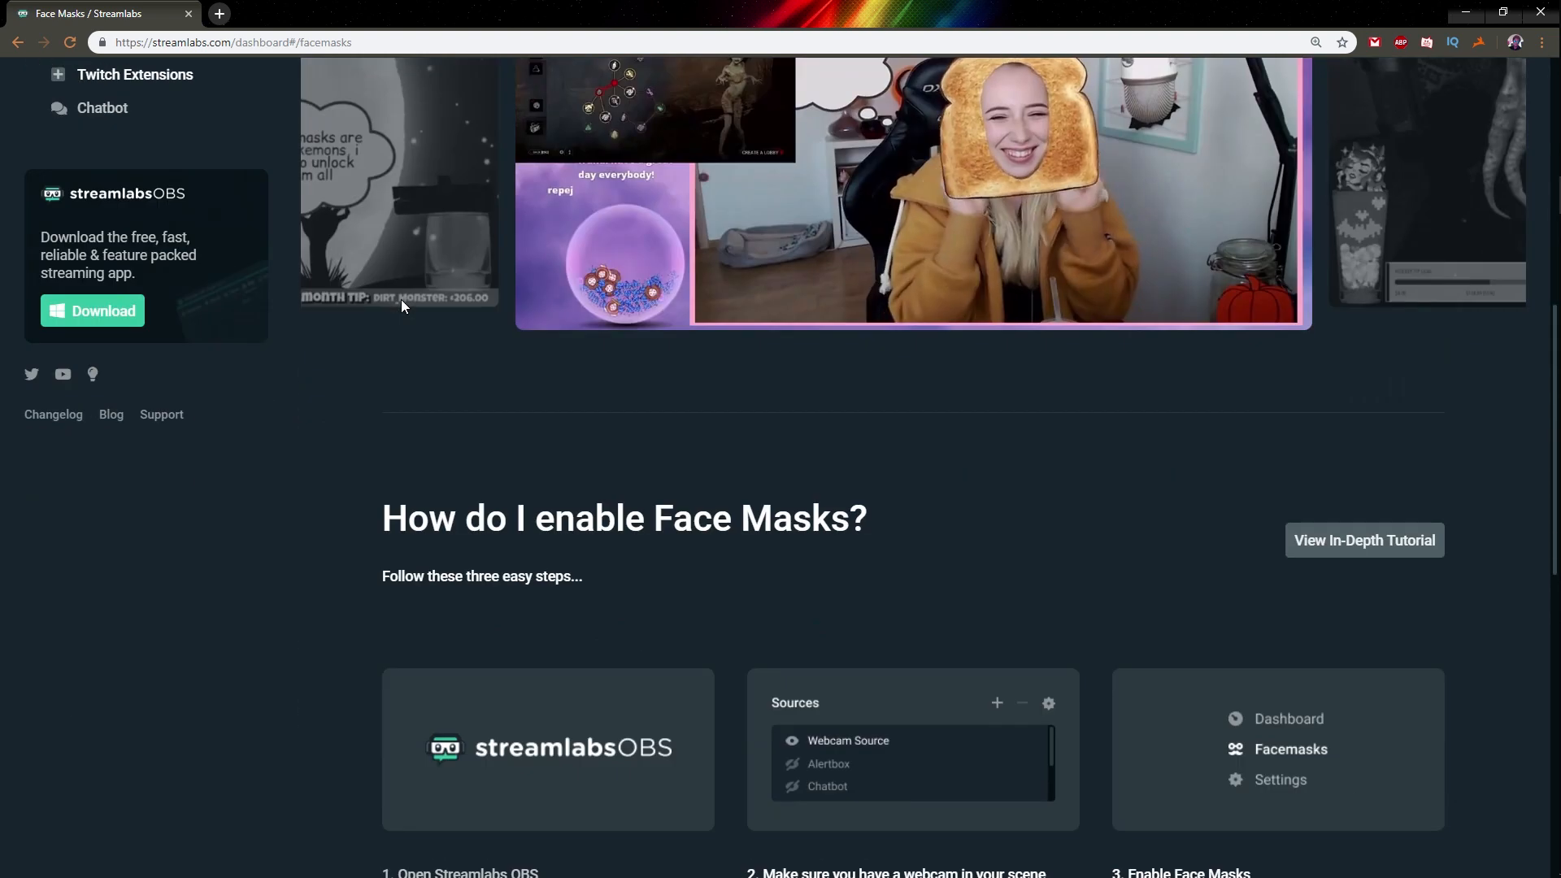
scroll(down, 3)
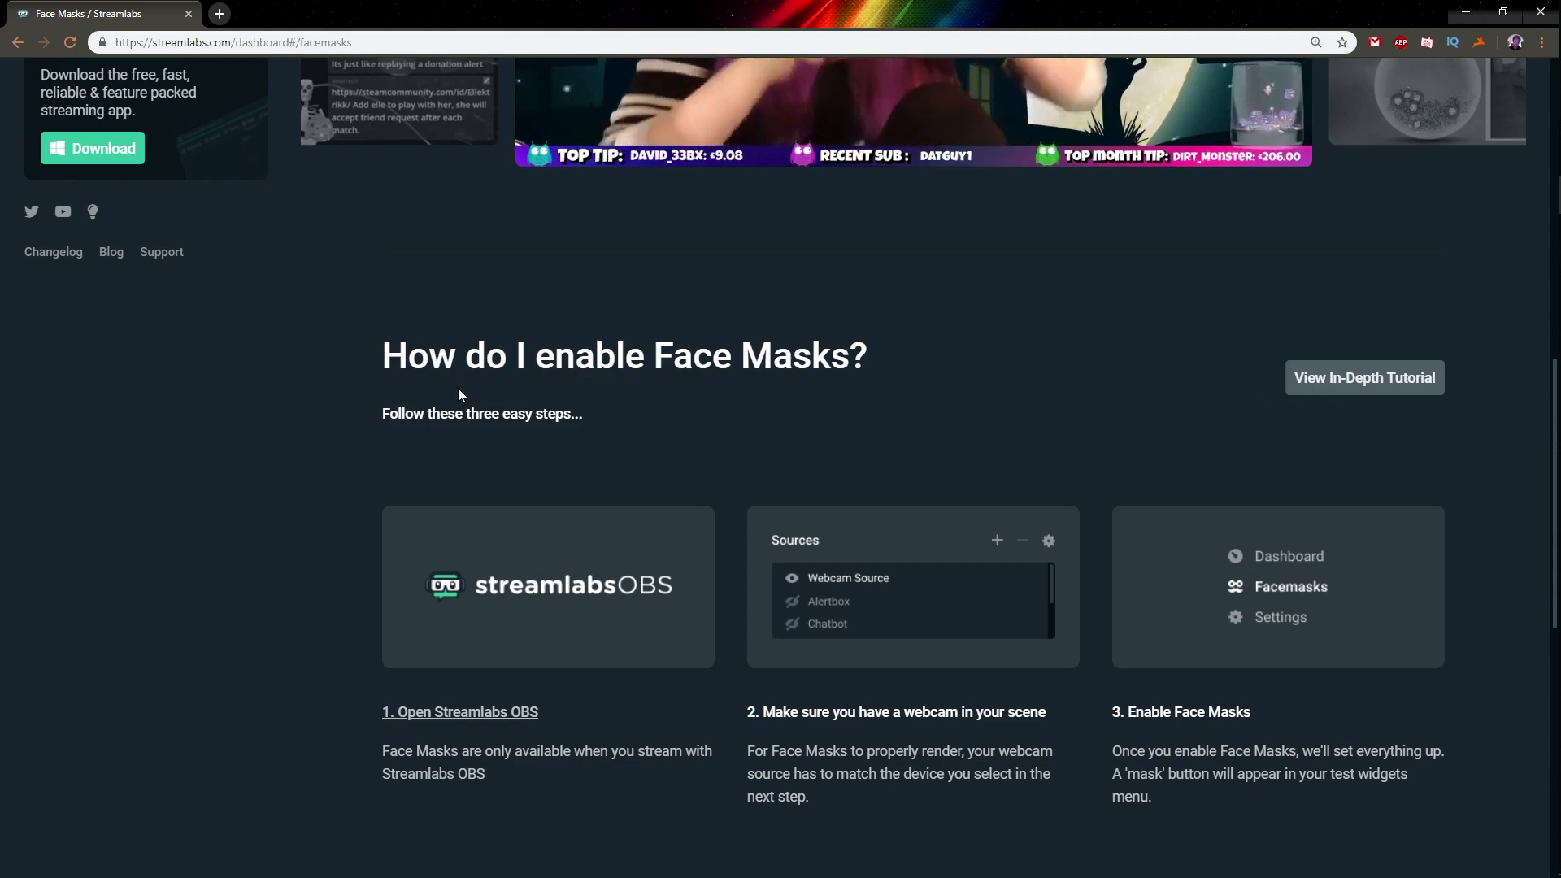
scroll(up, 3)
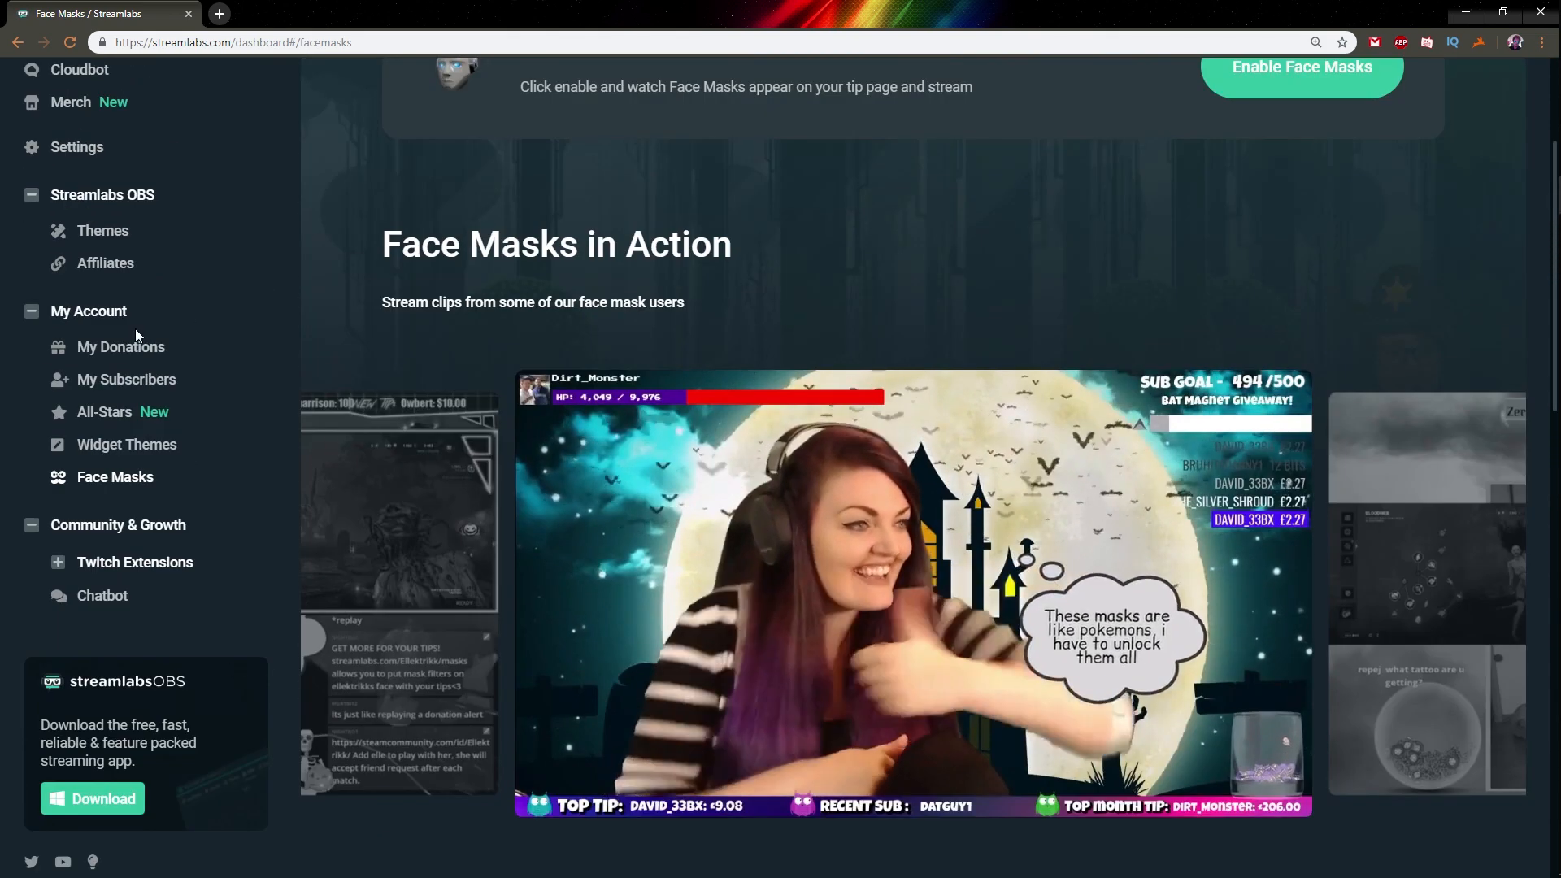
scroll(up, 3)
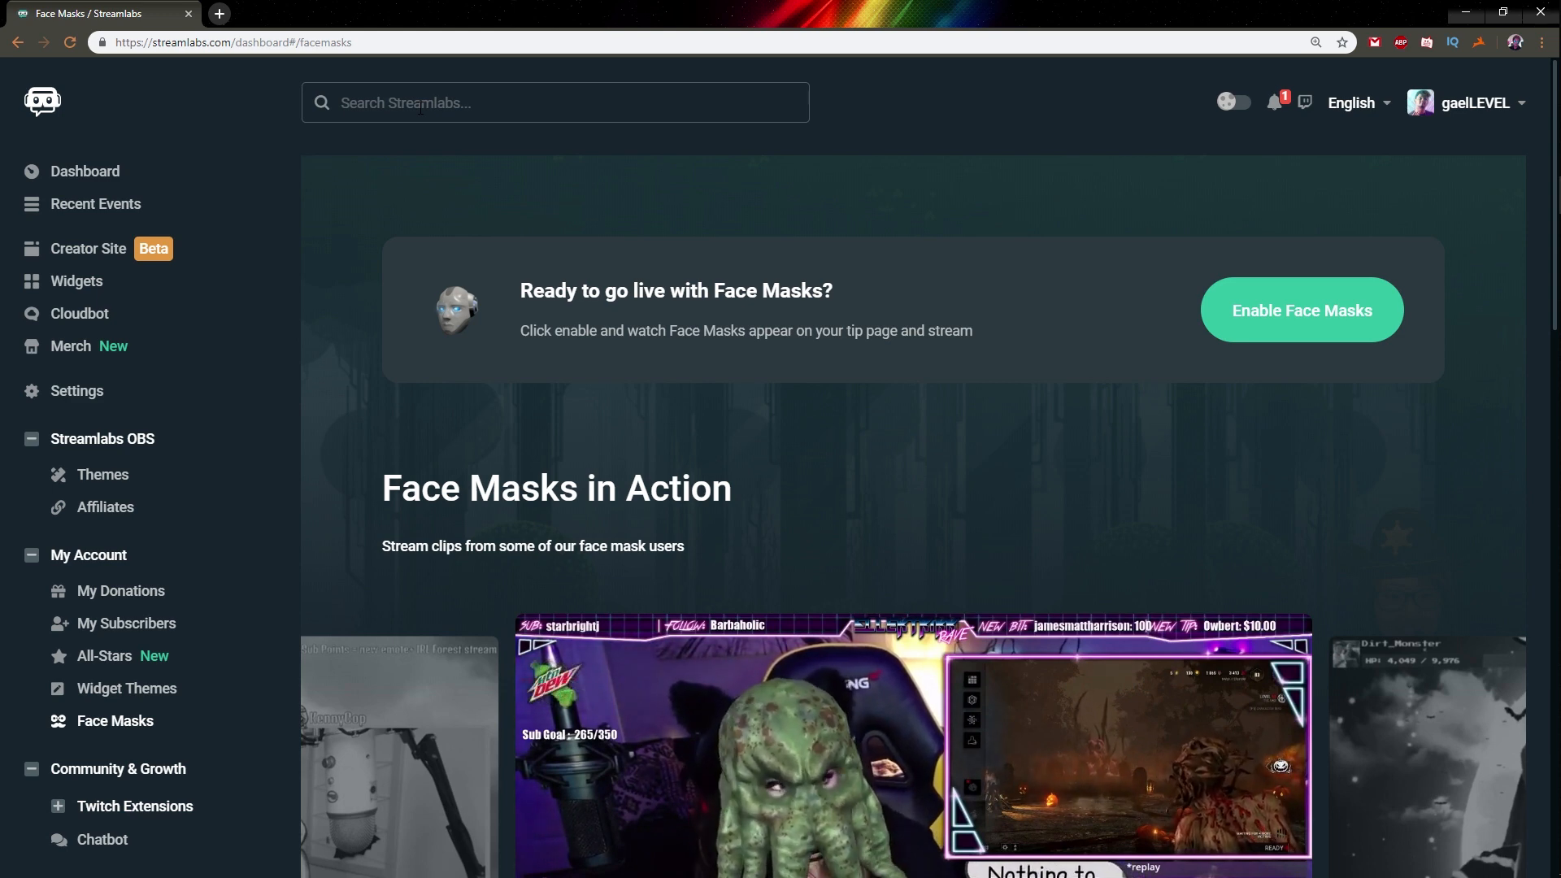
Search the dashboard for 'face' to list the Face Masks Dashboard, Tutorial and Face Masks results.
click(554, 102)
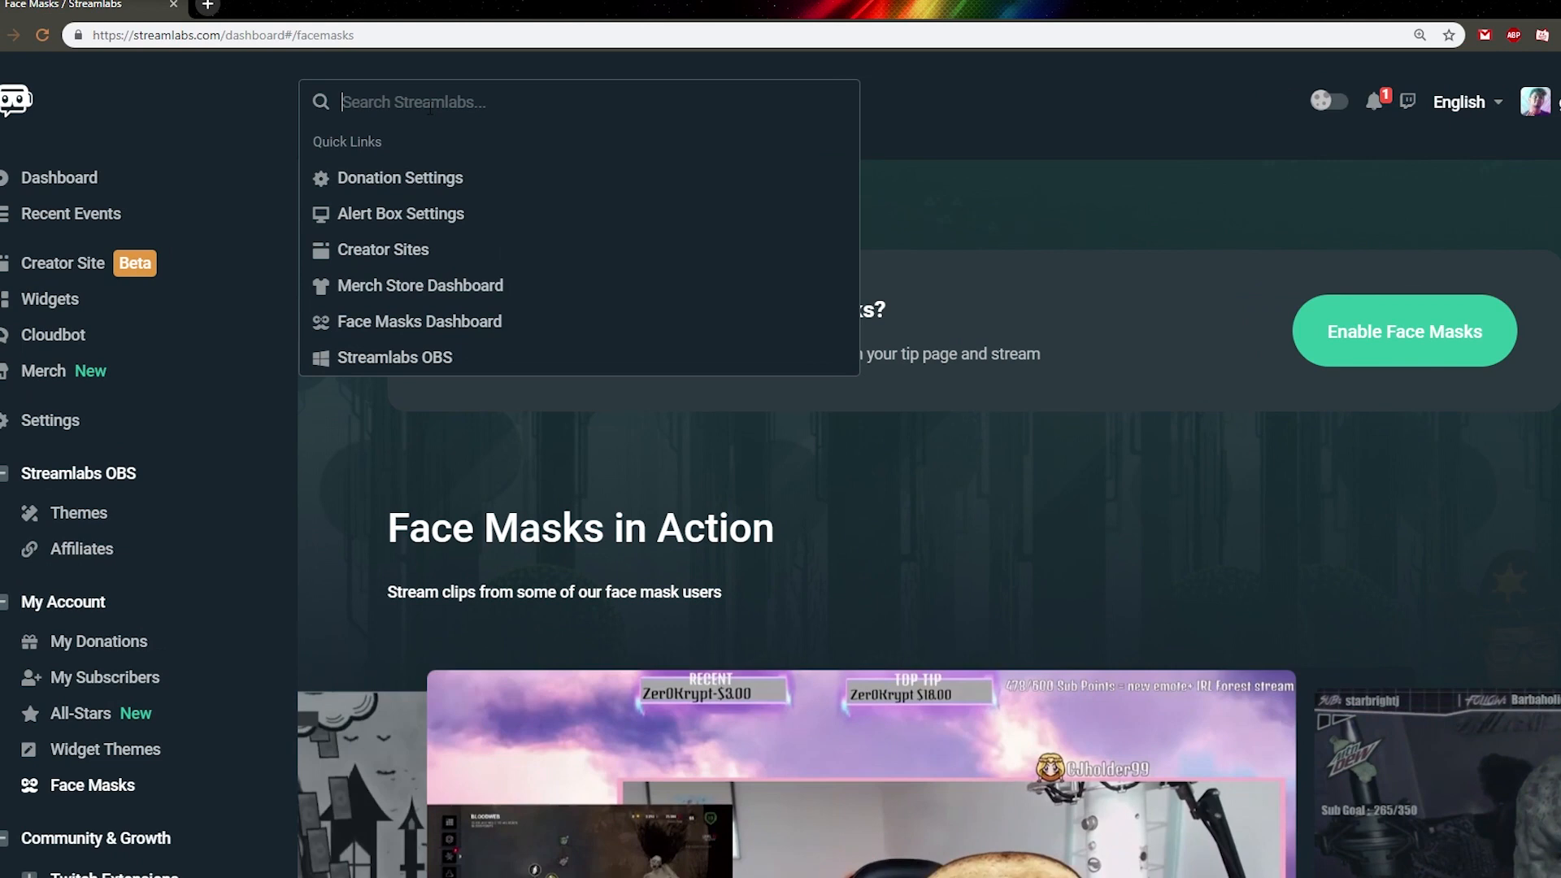
text(fa)
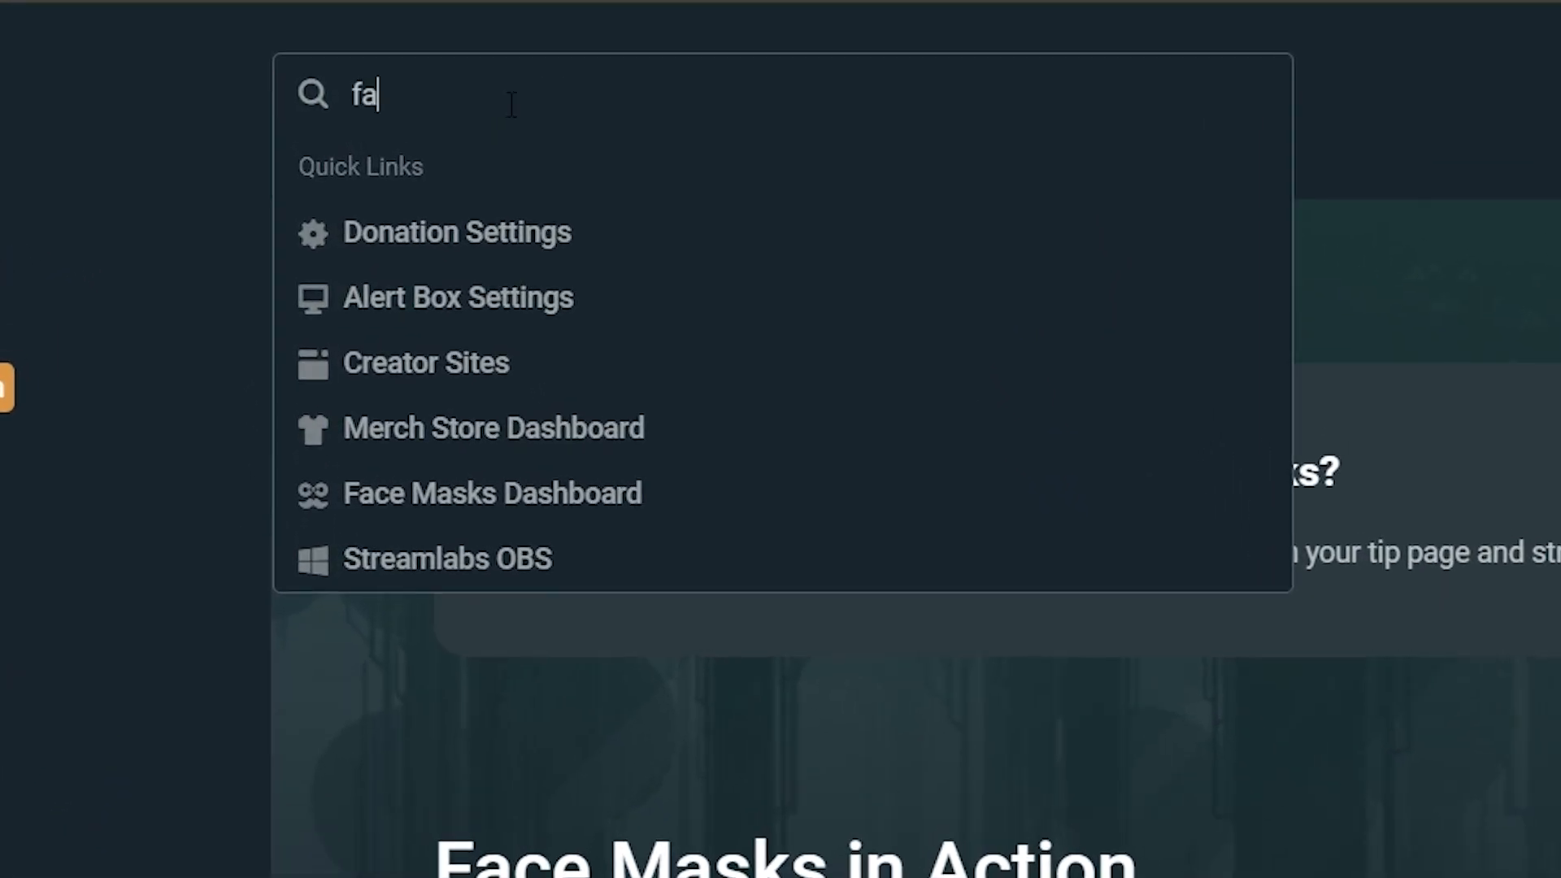
text(skmas)
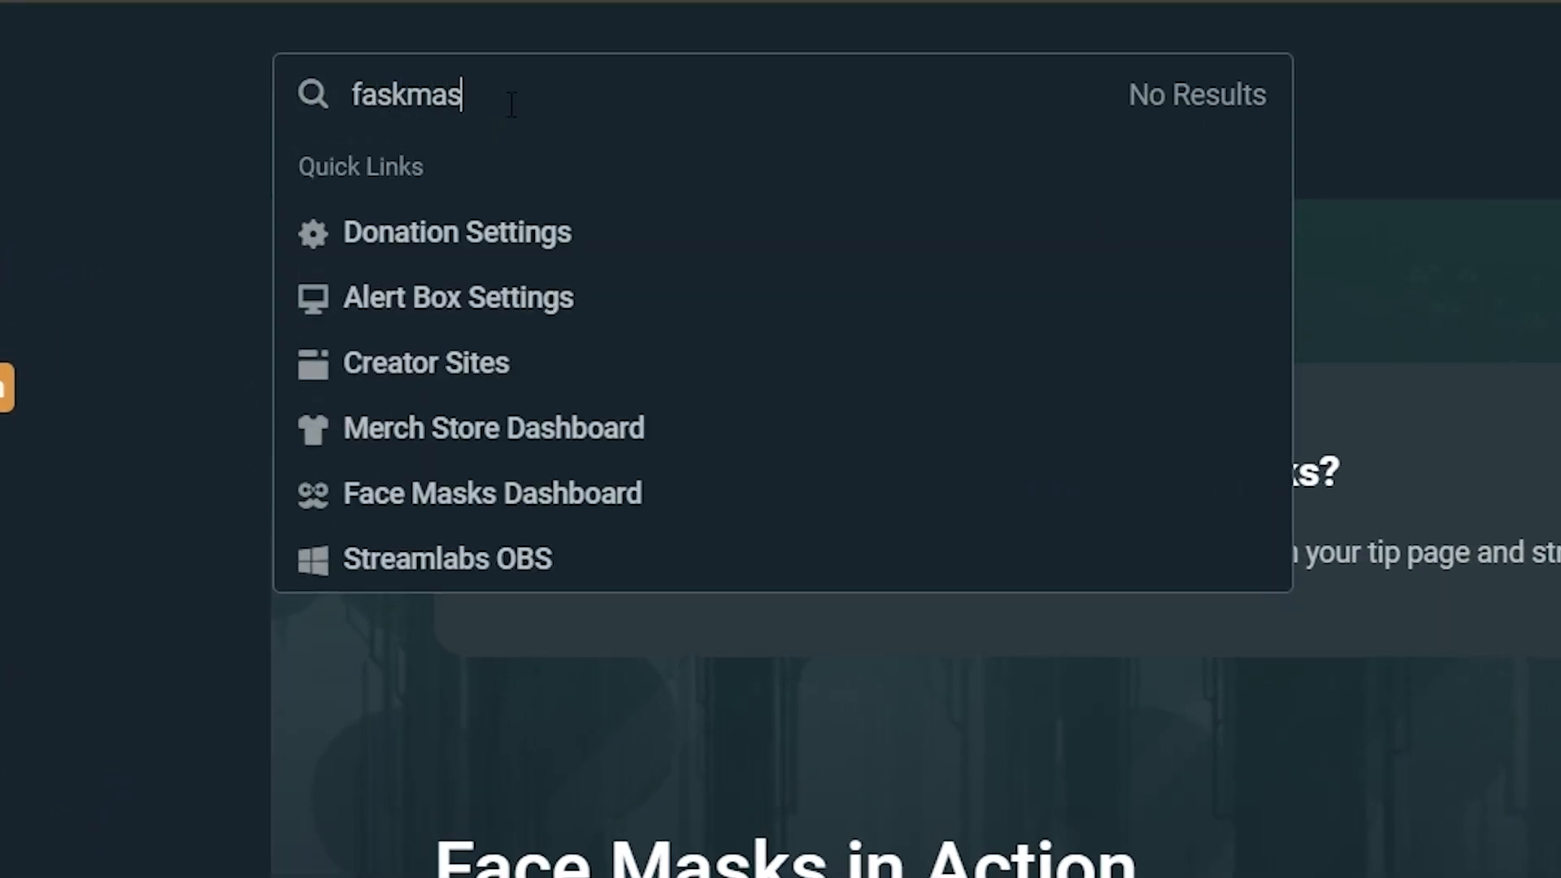
text(k)
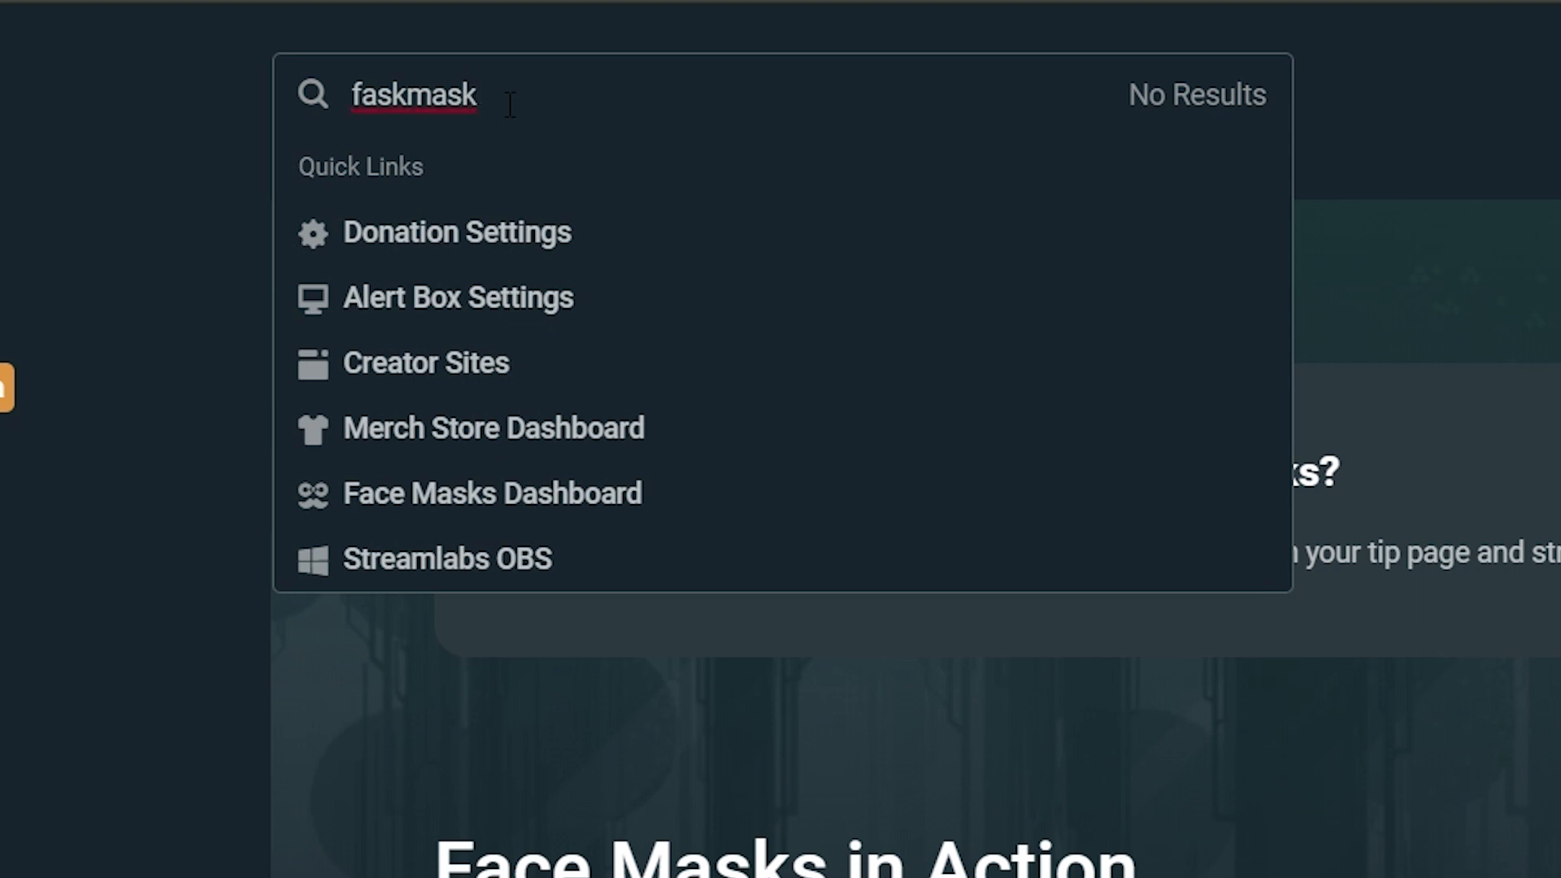
text(fa)
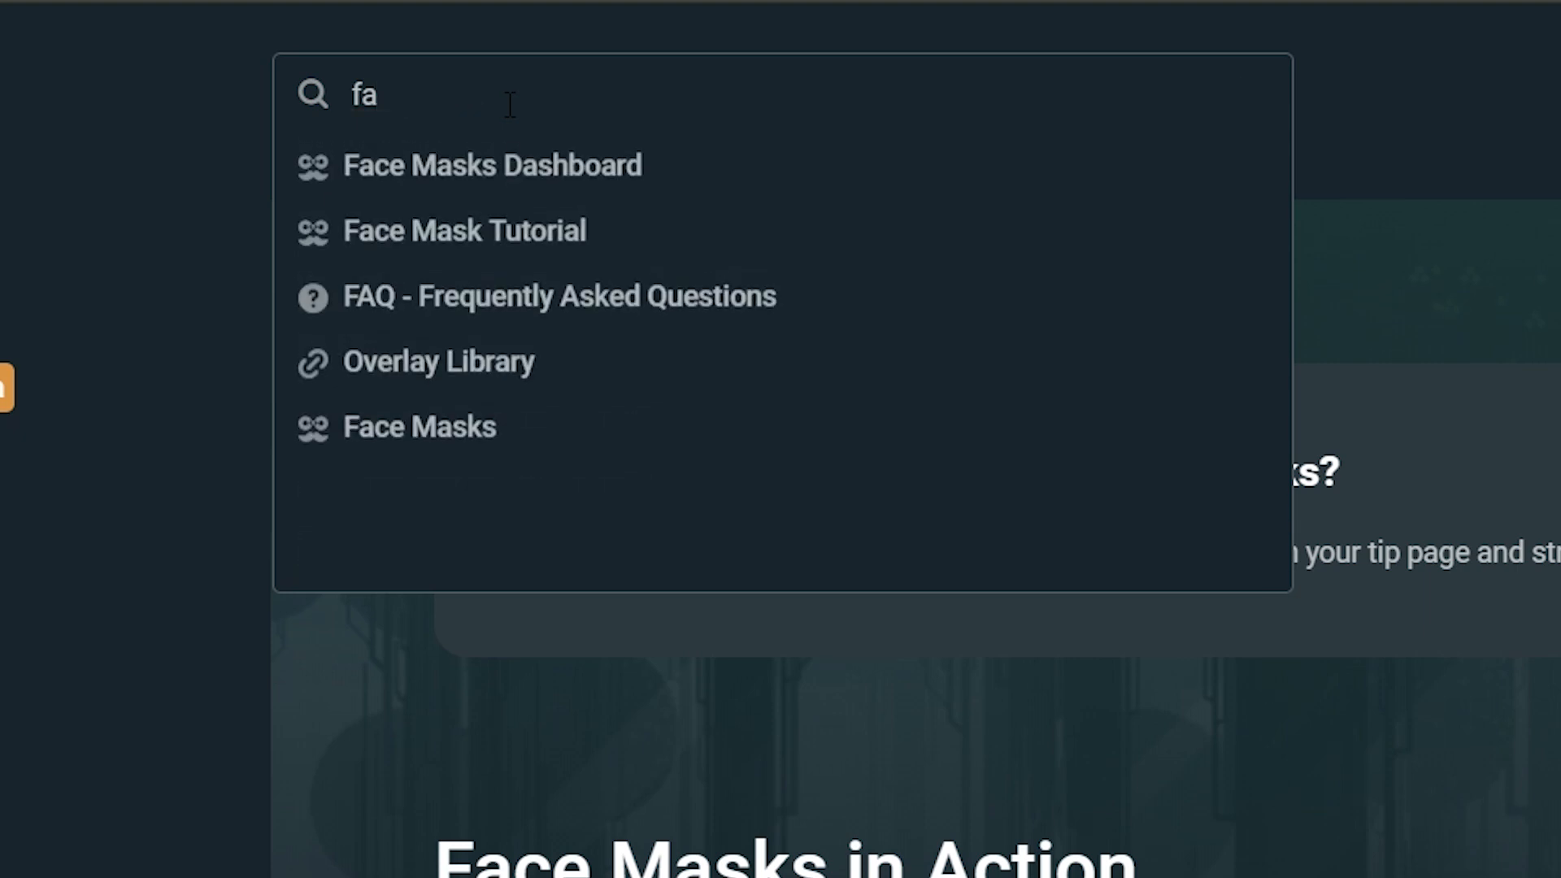
text(ce)
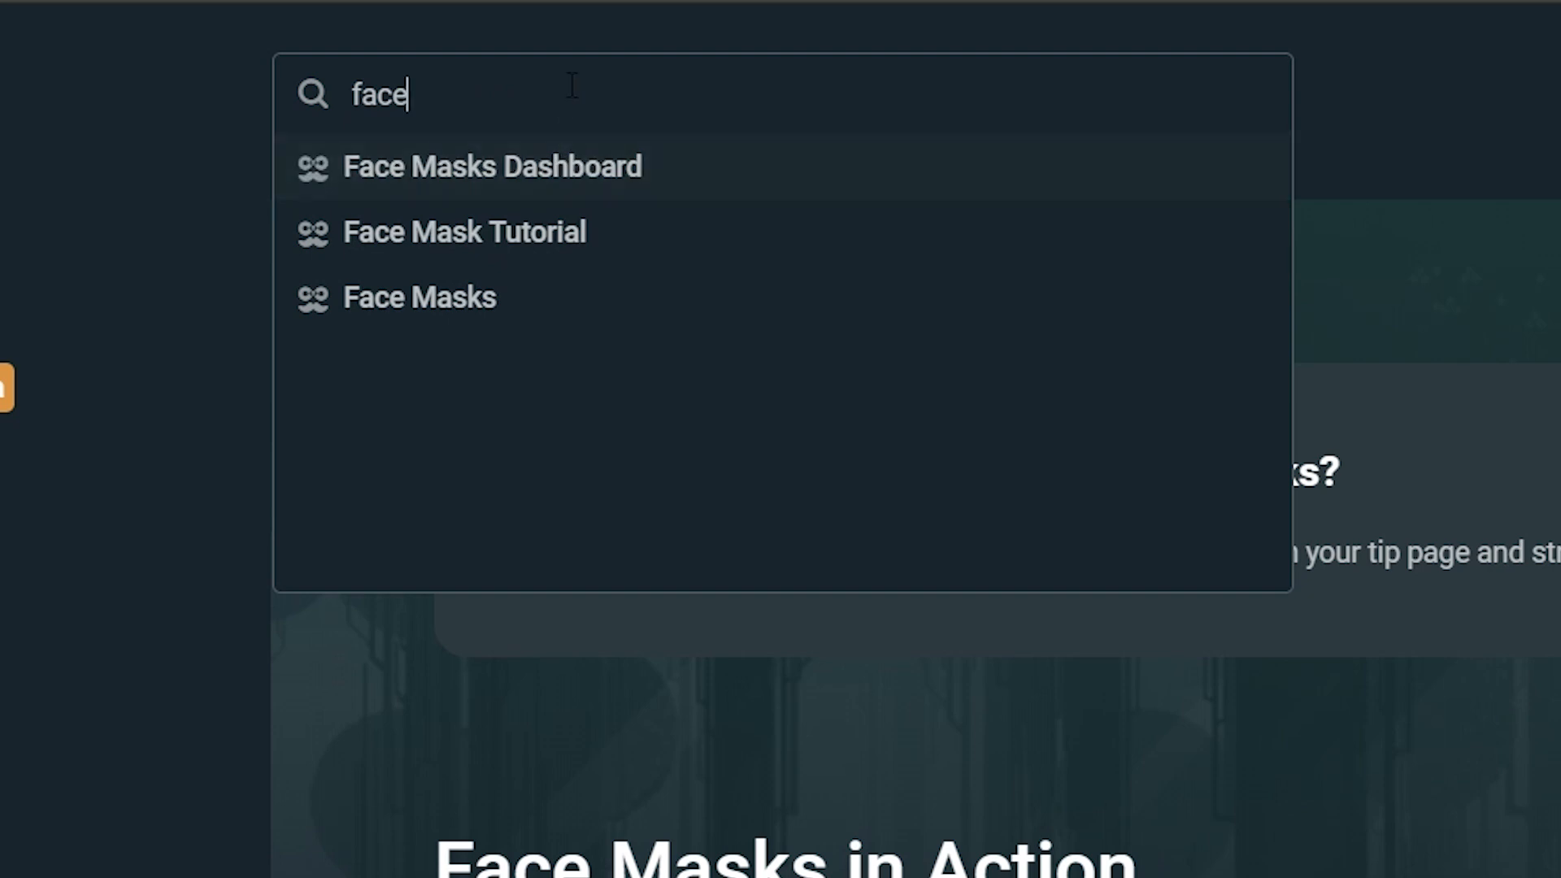
mouse_move(547, 232)
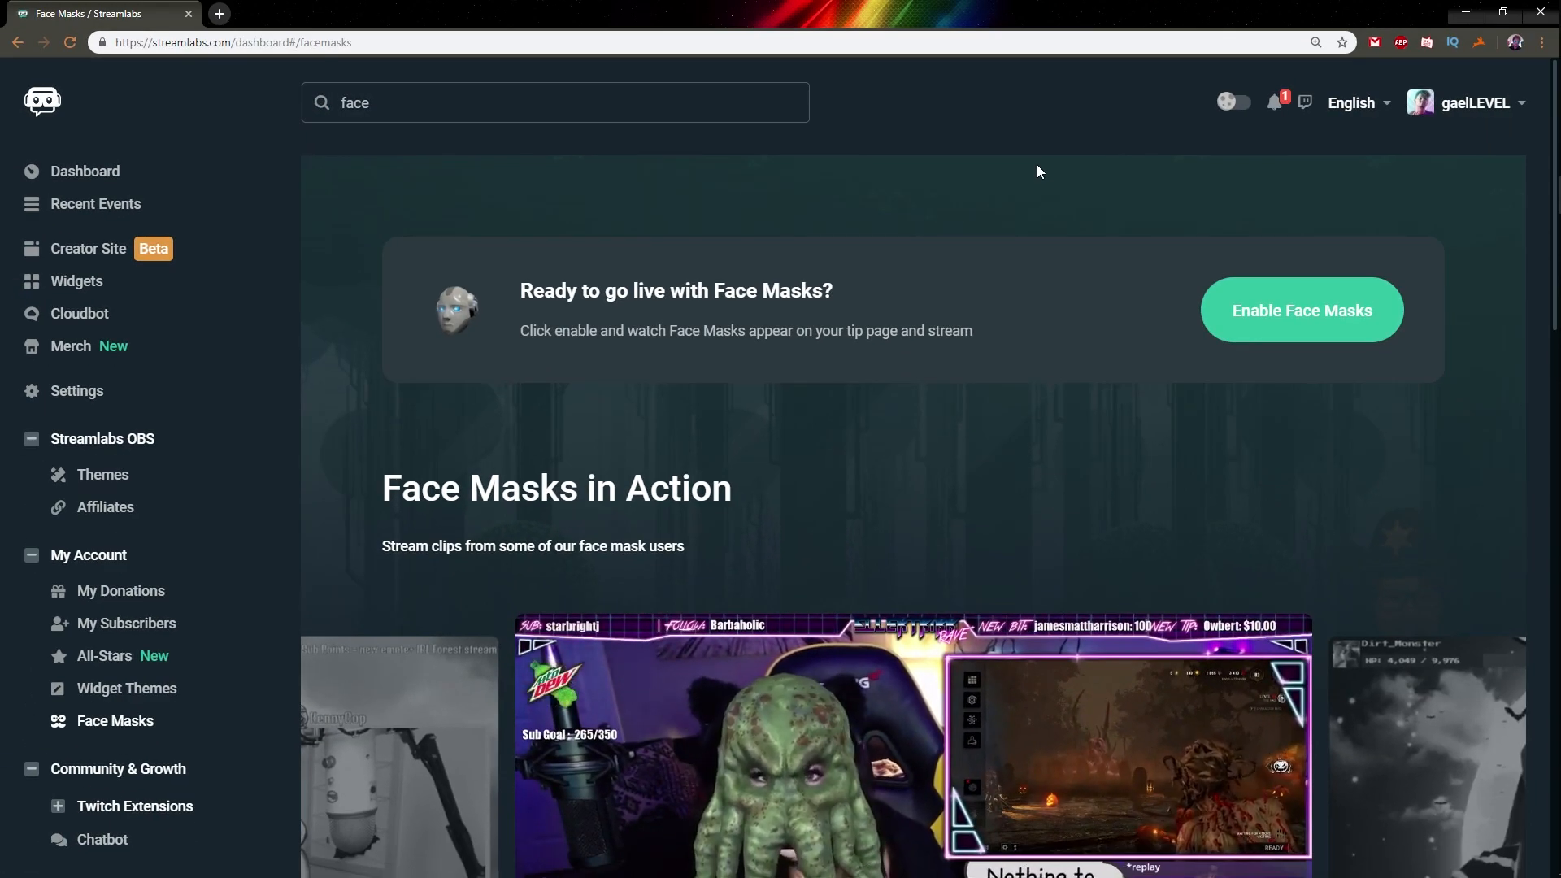
Scroll past 'How do I enable Face Masks?' down to the Ready to go live panel.
scroll(down, 3)
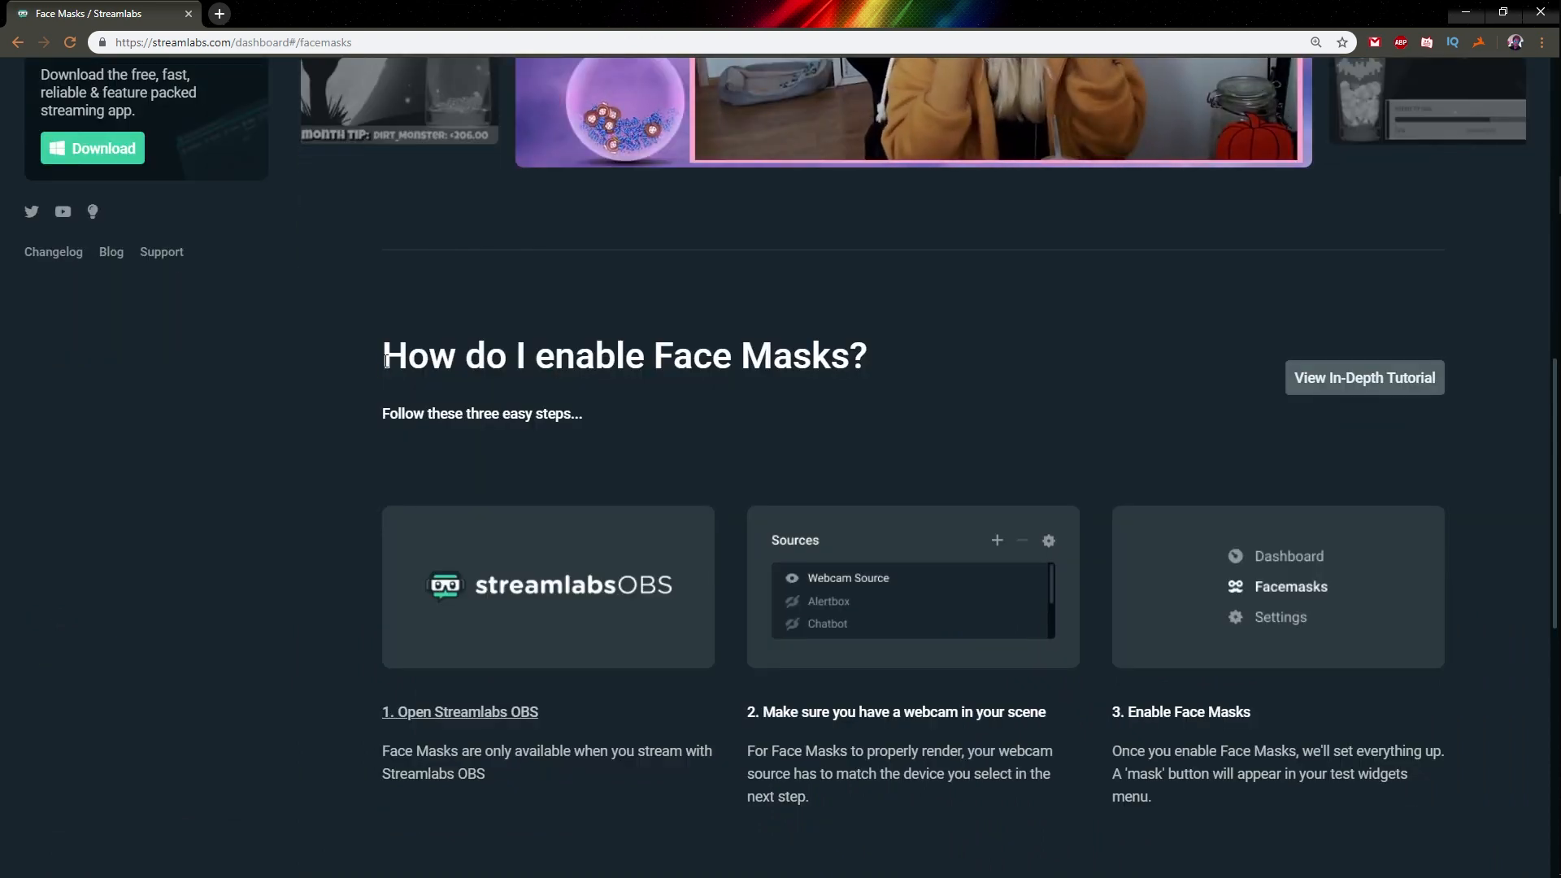
scroll(down, 3)
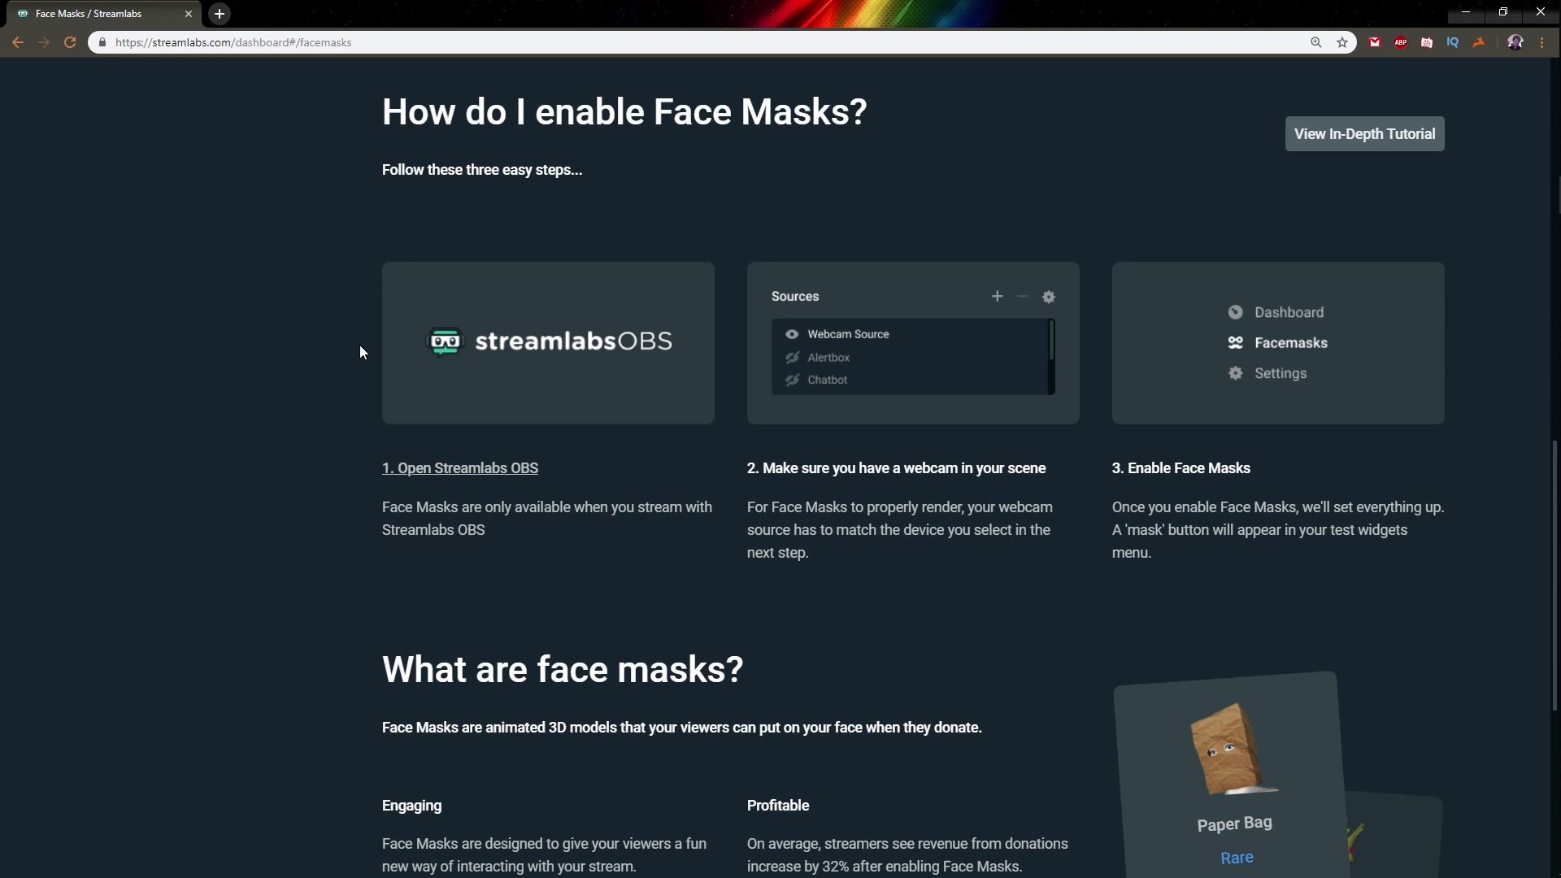
mouse_move(256, 399)
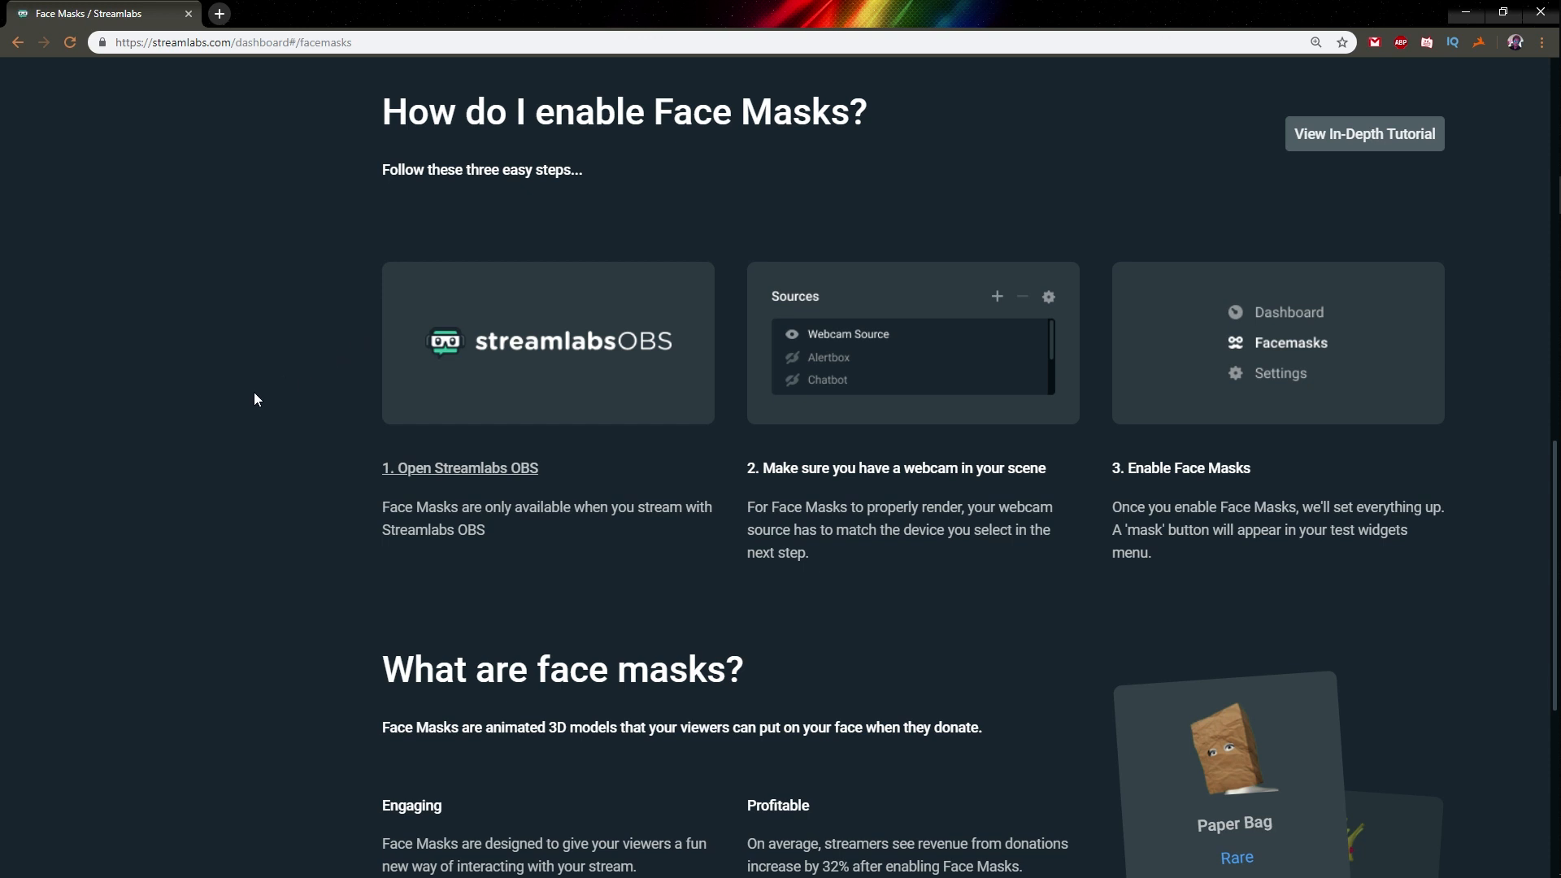
mouse_move(309, 542)
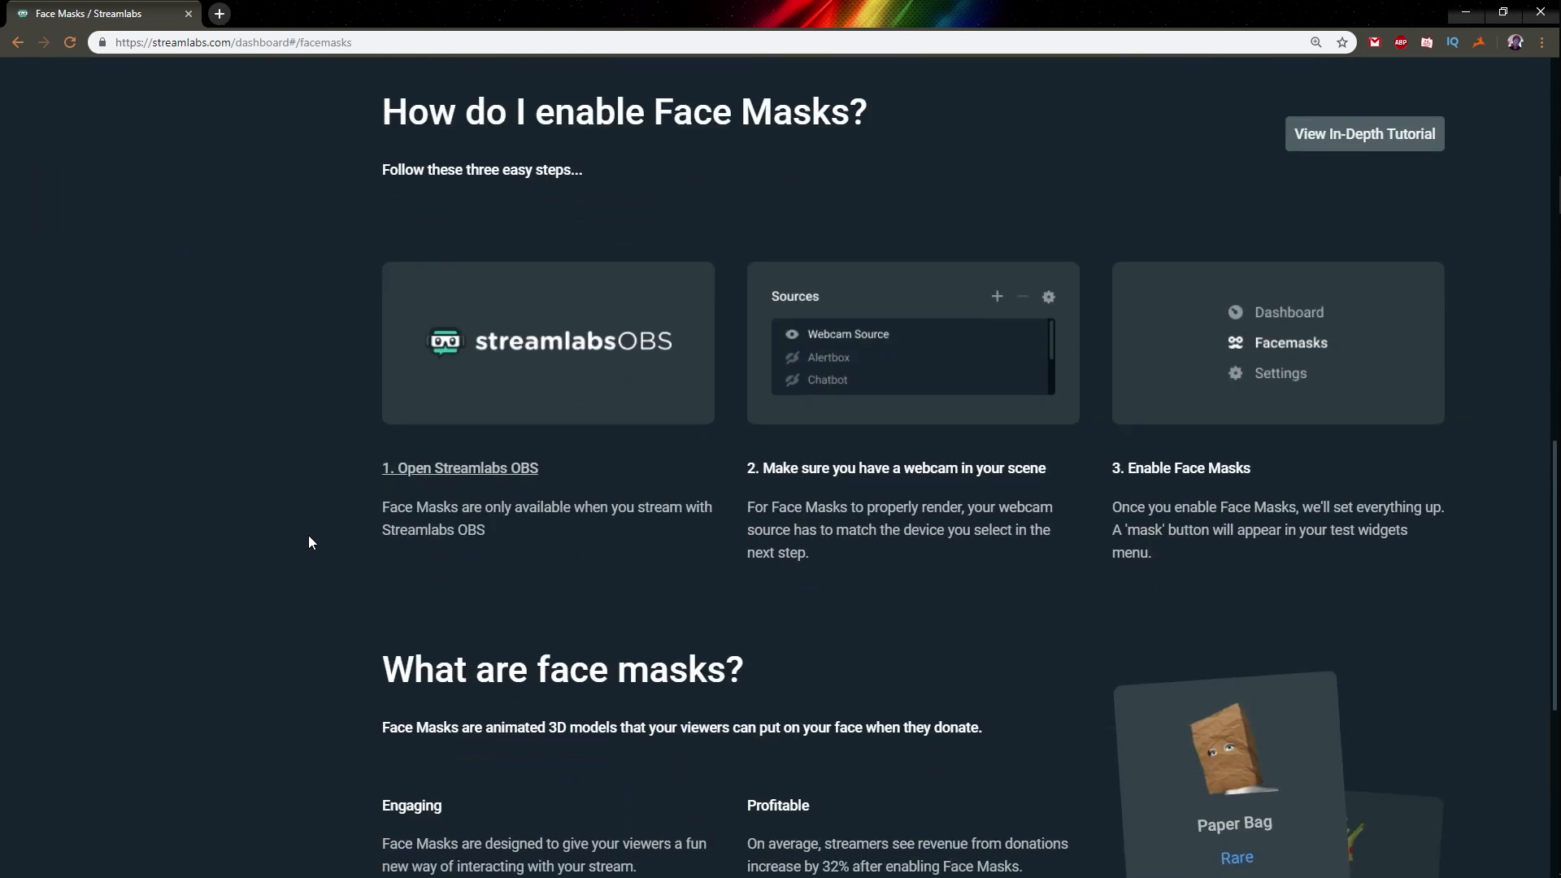
scroll(up, 3)
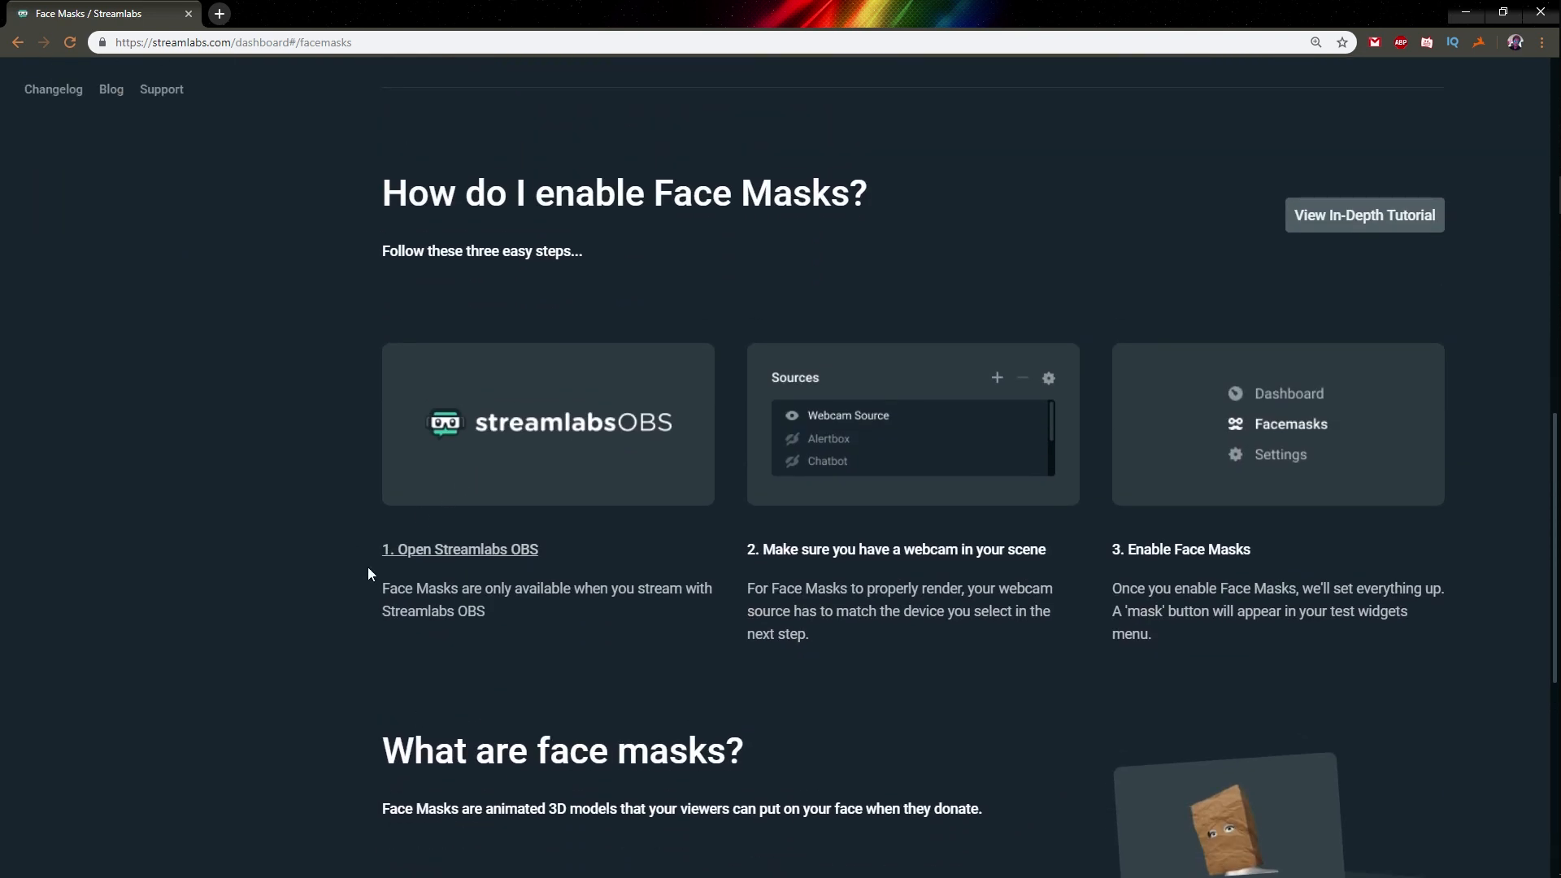
mouse_move(371, 550)
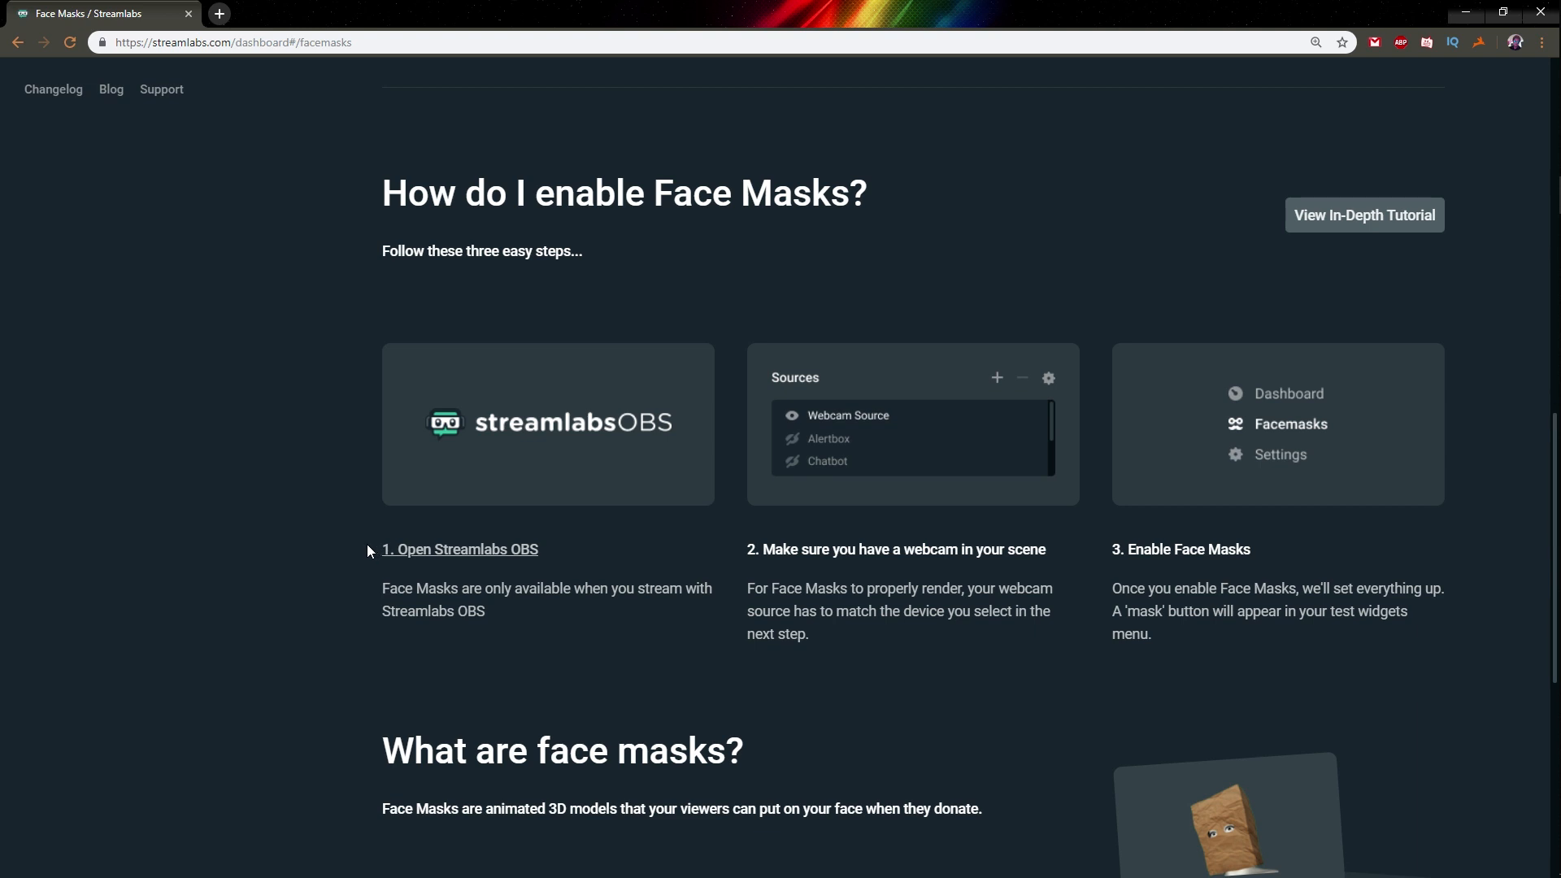
mouse_move(384, 577)
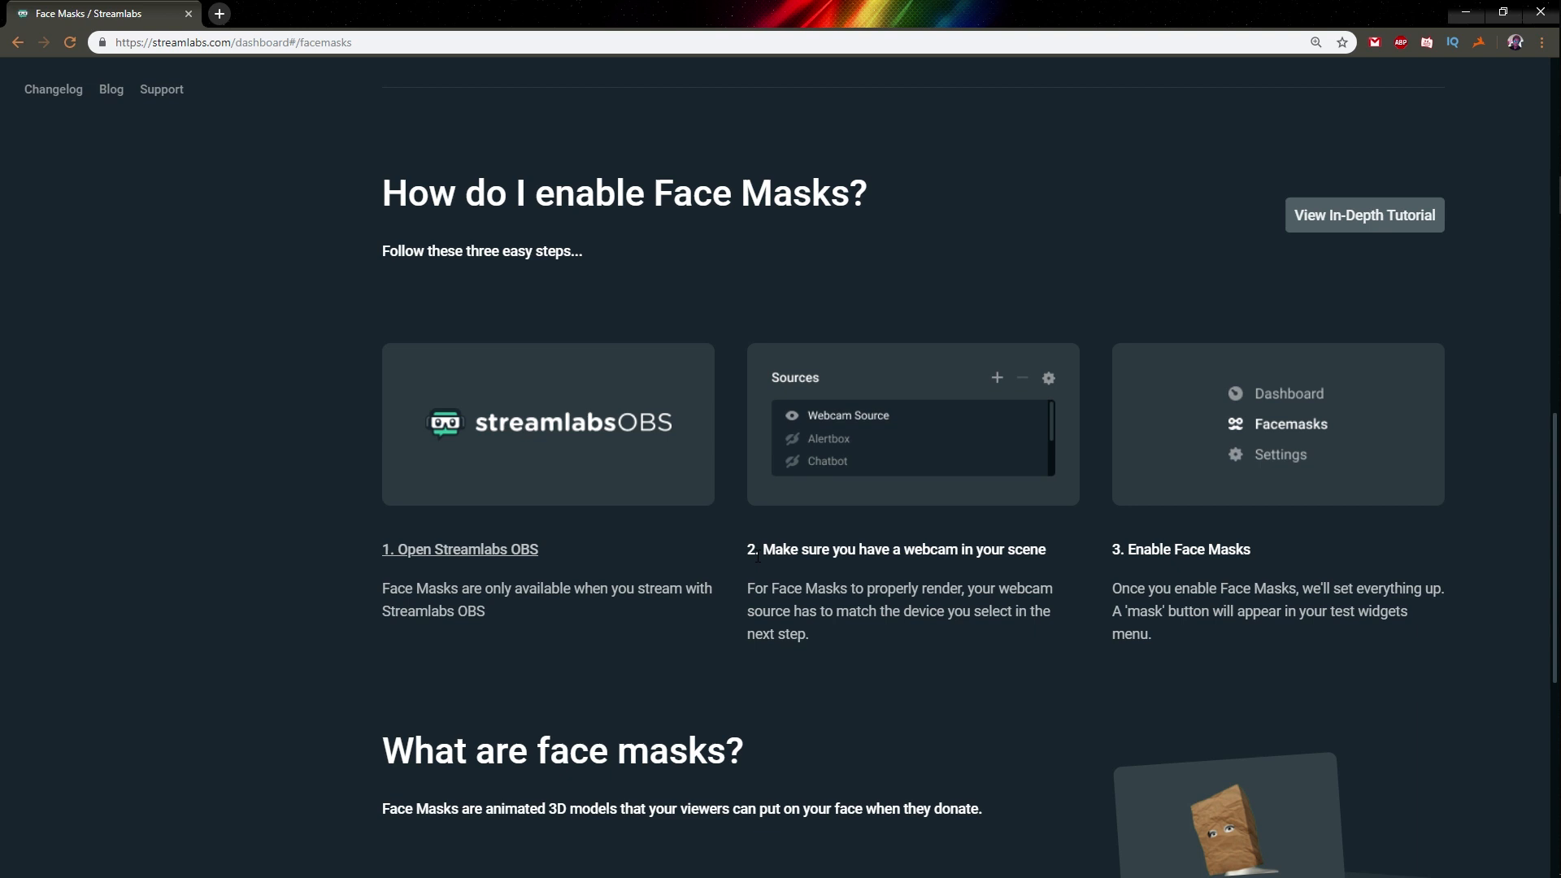
mouse_move(1318, 460)
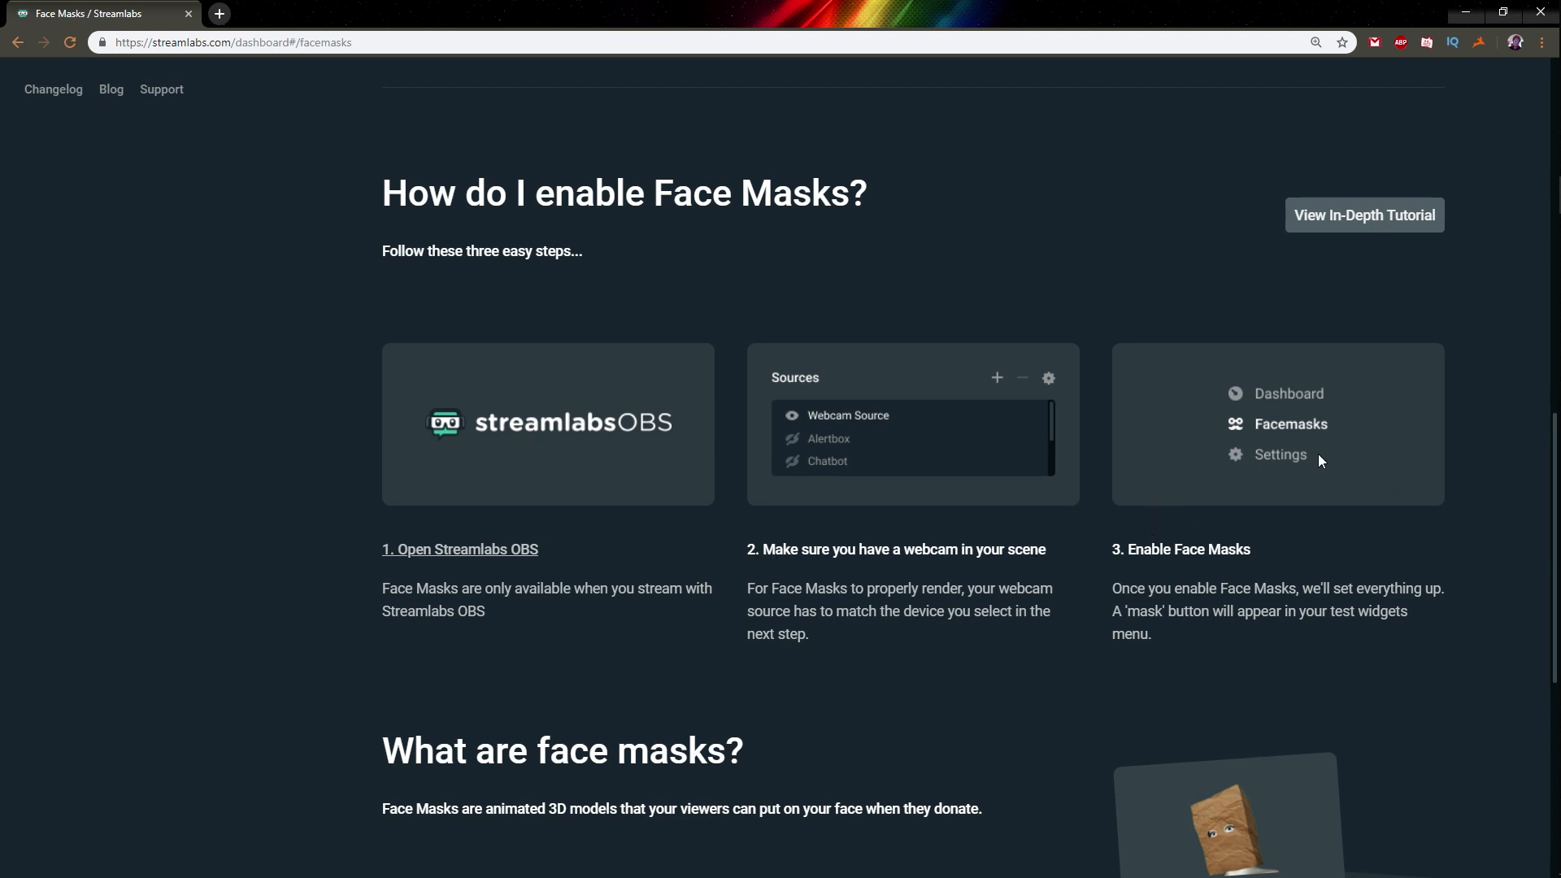
scroll(down, 3)
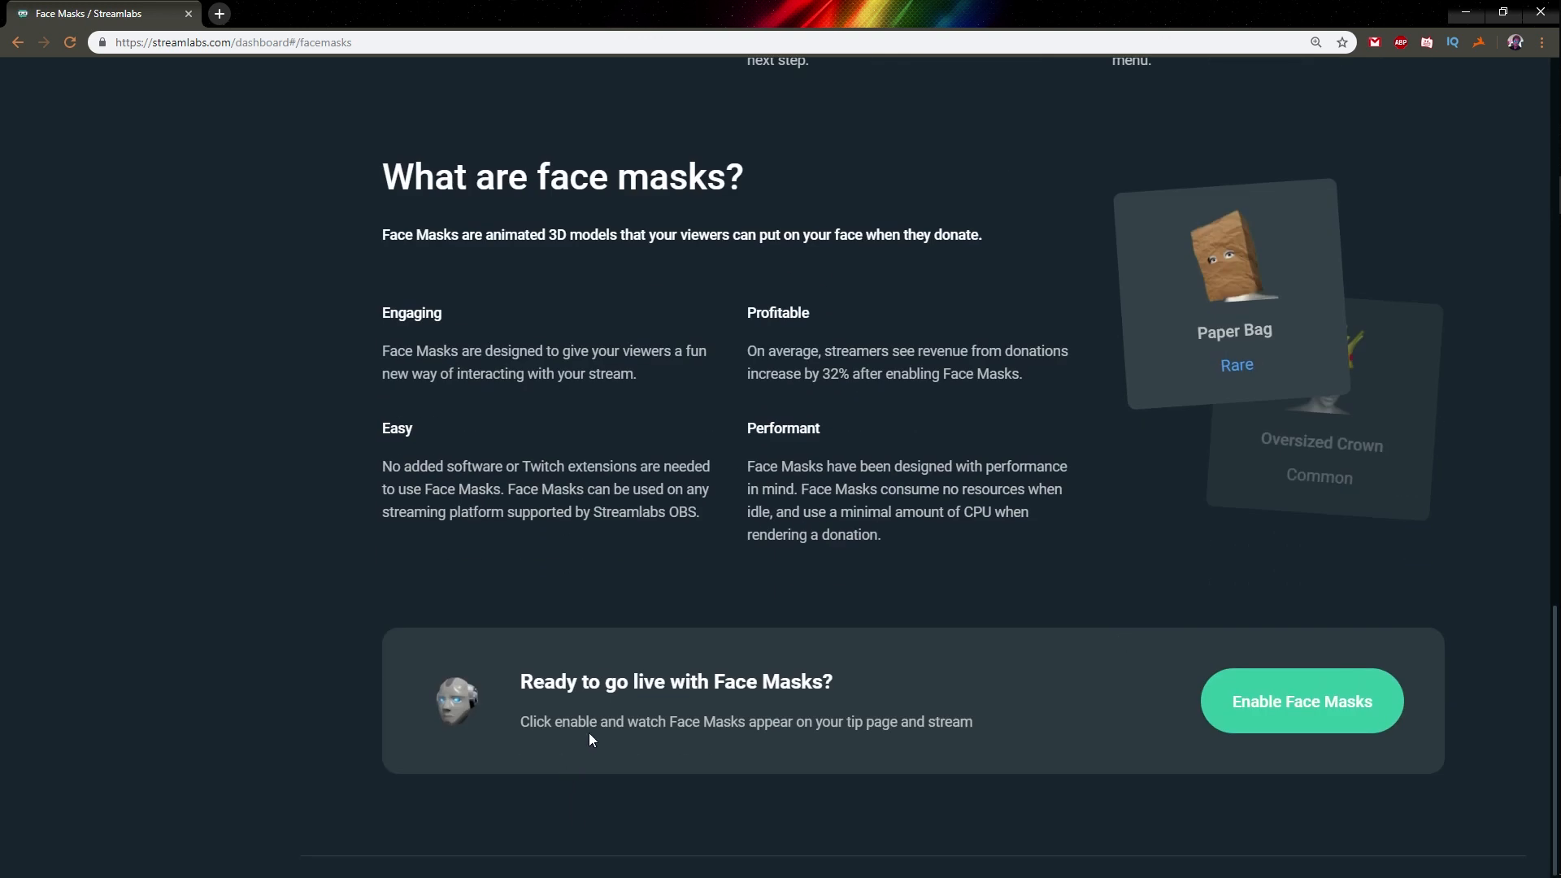
mouse_move(1301, 701)
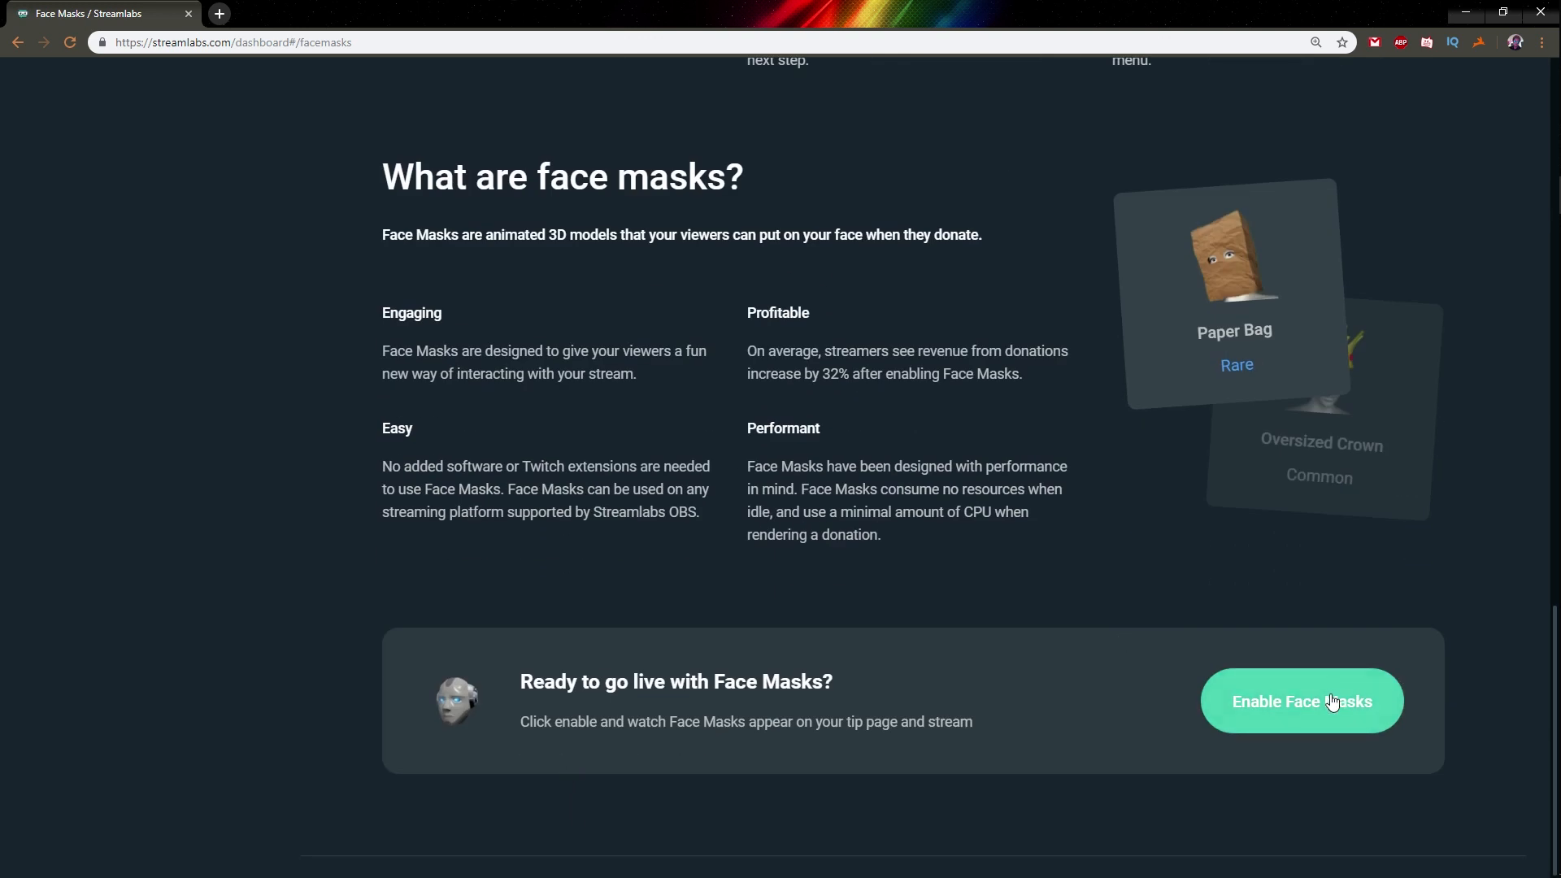
Enable Face Masks on the web page and launch Streamlabs OBS on its Face Masks page.
click(1300, 700)
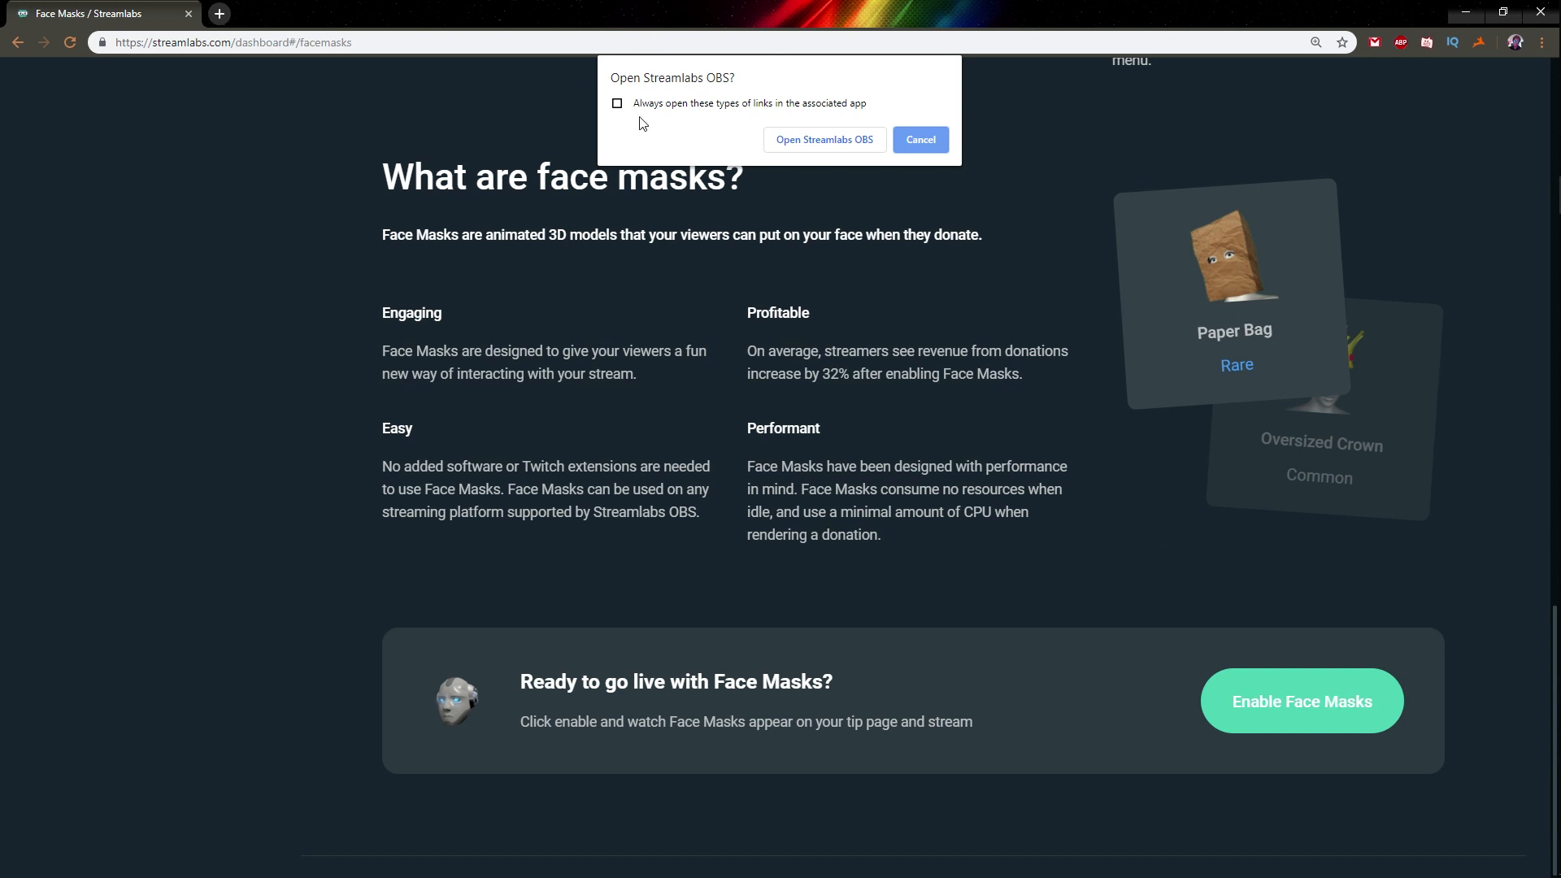
mouse_move(846, 115)
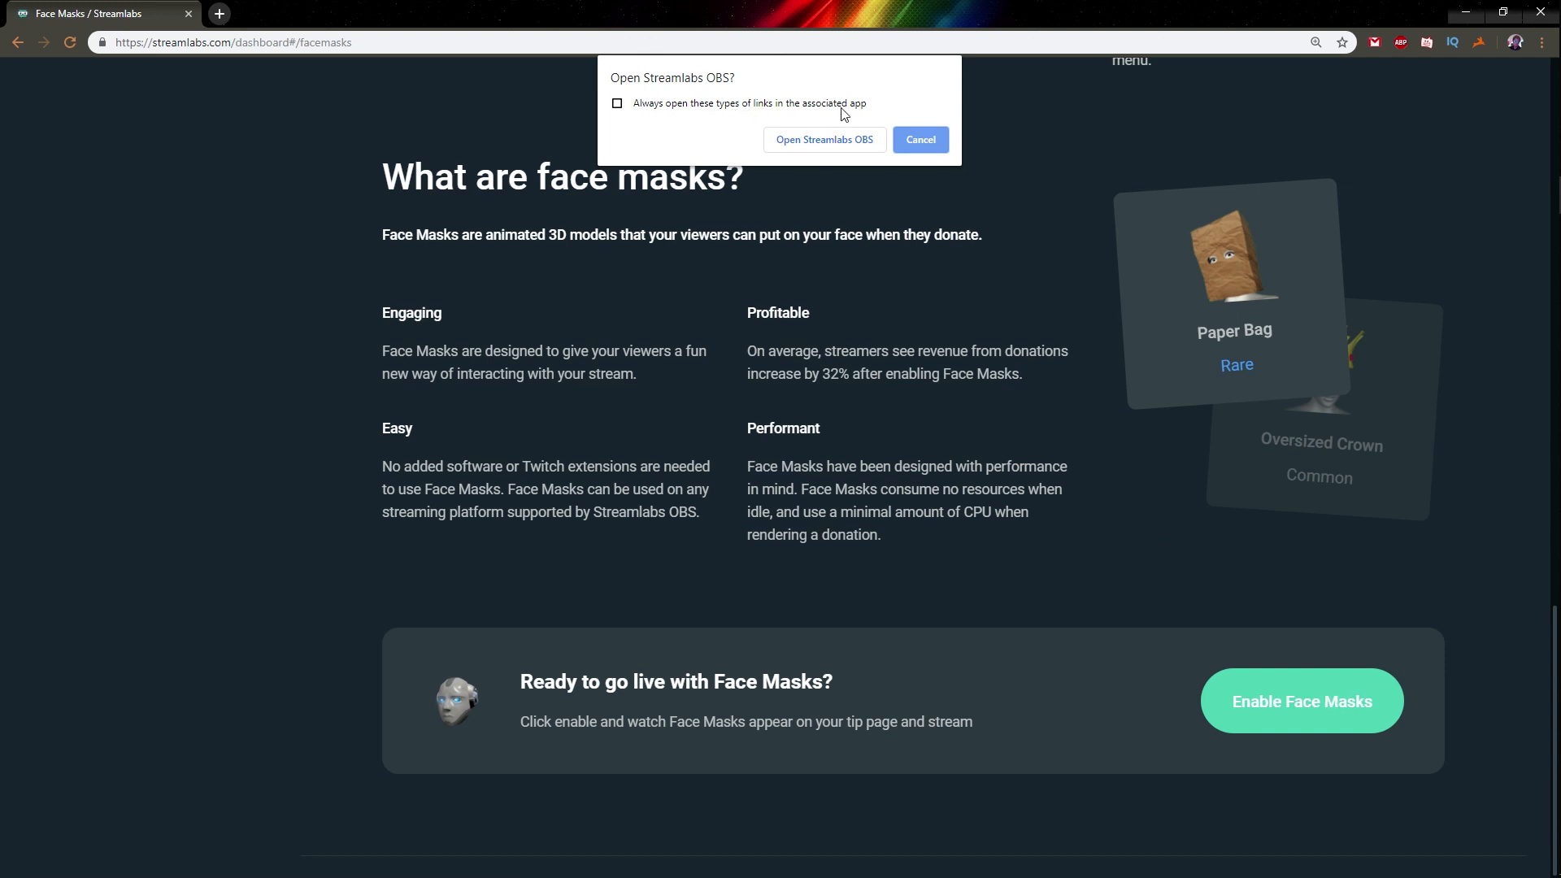
click(823, 139)
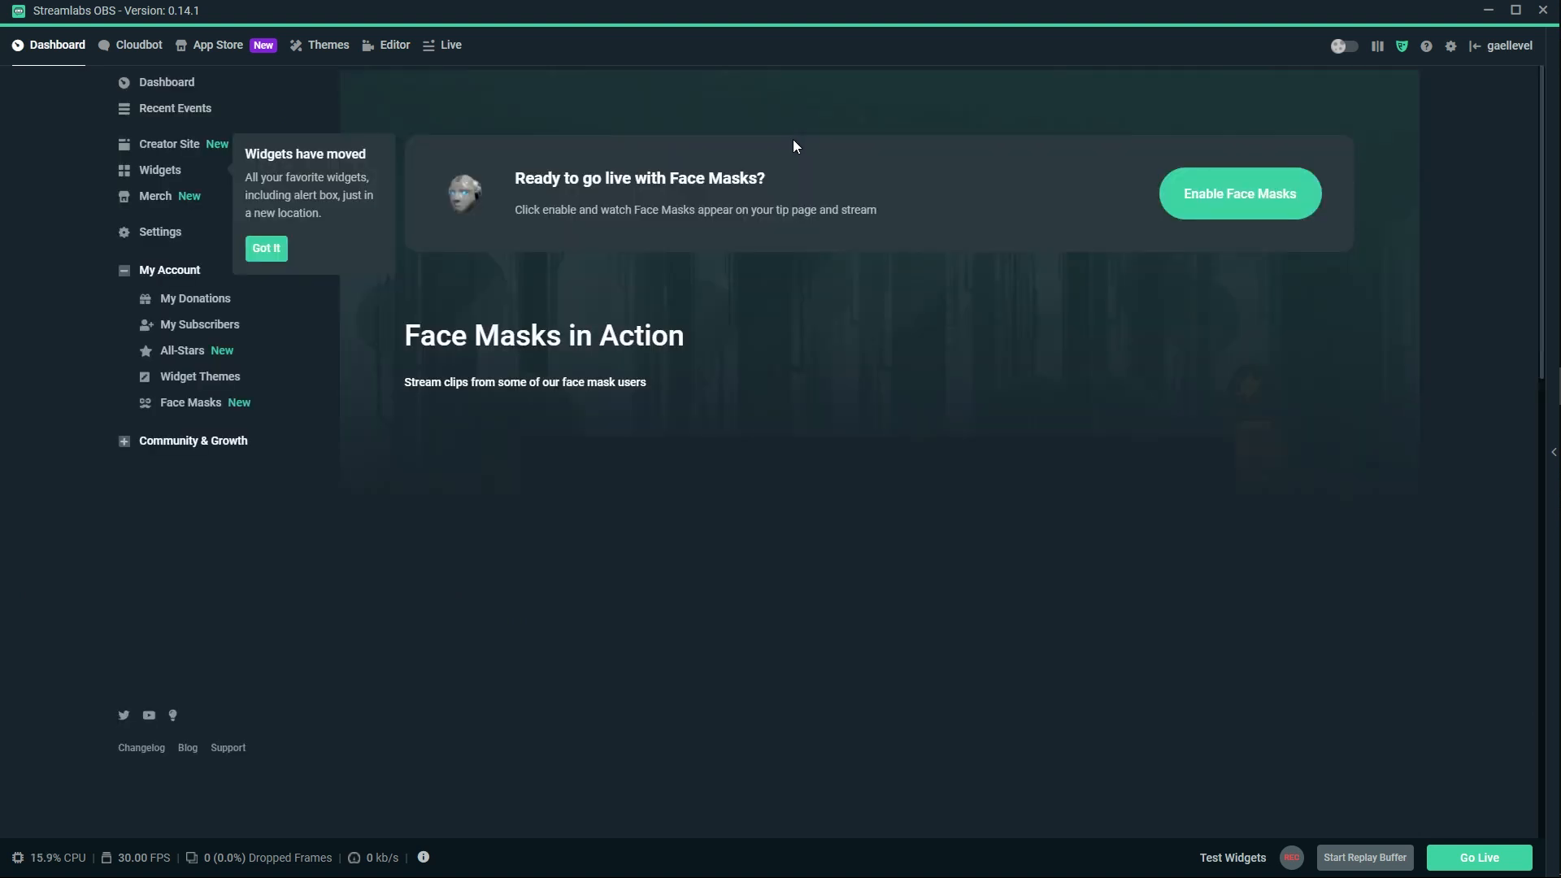
Enable Face Masks in the desktop app's Face Masks dashboard.
click(1238, 193)
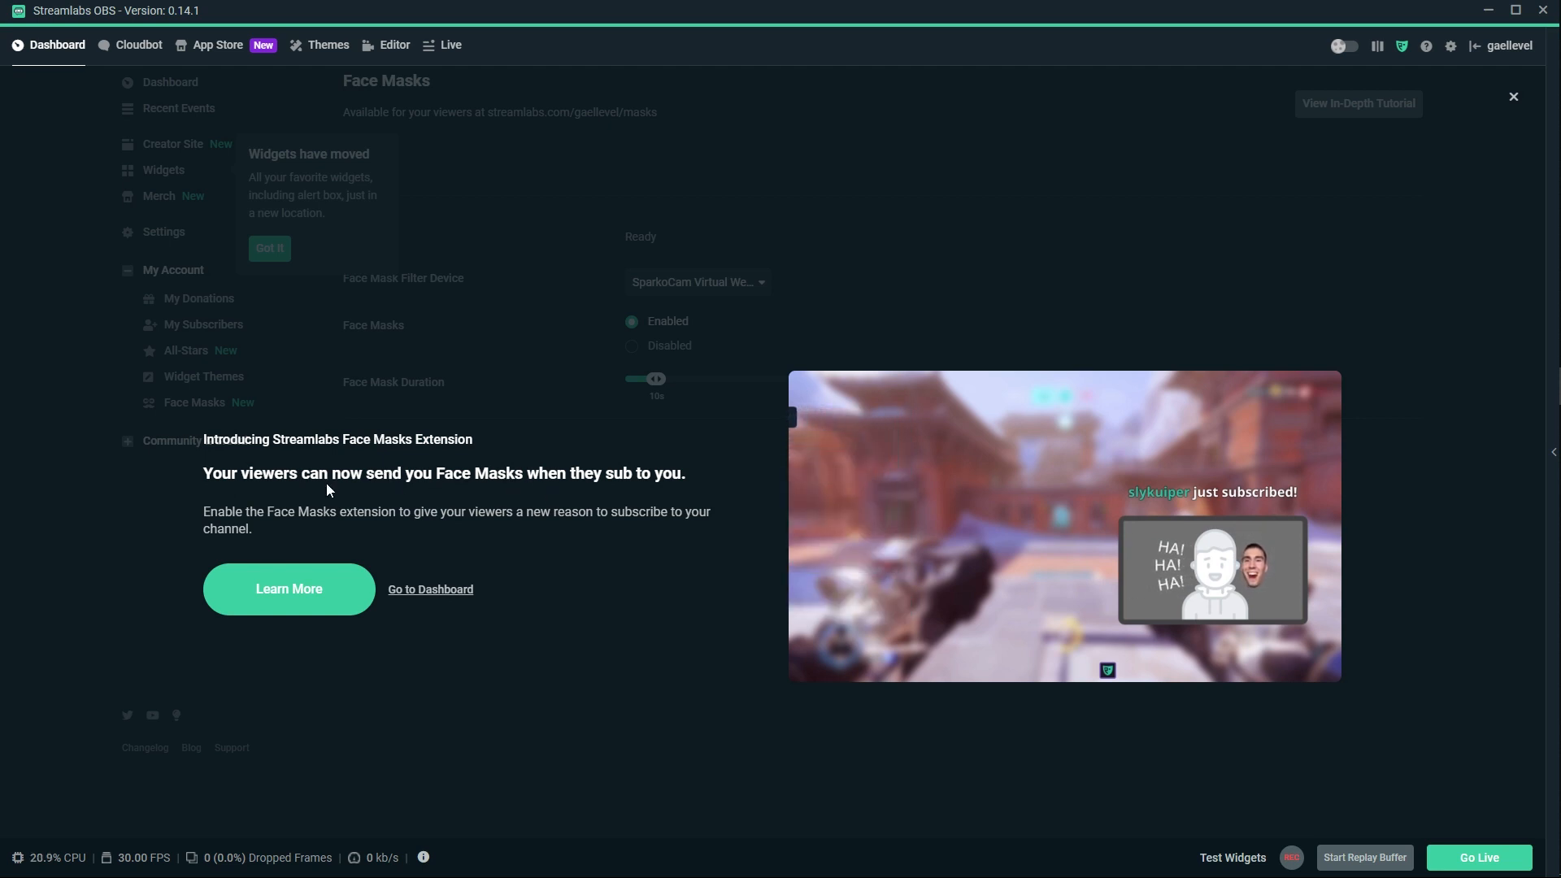
mouse_move(343, 547)
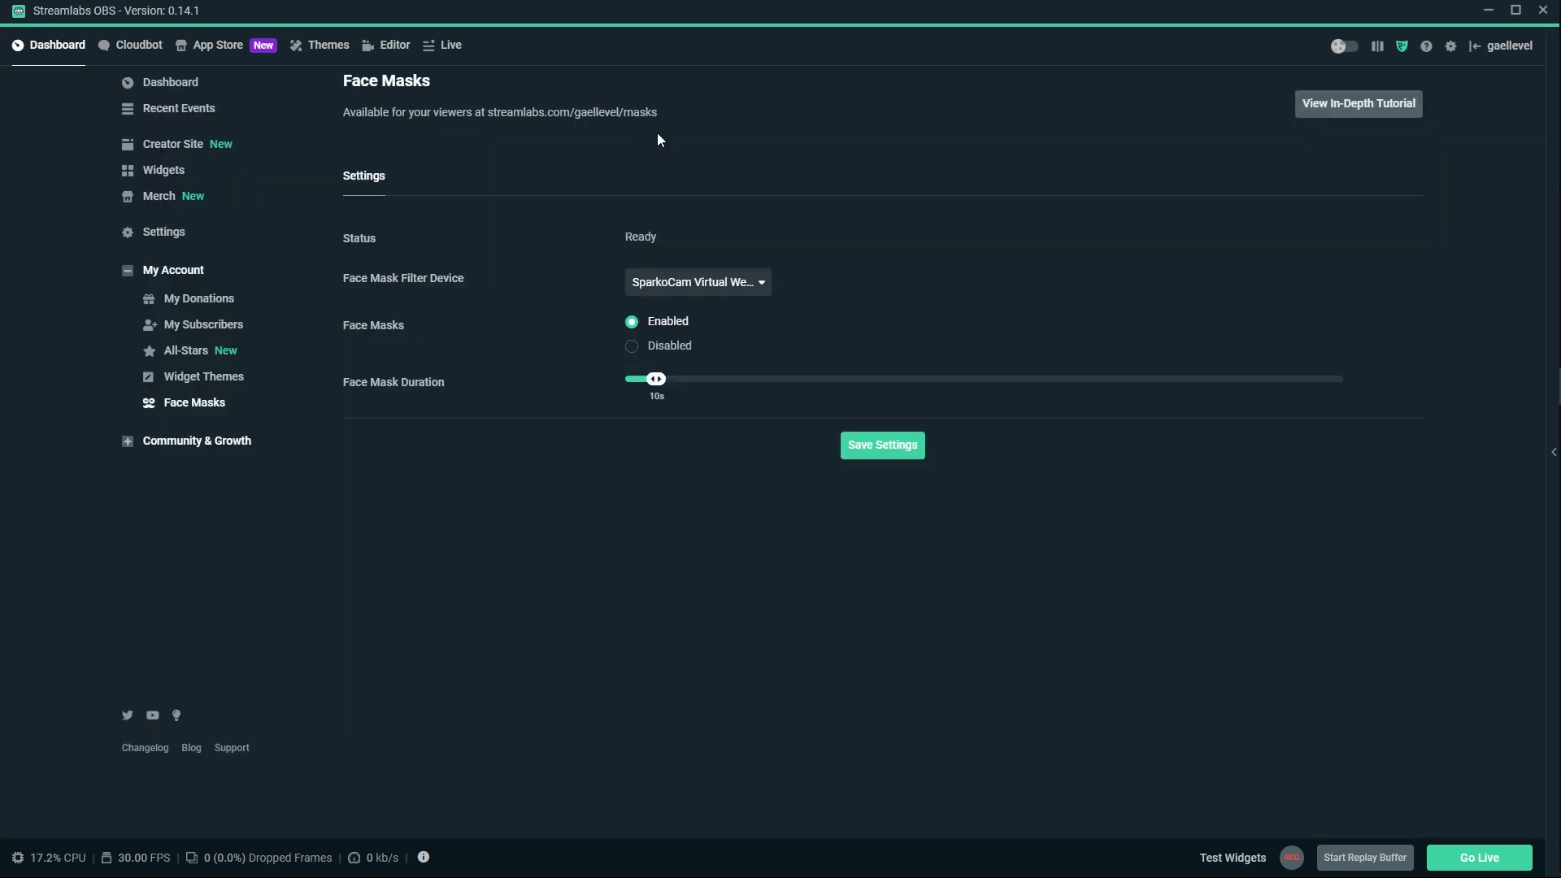
mouse_move(567, 252)
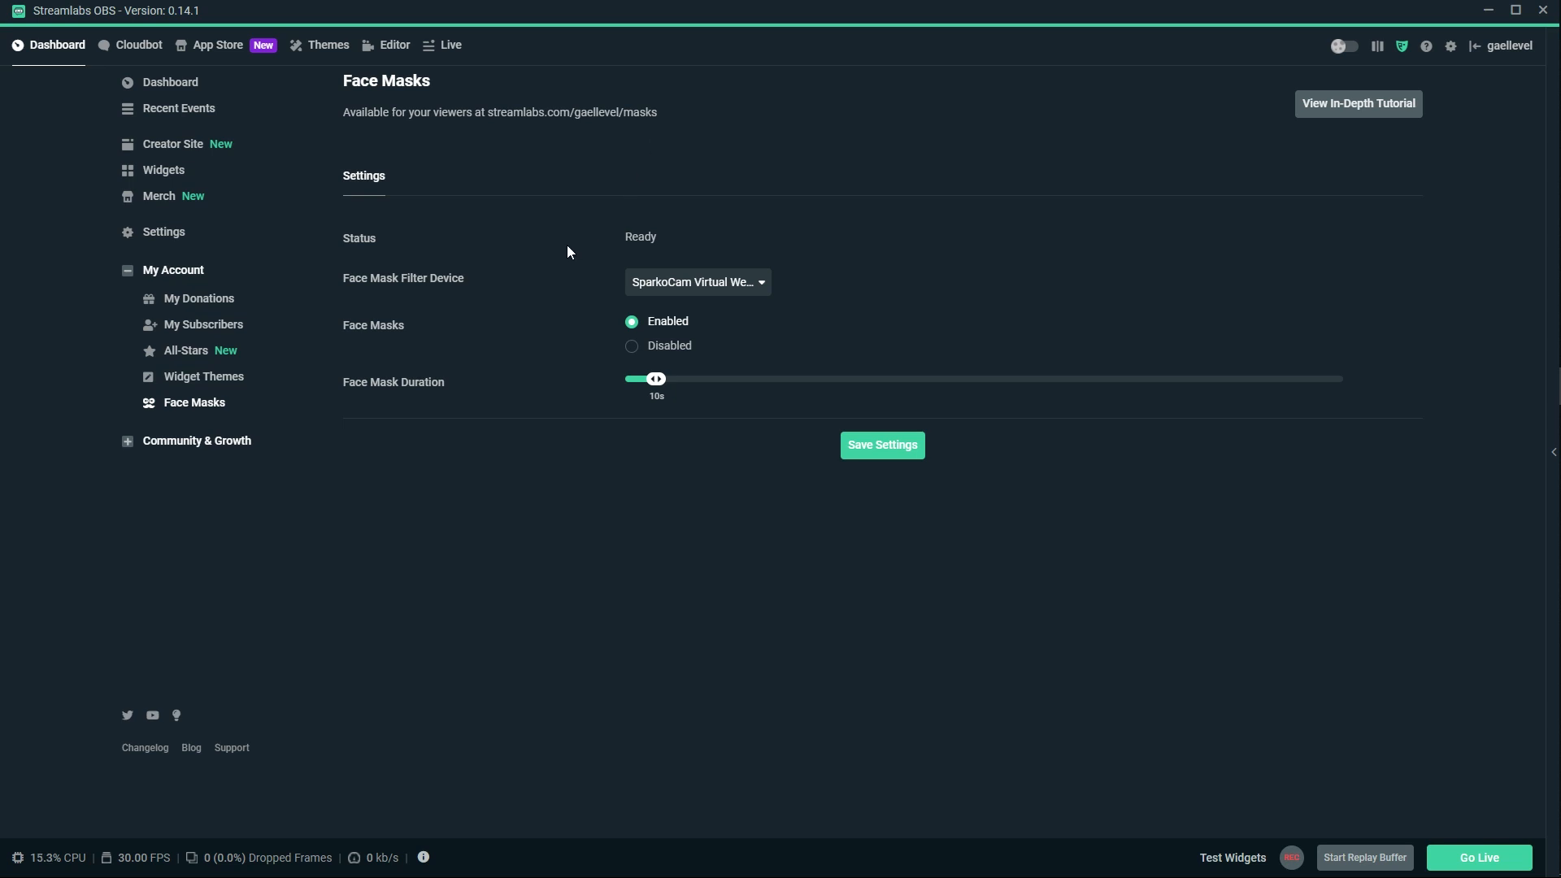
mouse_move(616, 288)
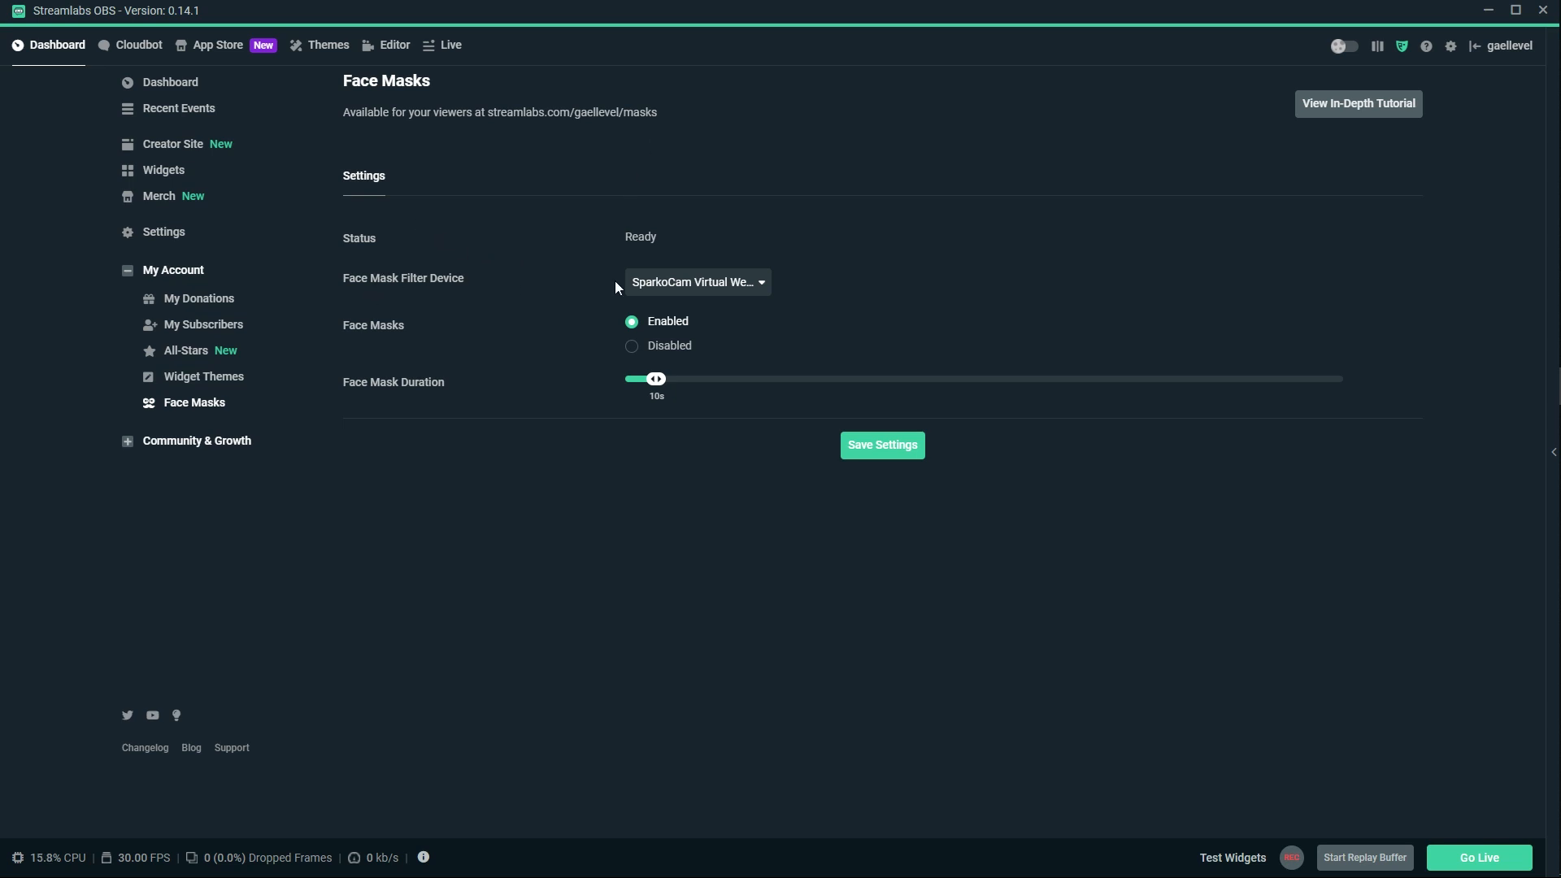
Choose SparkoCam Virtual Webcam as the Face Mask filter device and save the settings.
click(696, 282)
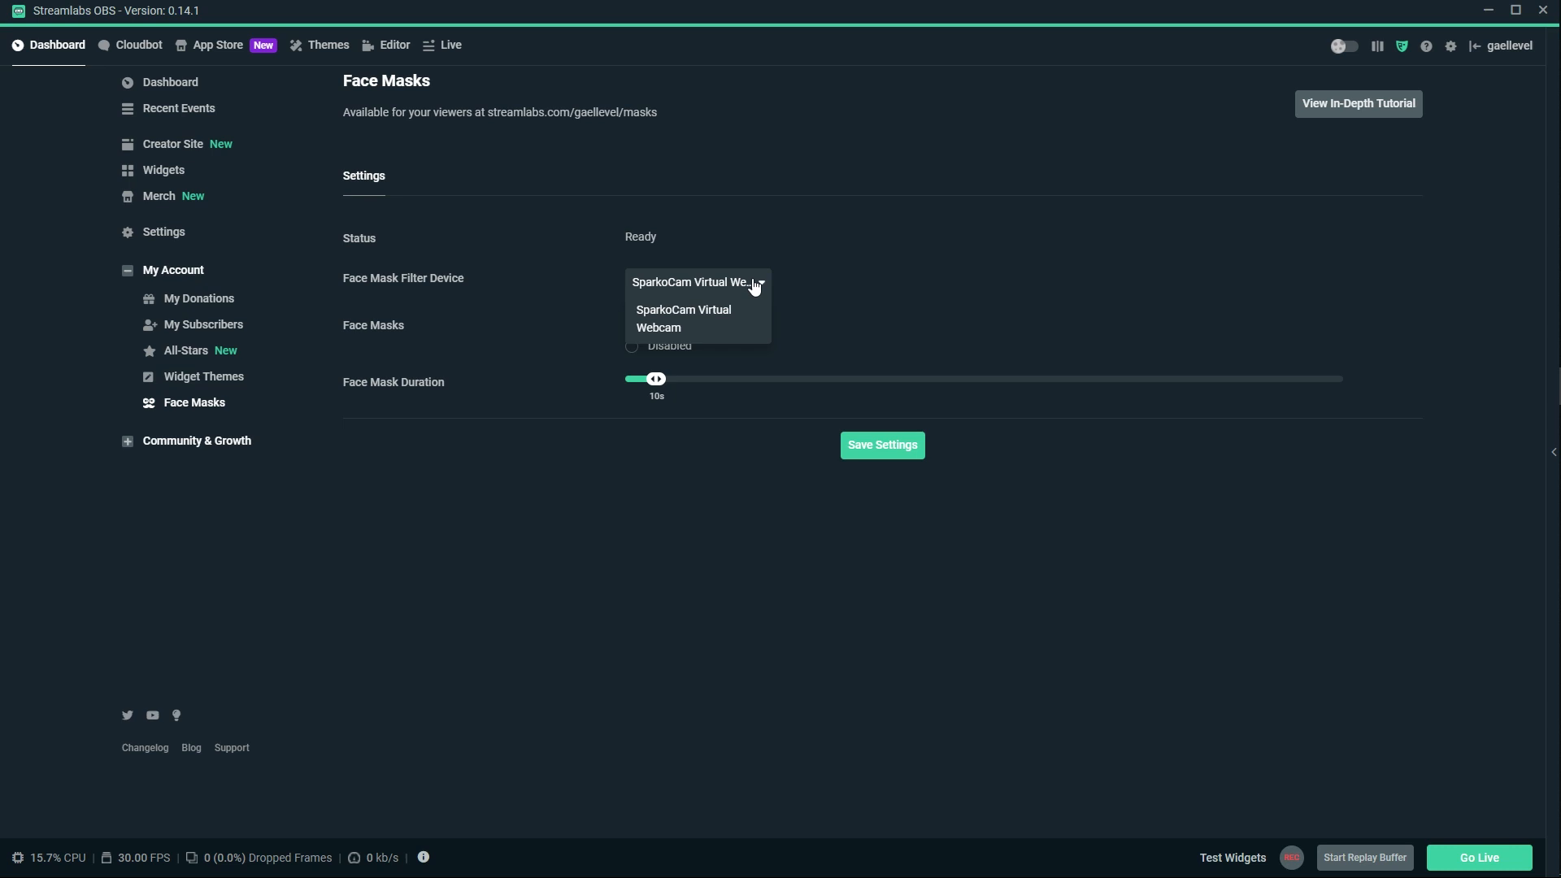
mouse_move(714, 316)
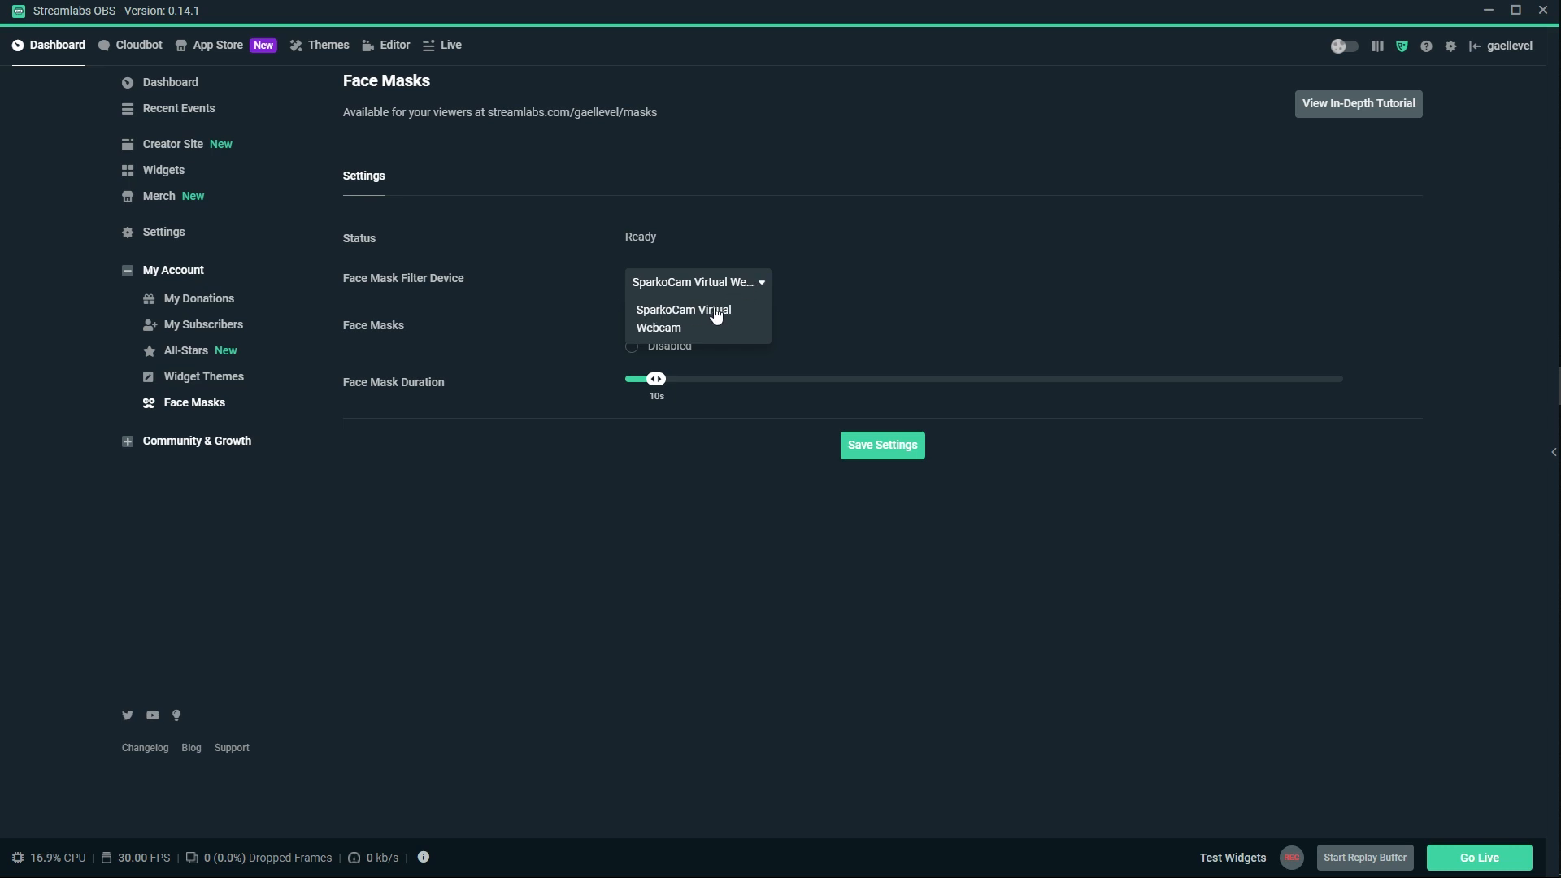
click(684, 318)
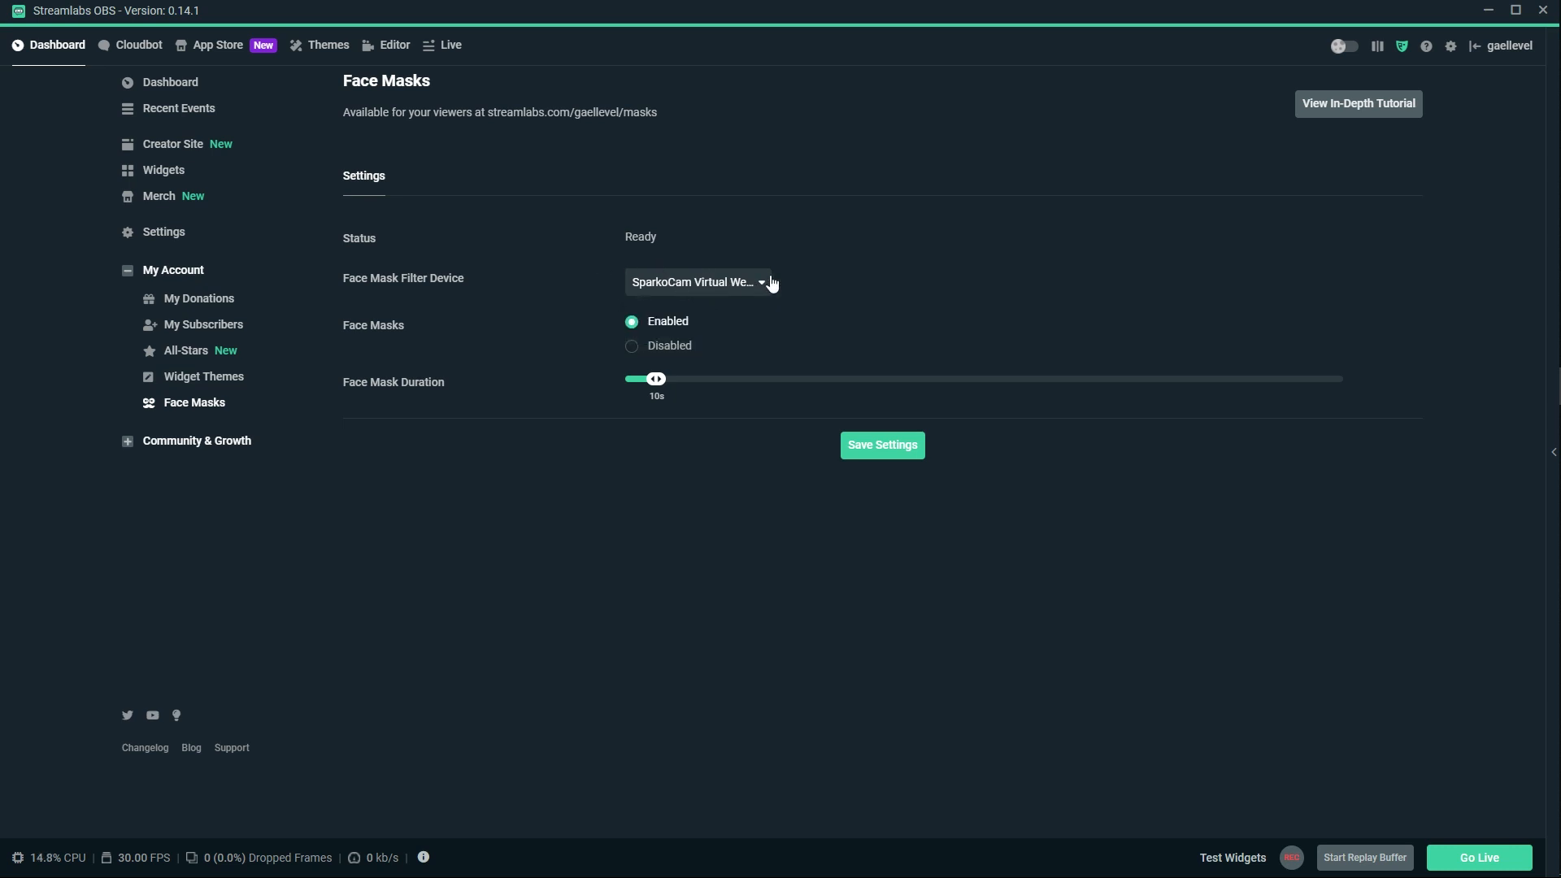
mouse_move(593, 328)
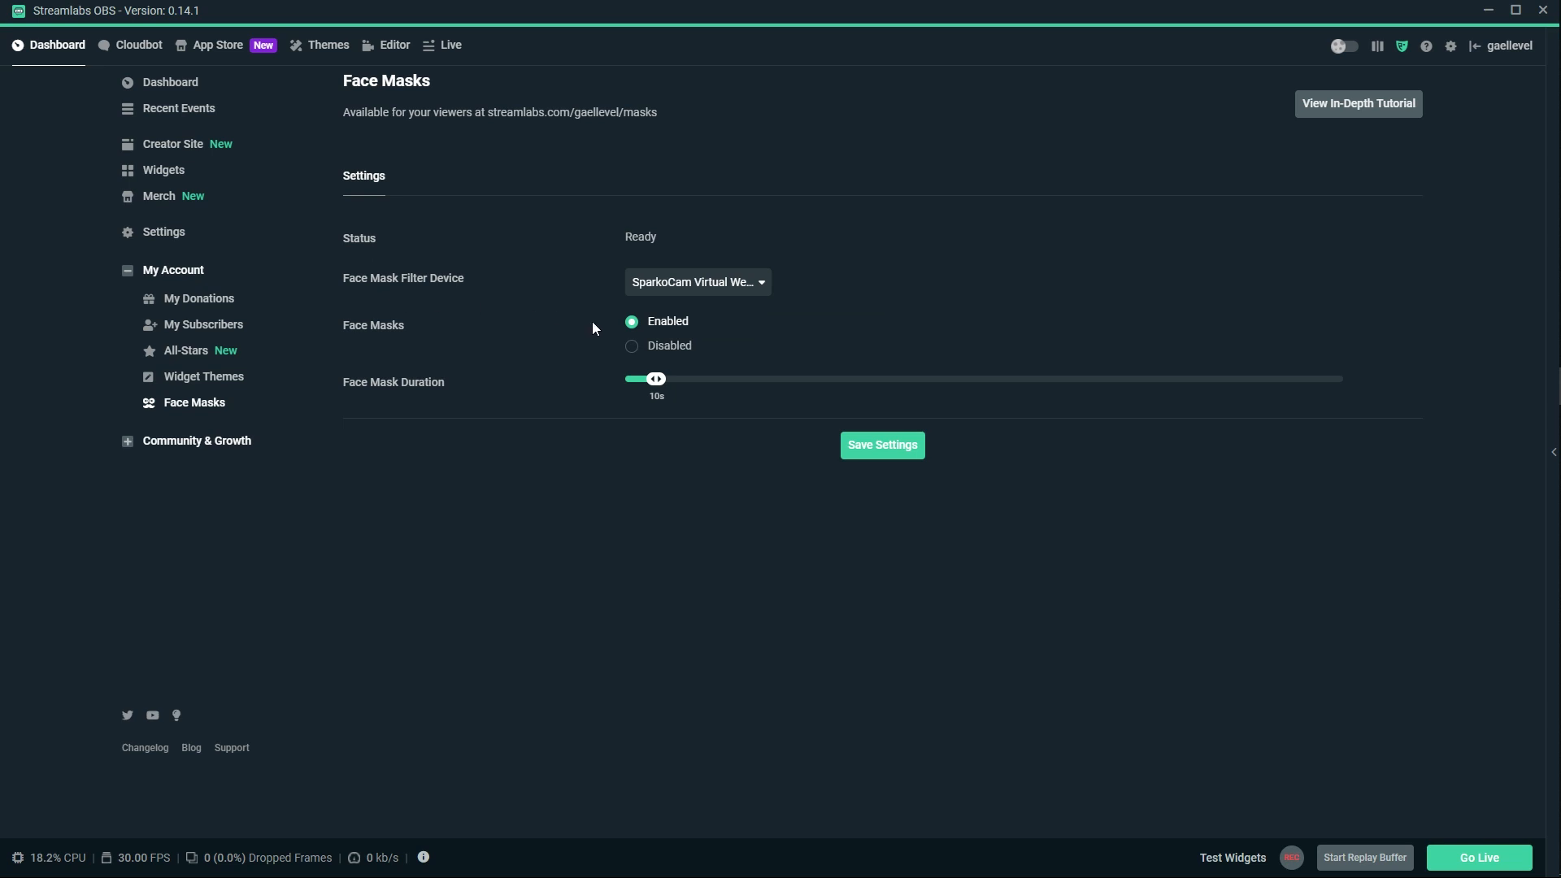
mouse_move(481, 404)
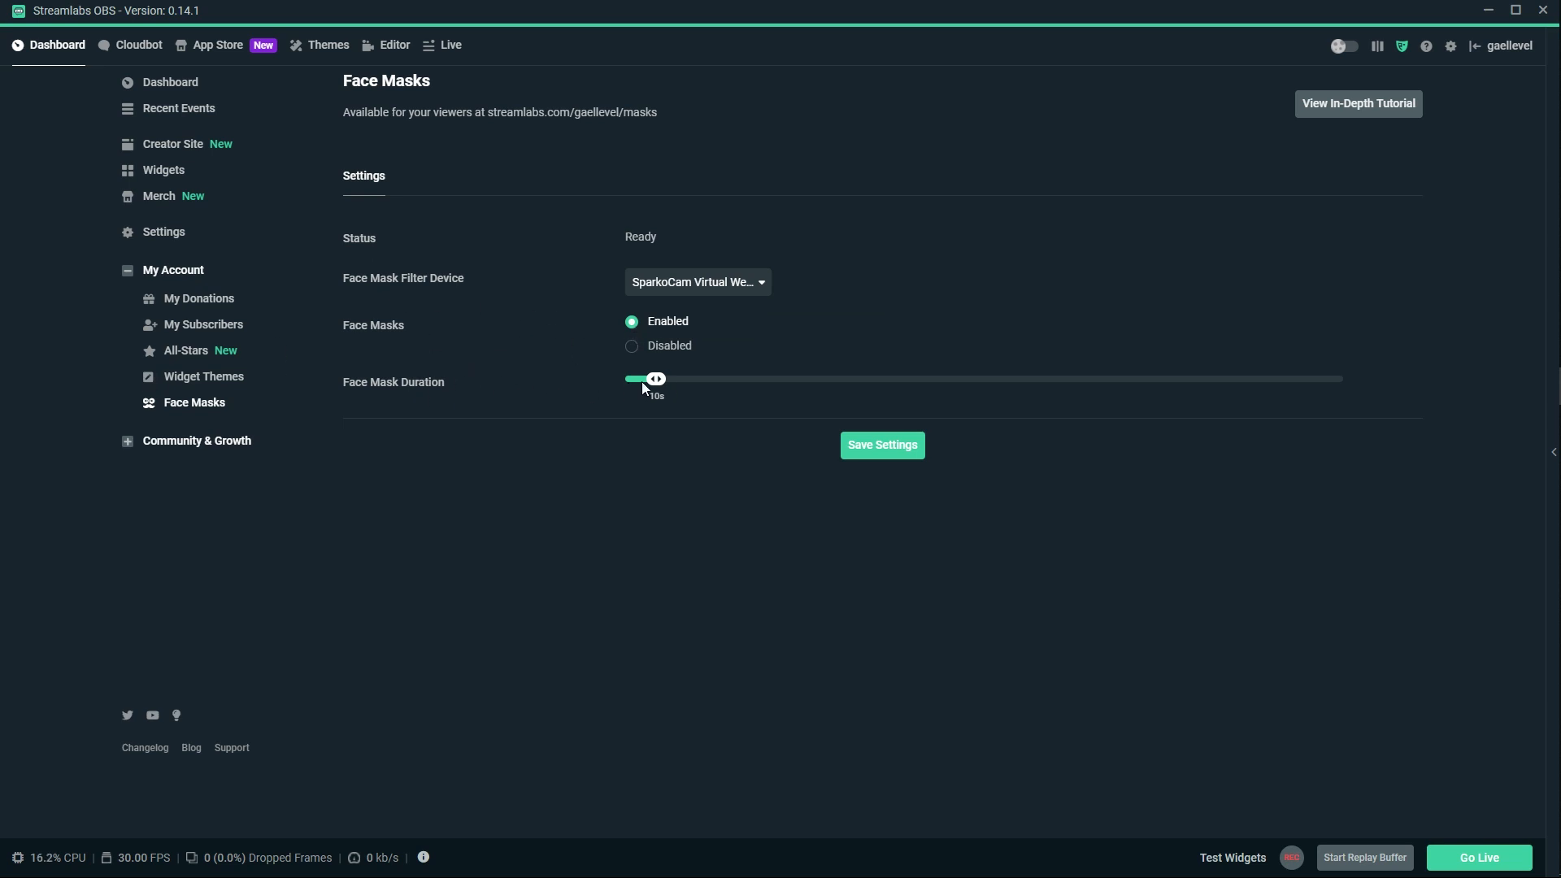
mouse_move(587, 420)
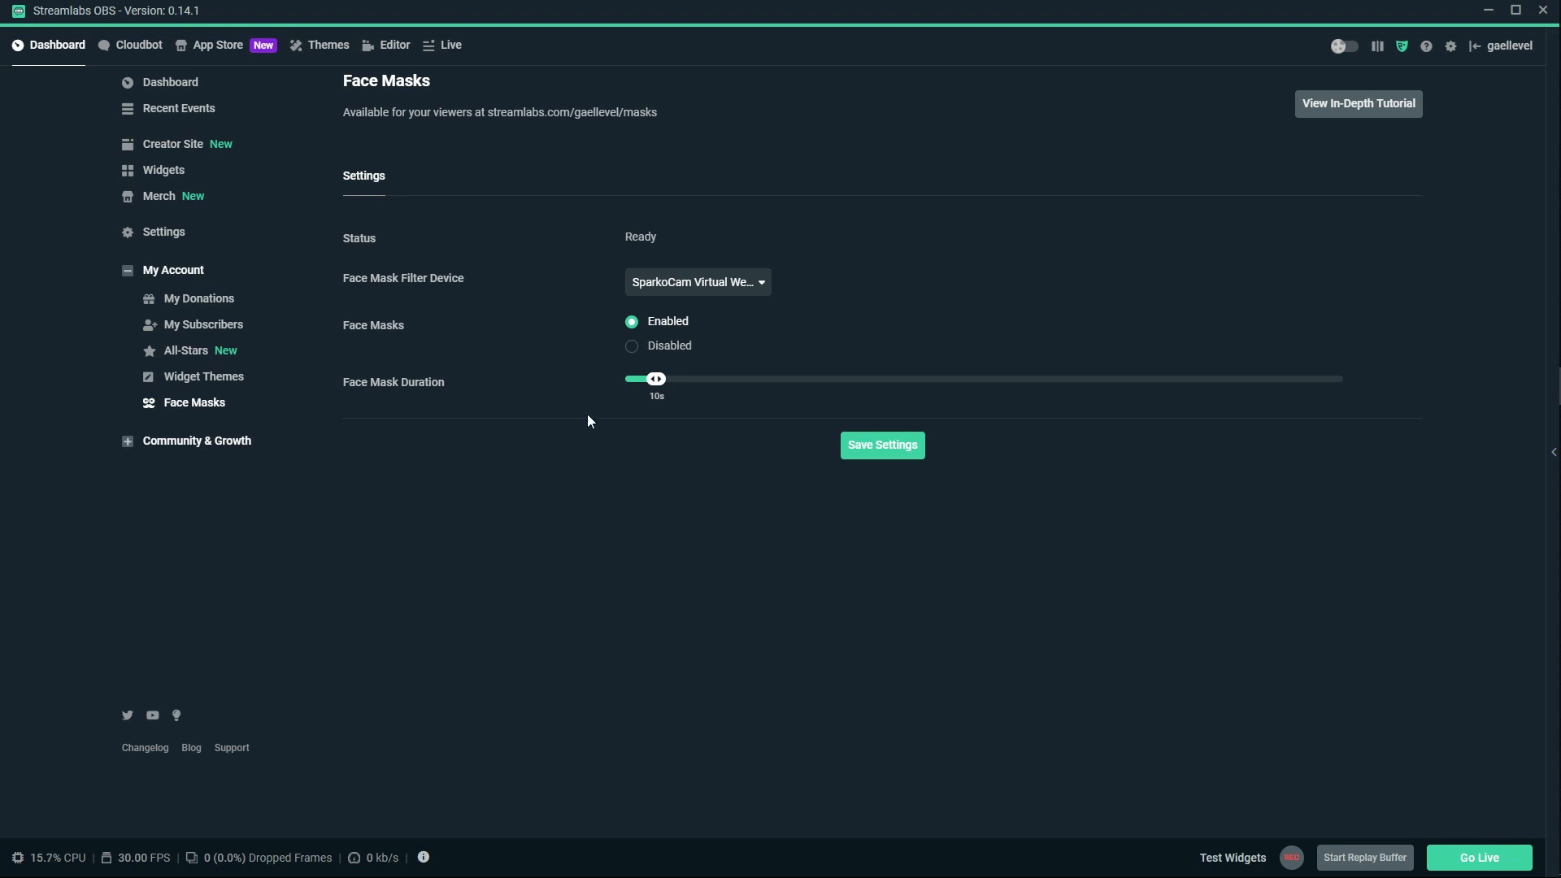
mouse_move(780, 434)
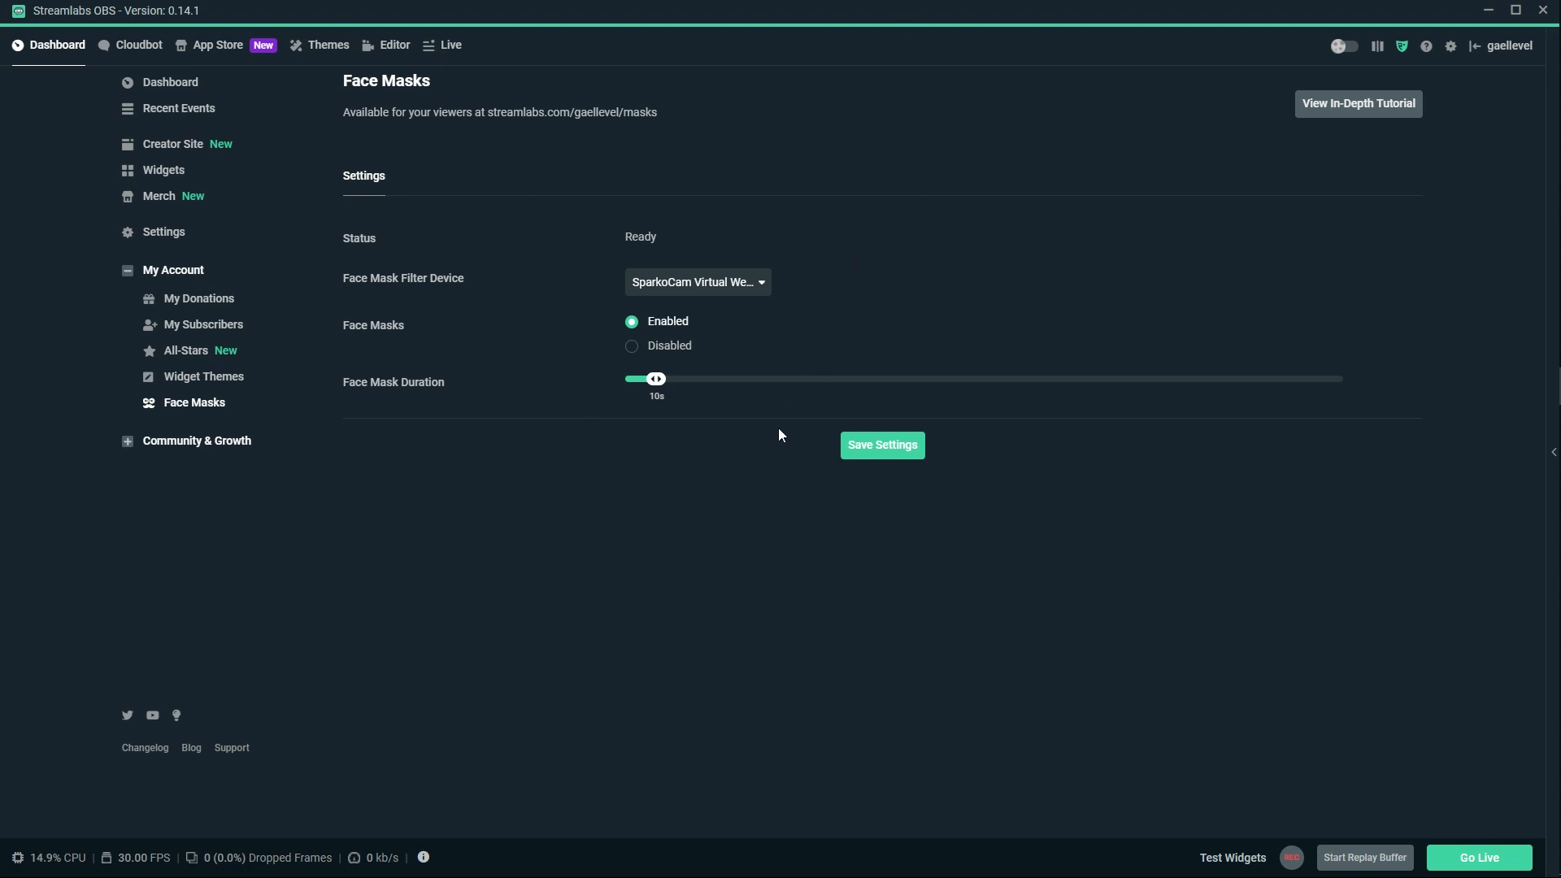
click(881, 445)
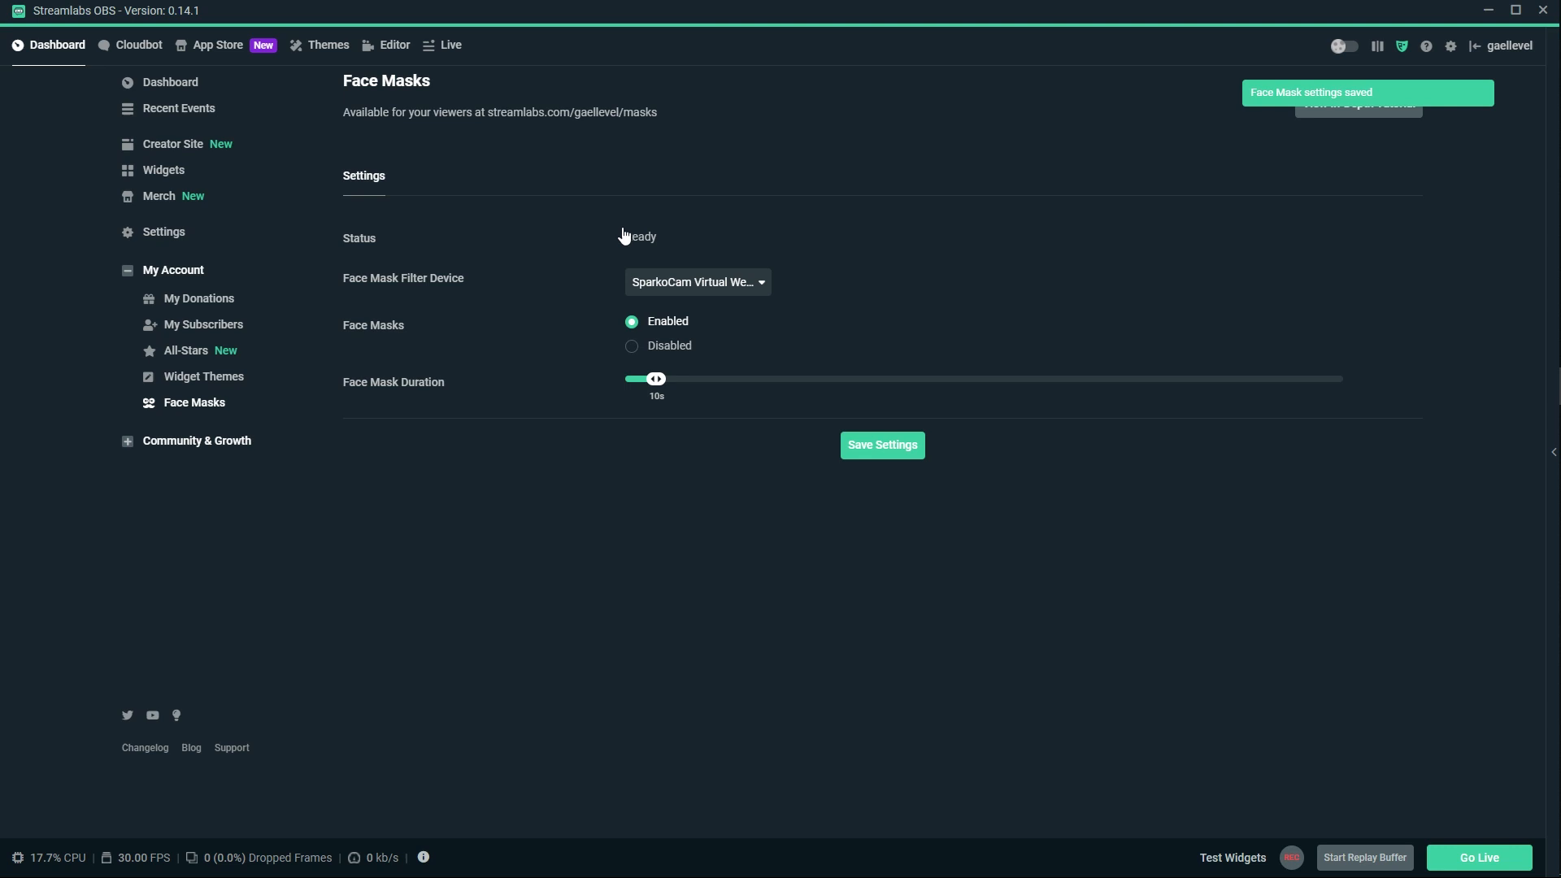
In the Editor, send a test Mask donation from Test Widgets.
click(395, 45)
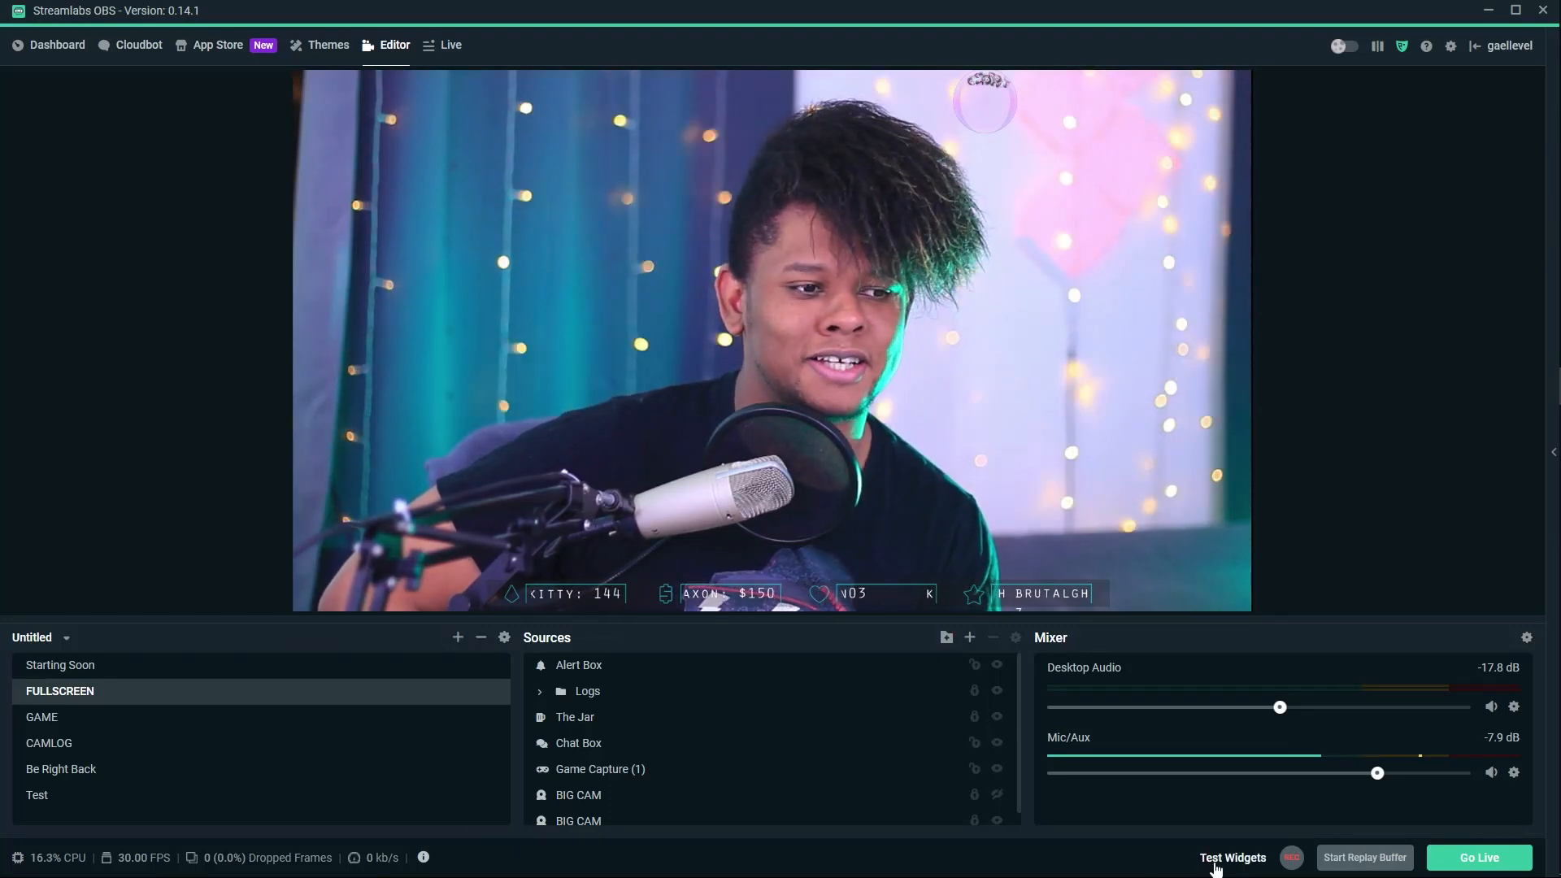
click(1232, 857)
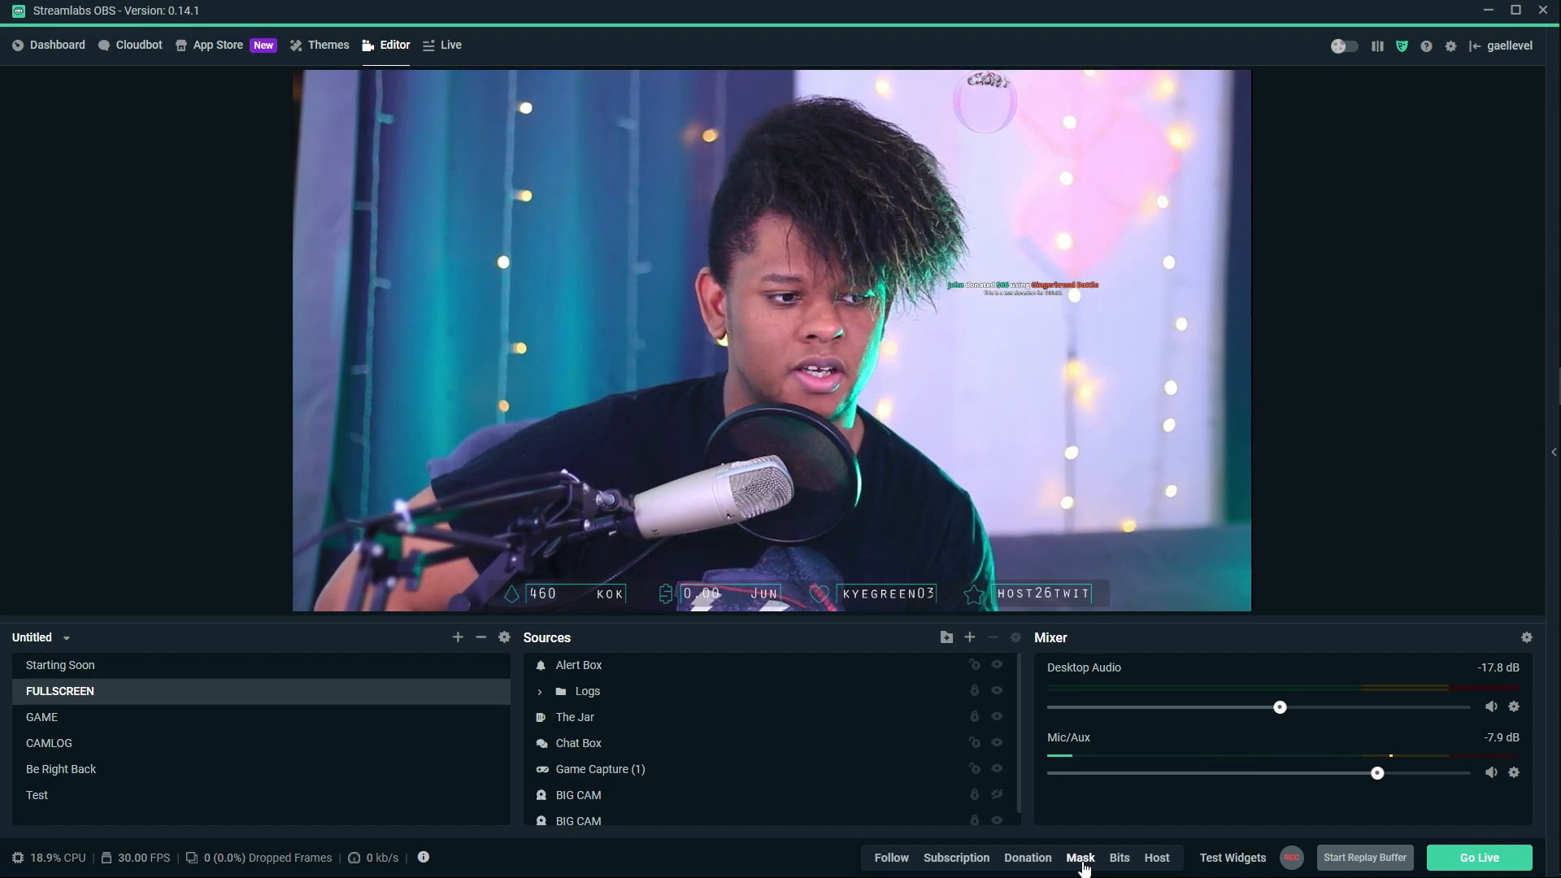
click(578, 807)
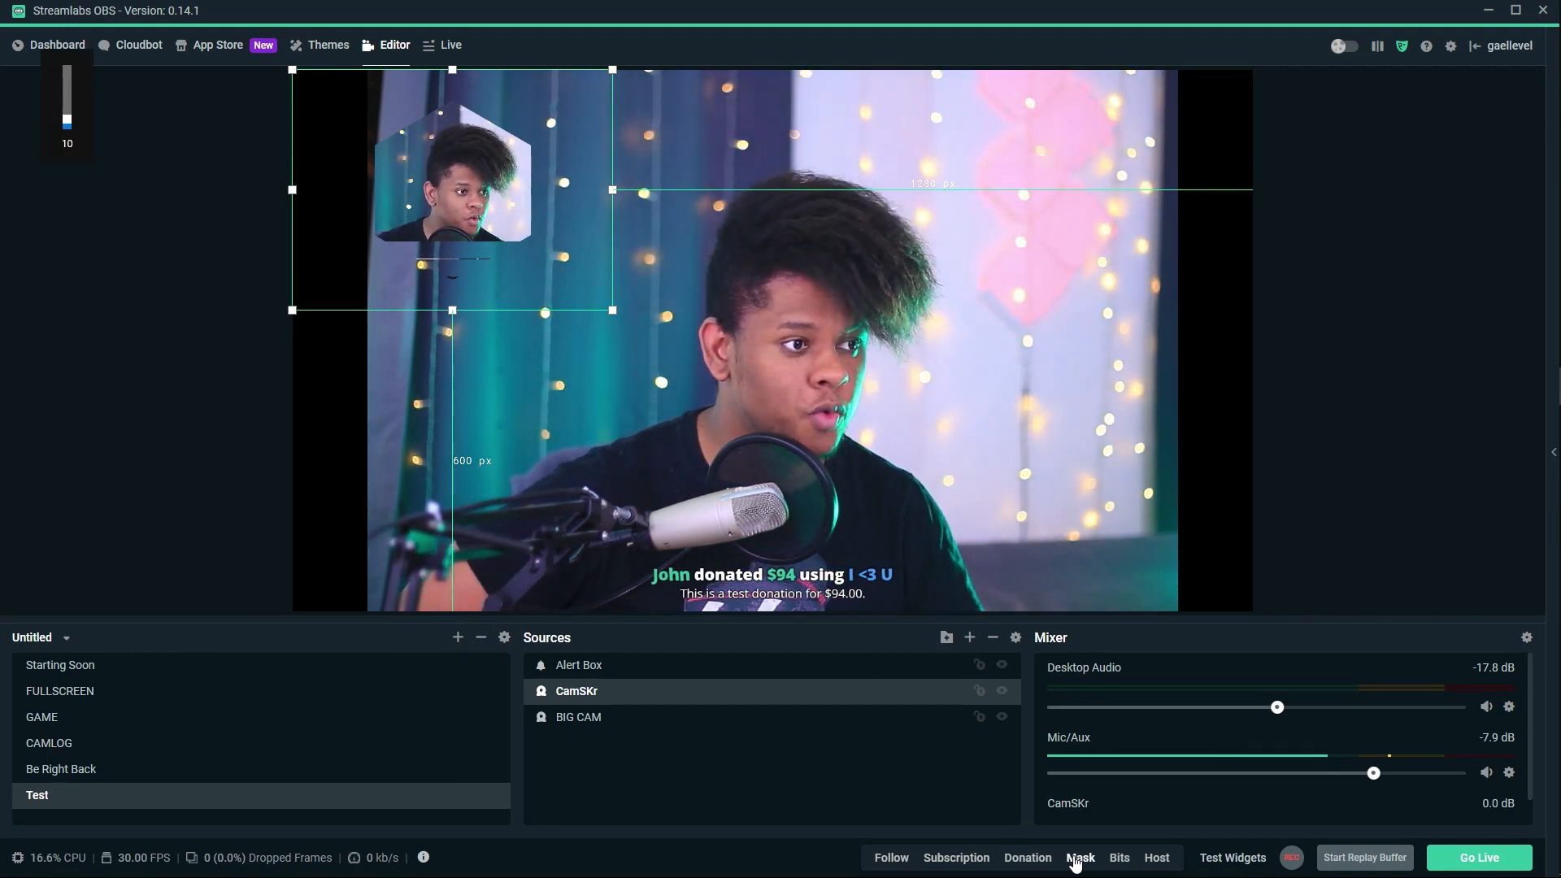
Log out with confirmation, then log back in by authorizing Streamlabs on Twitch.
click(1436, 45)
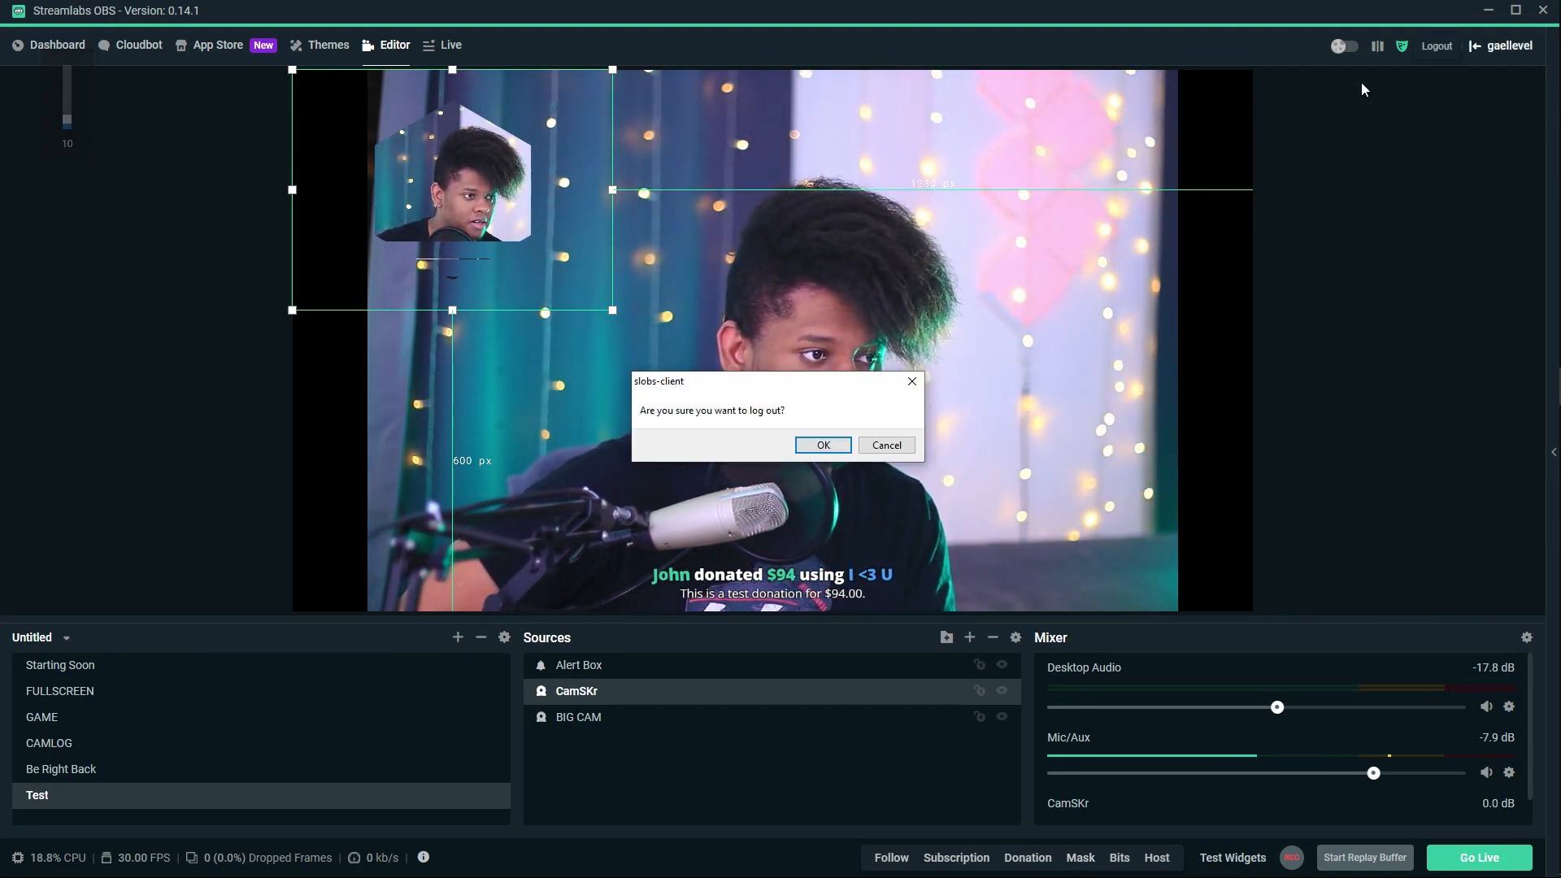
click(822, 444)
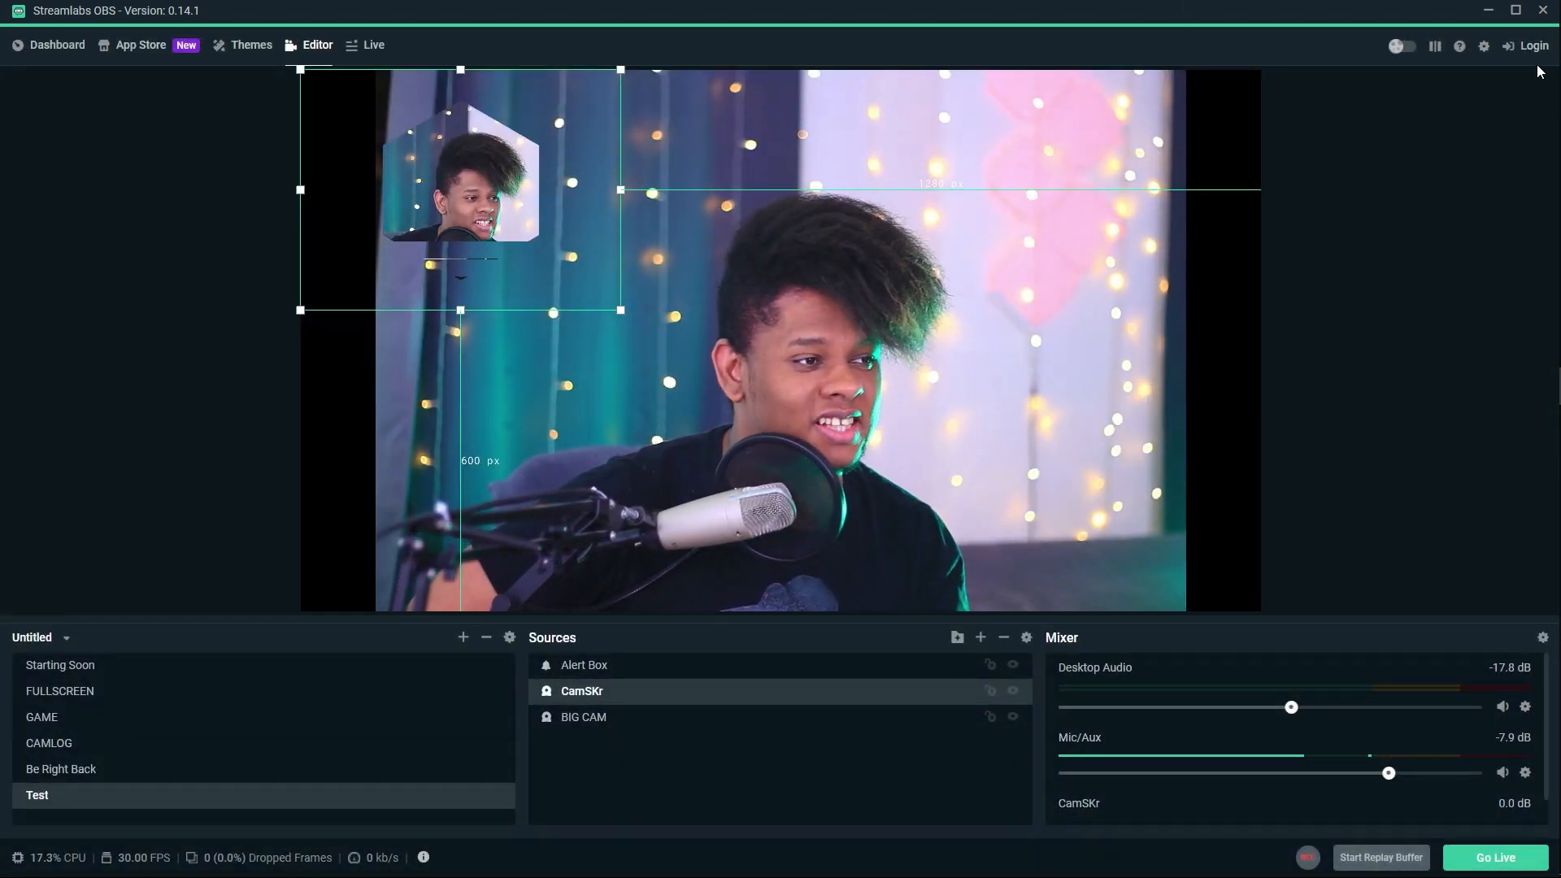
click(1534, 44)
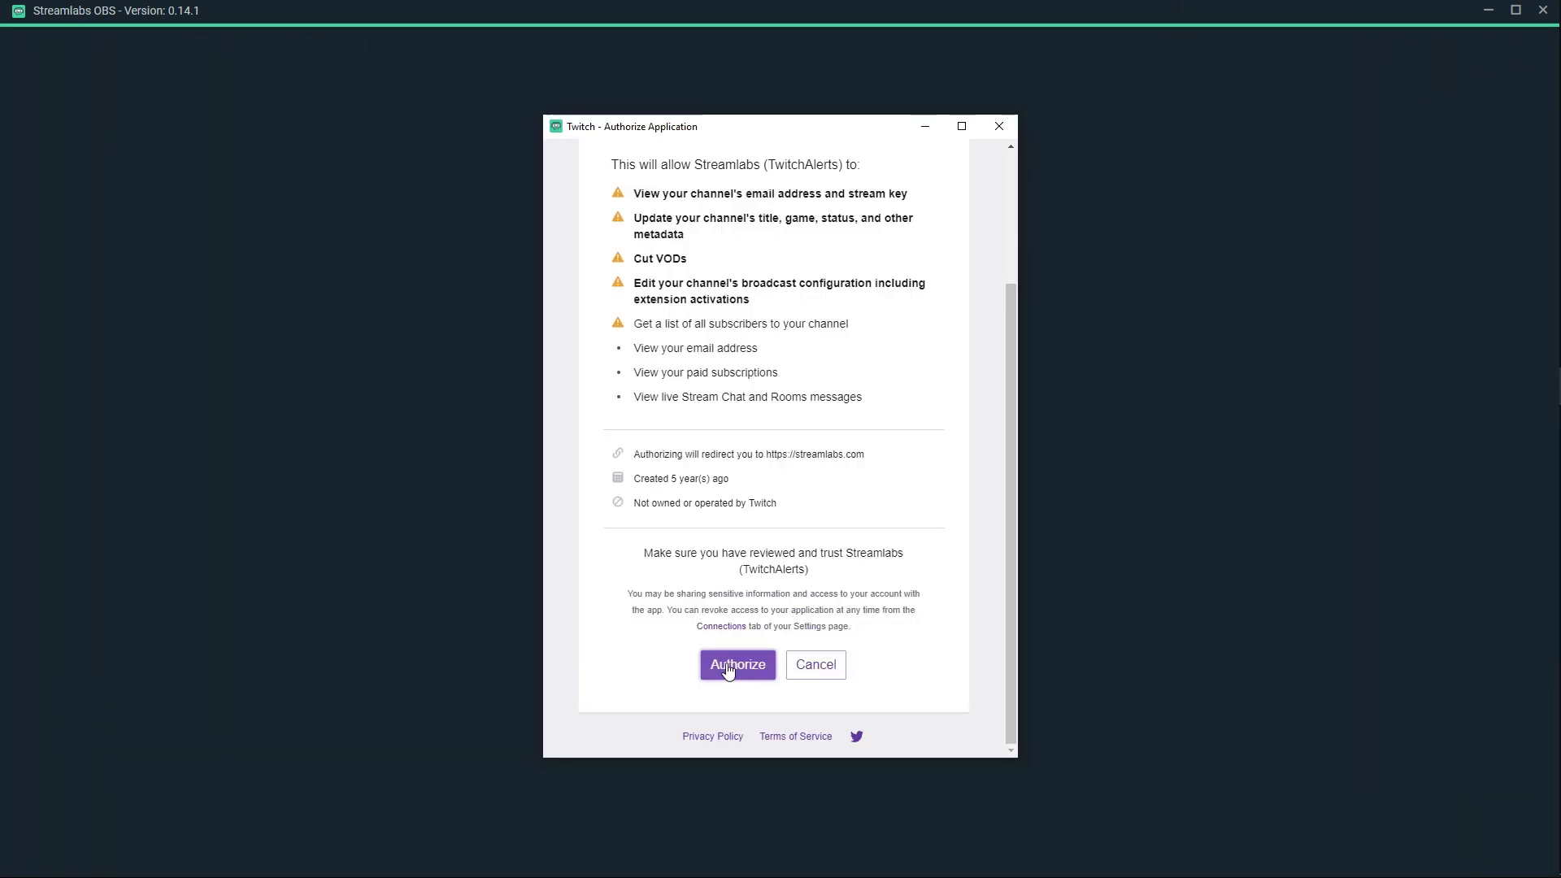
click(737, 665)
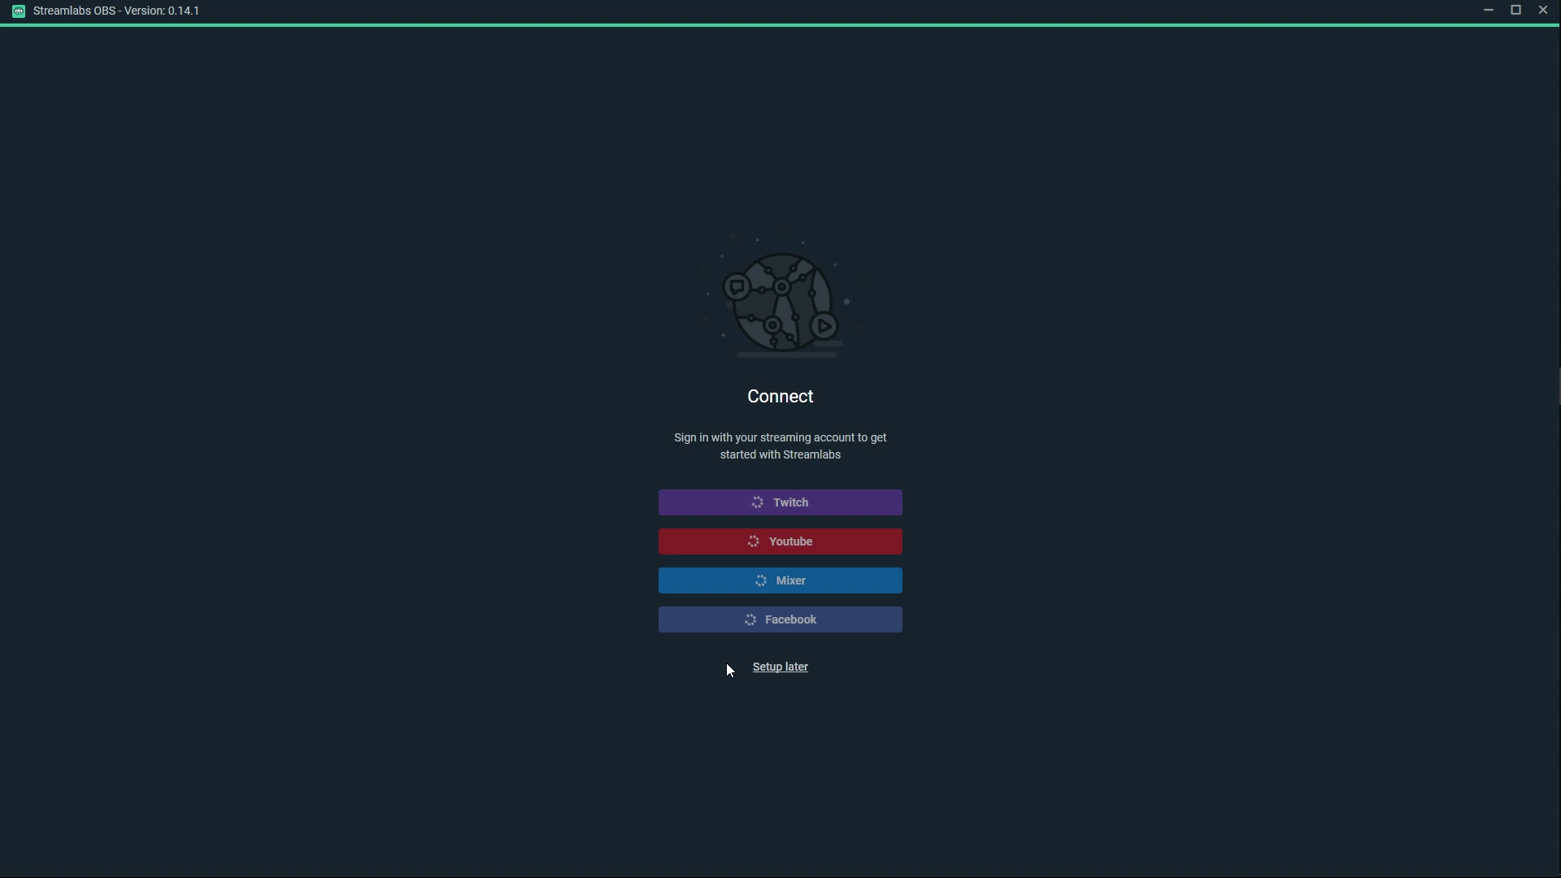
click(780, 666)
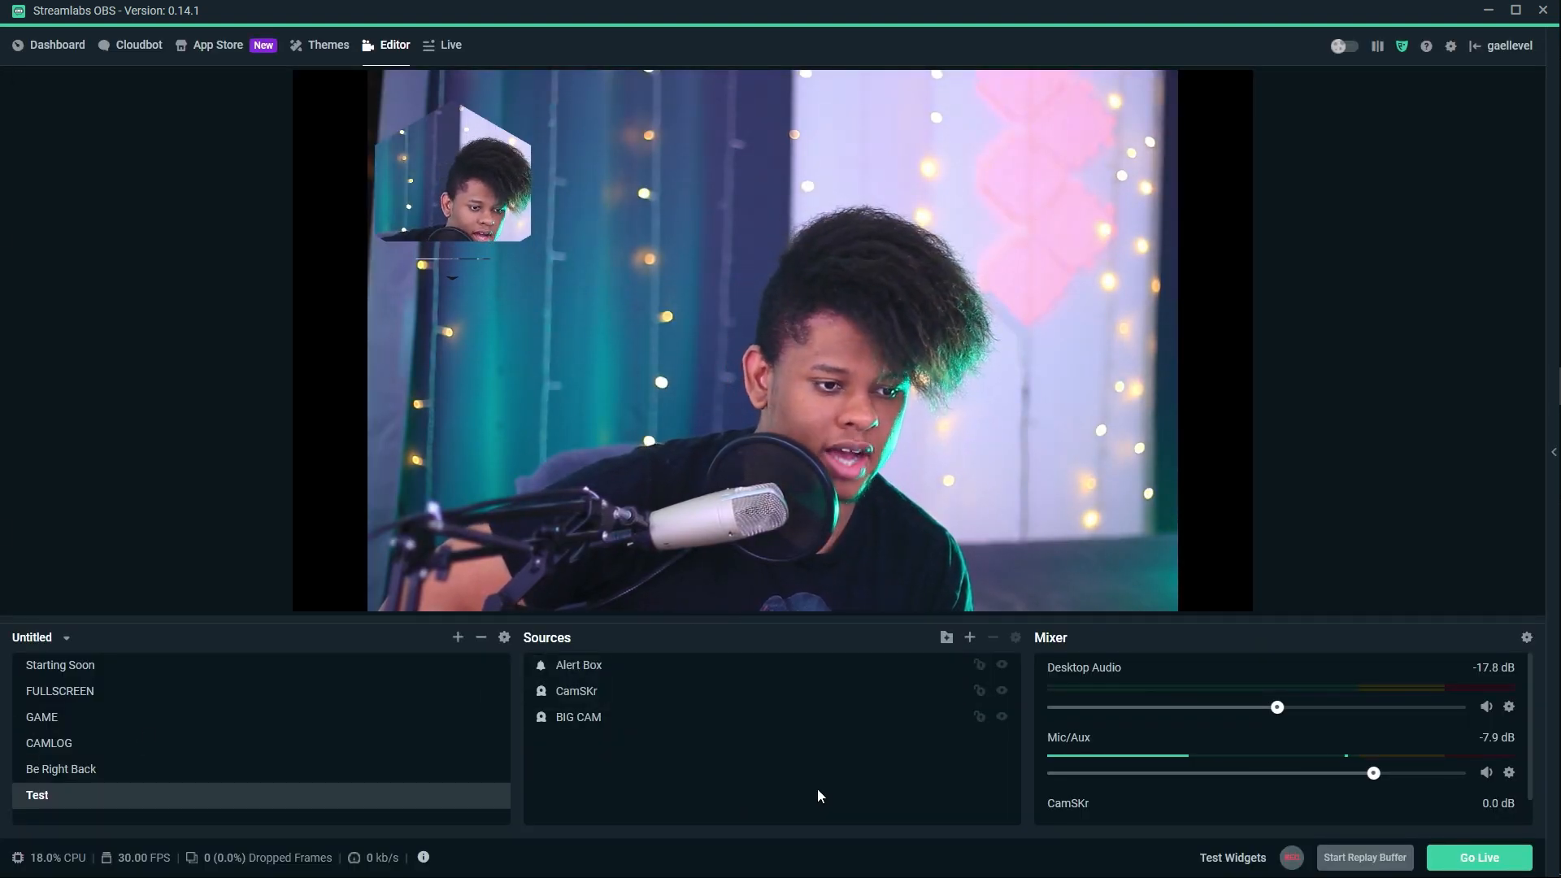
click(580, 665)
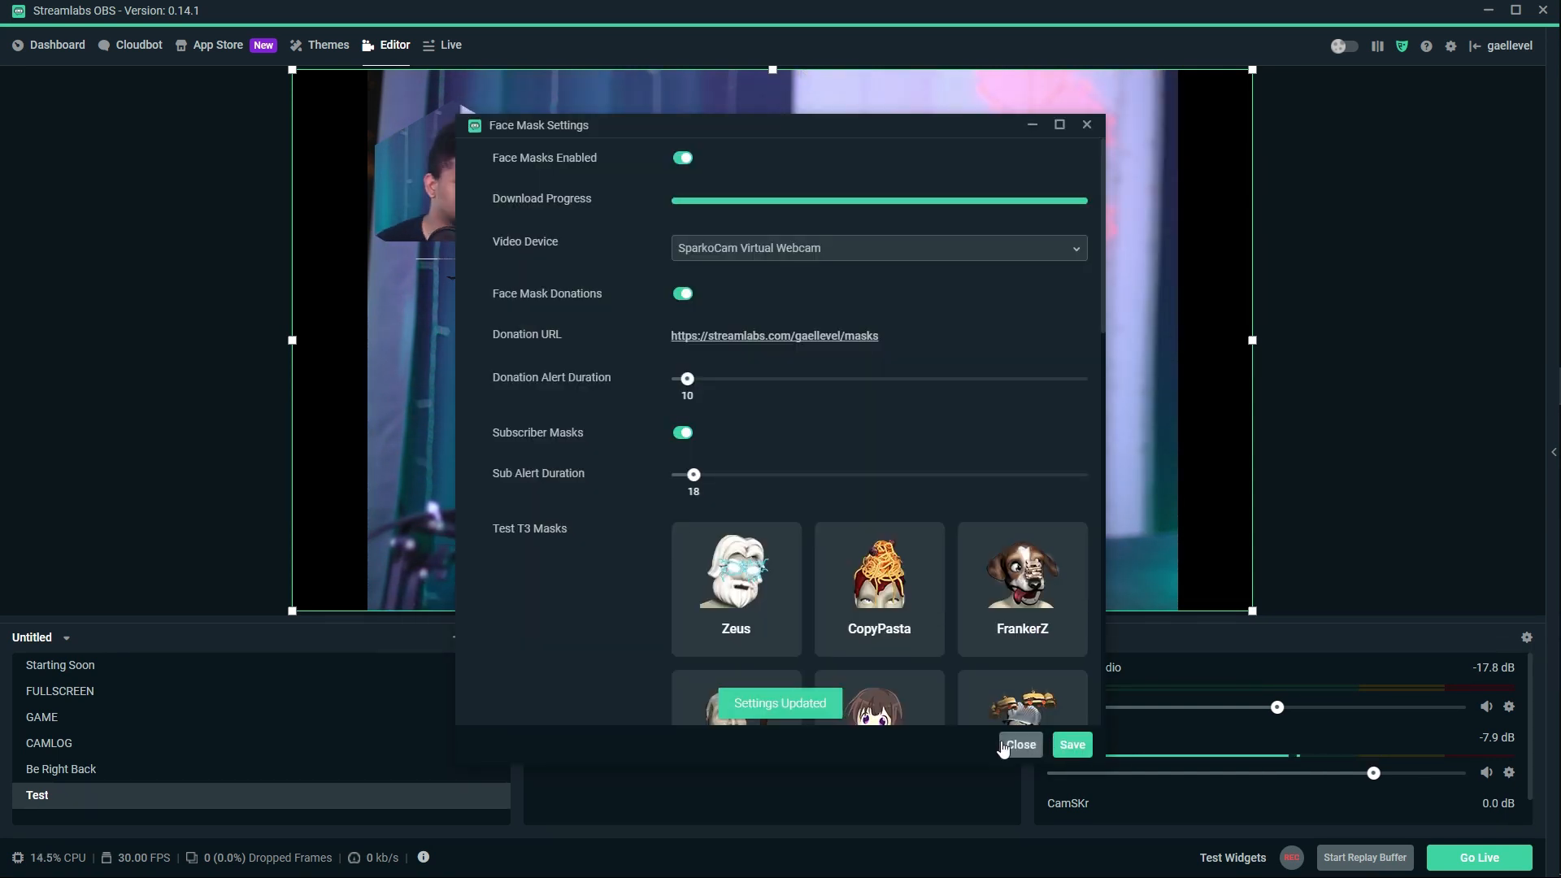
click(1017, 744)
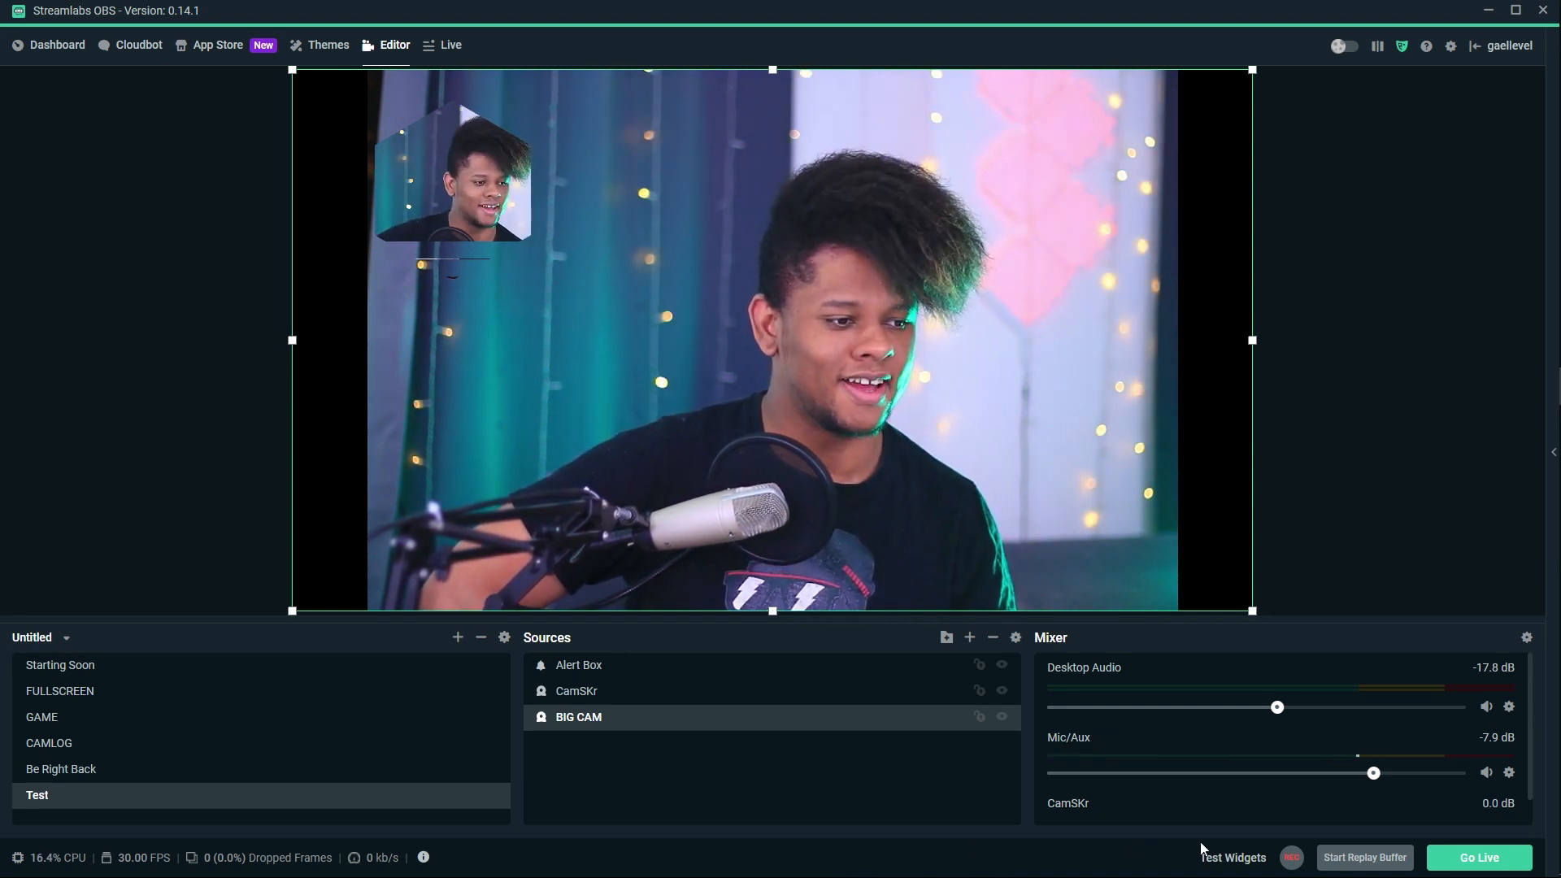
Send a test Mask alert from Test Widgets, then switch to the FULLSCREEN scene.
click(1233, 857)
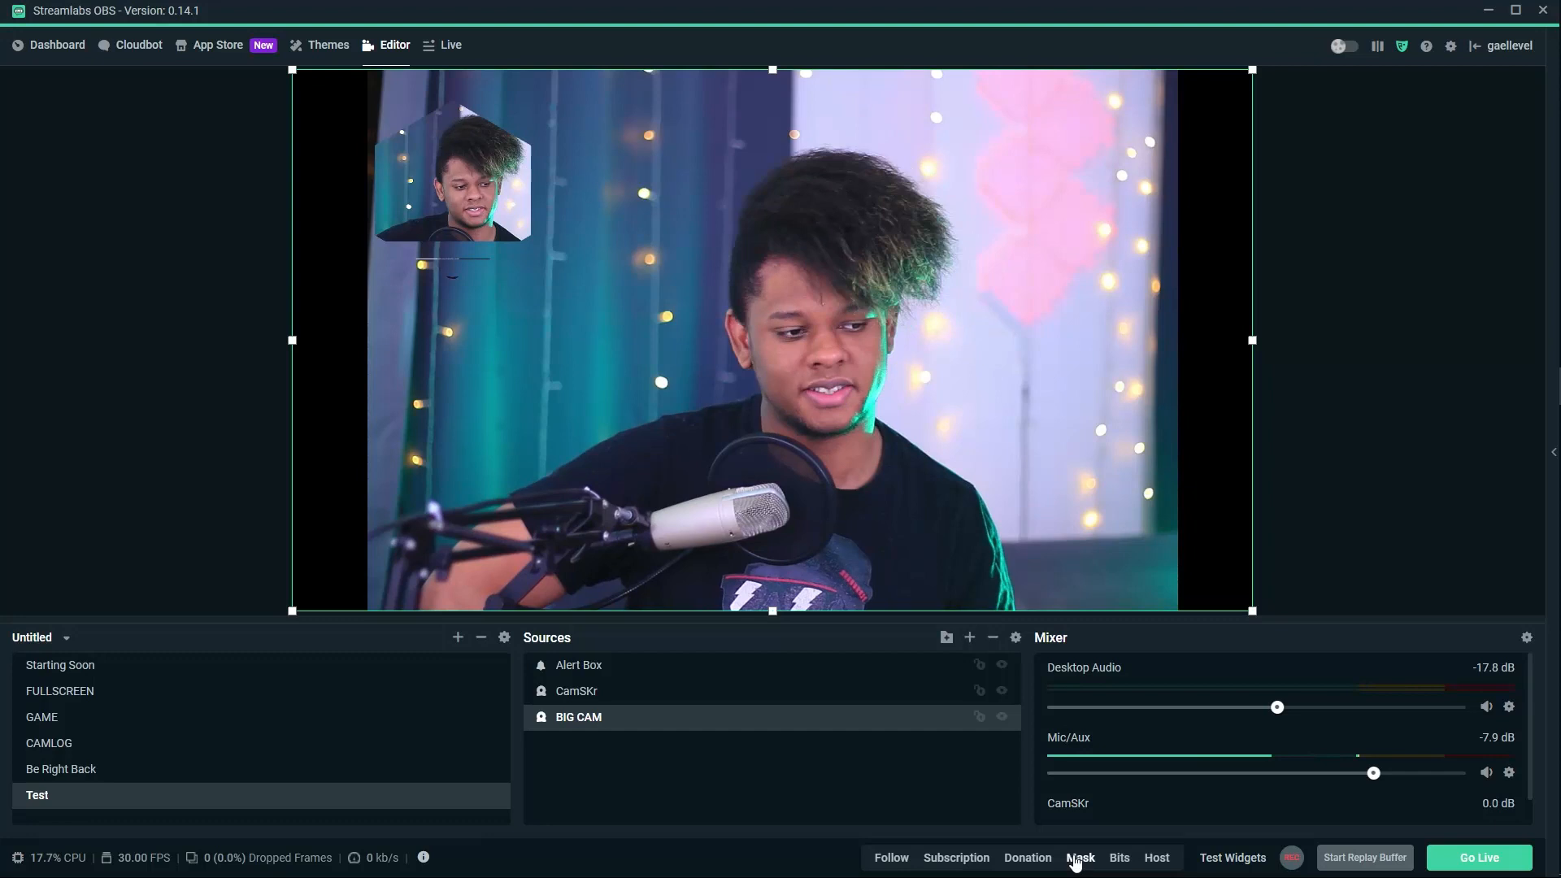
click(1081, 857)
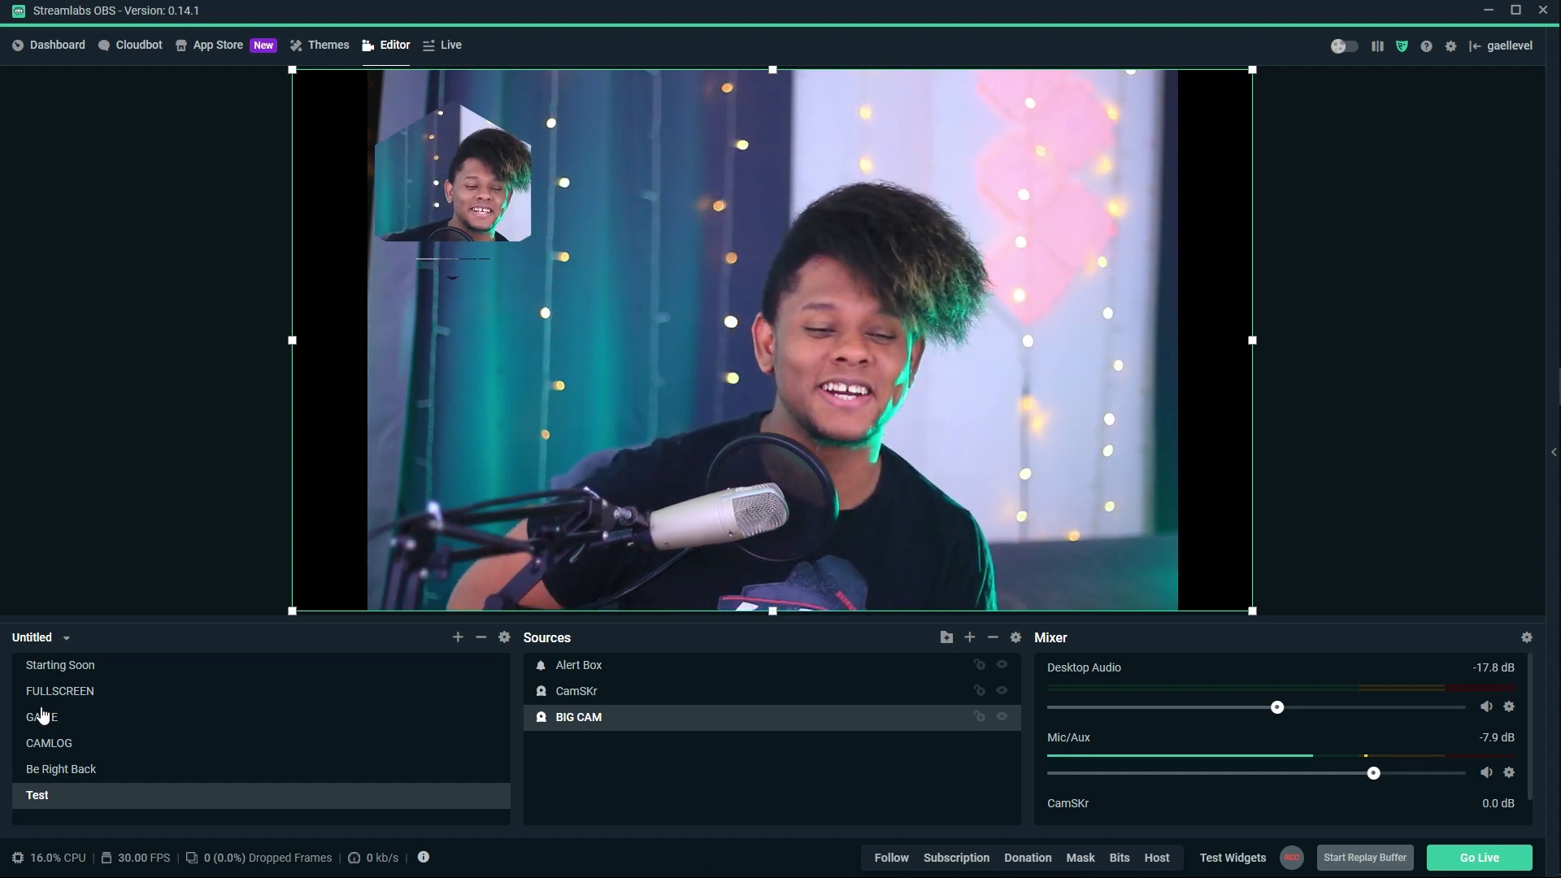
click(60, 691)
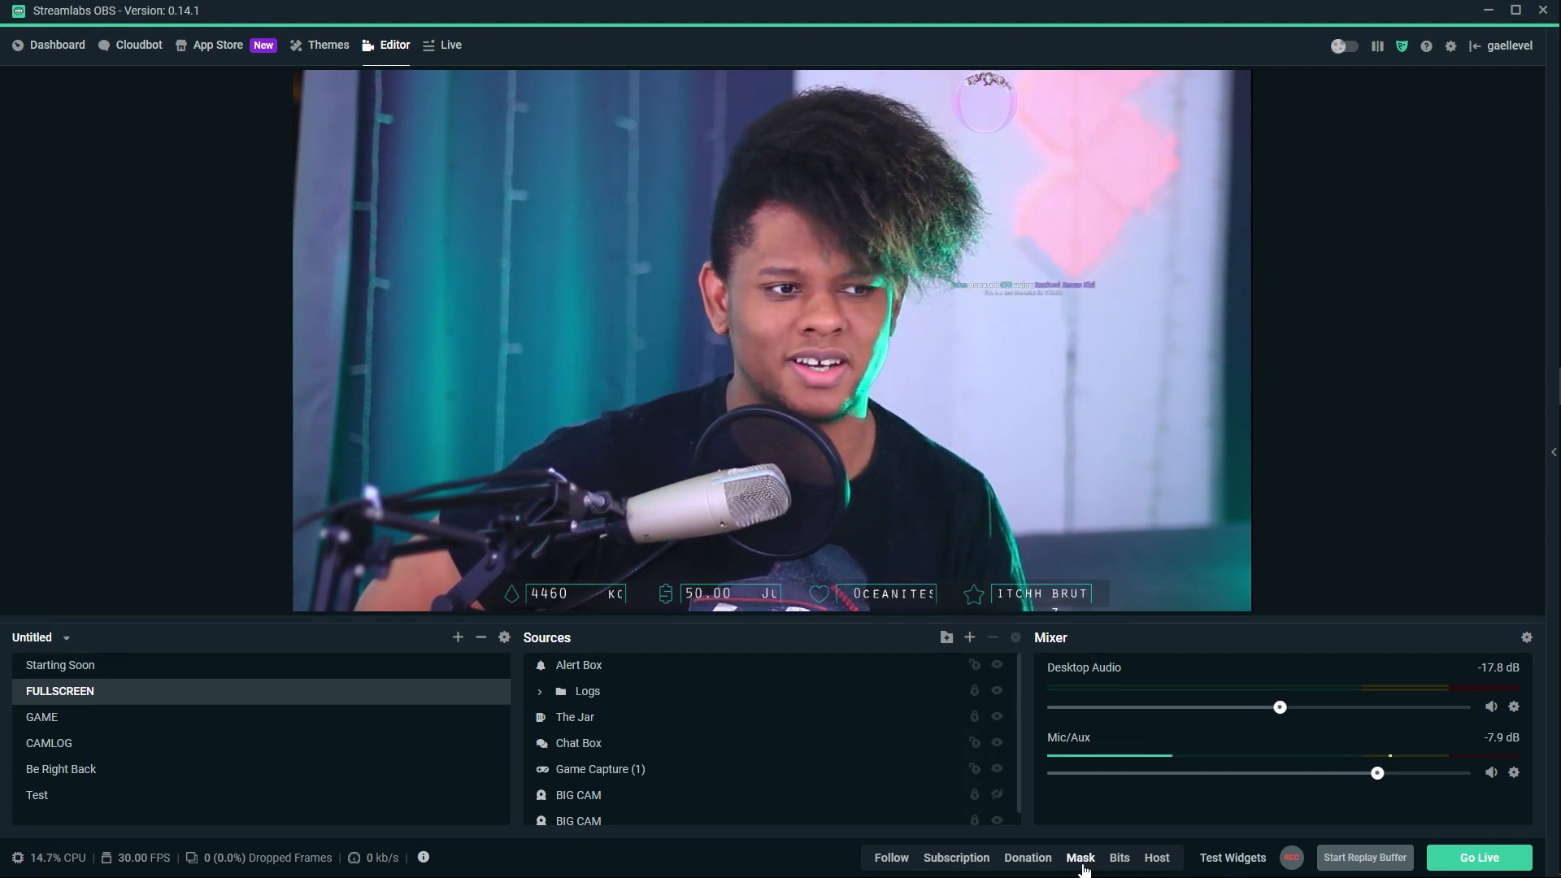
Send two test face mask donations until the 3D crown renders on the webcam preview.
click(1078, 857)
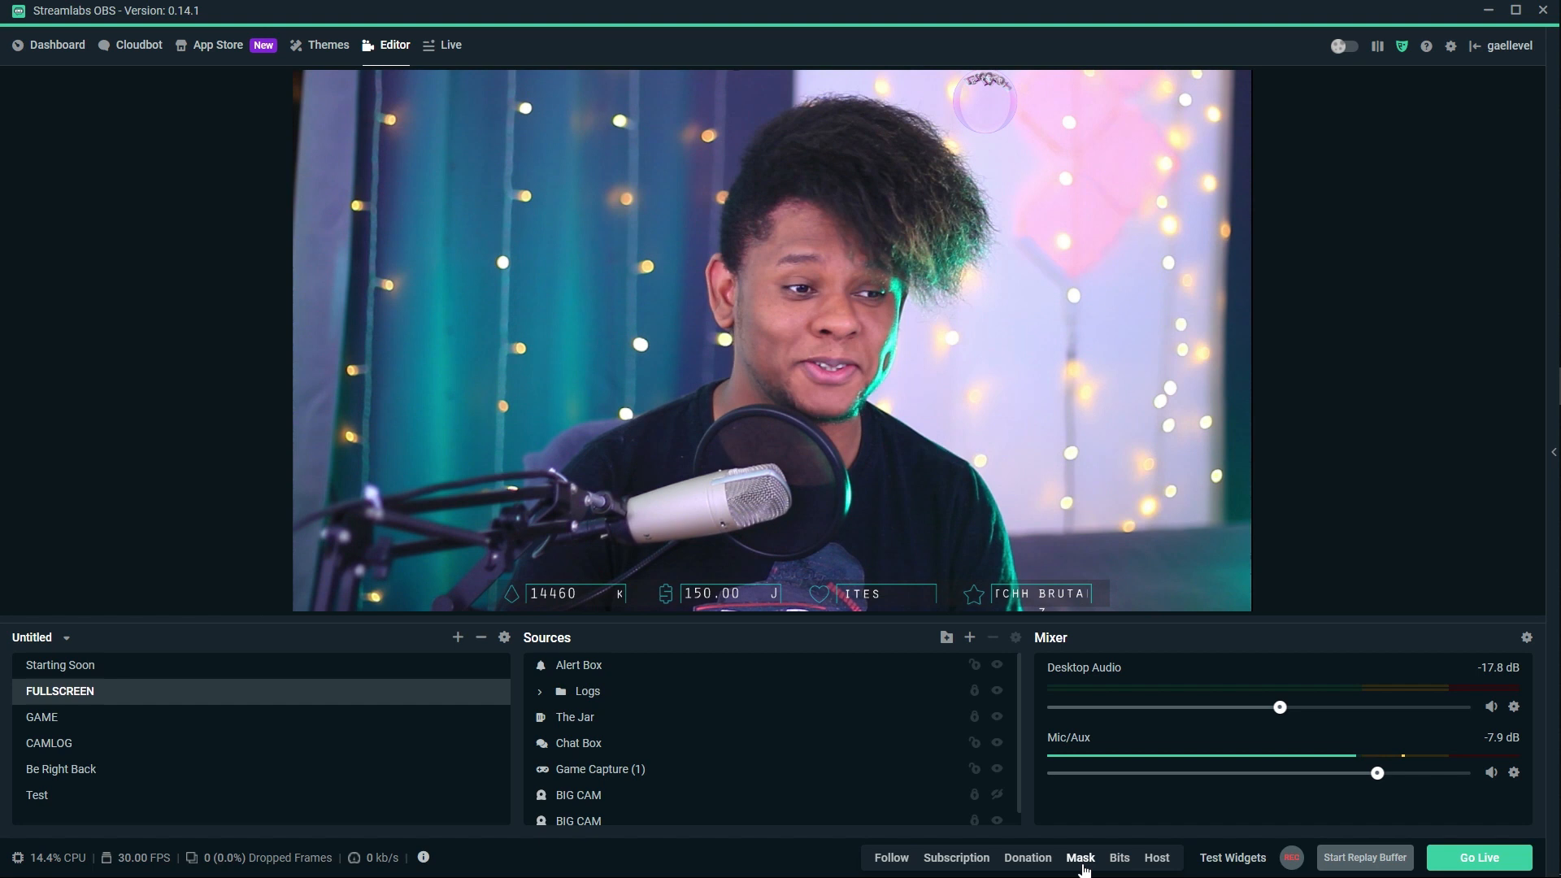
click(1079, 856)
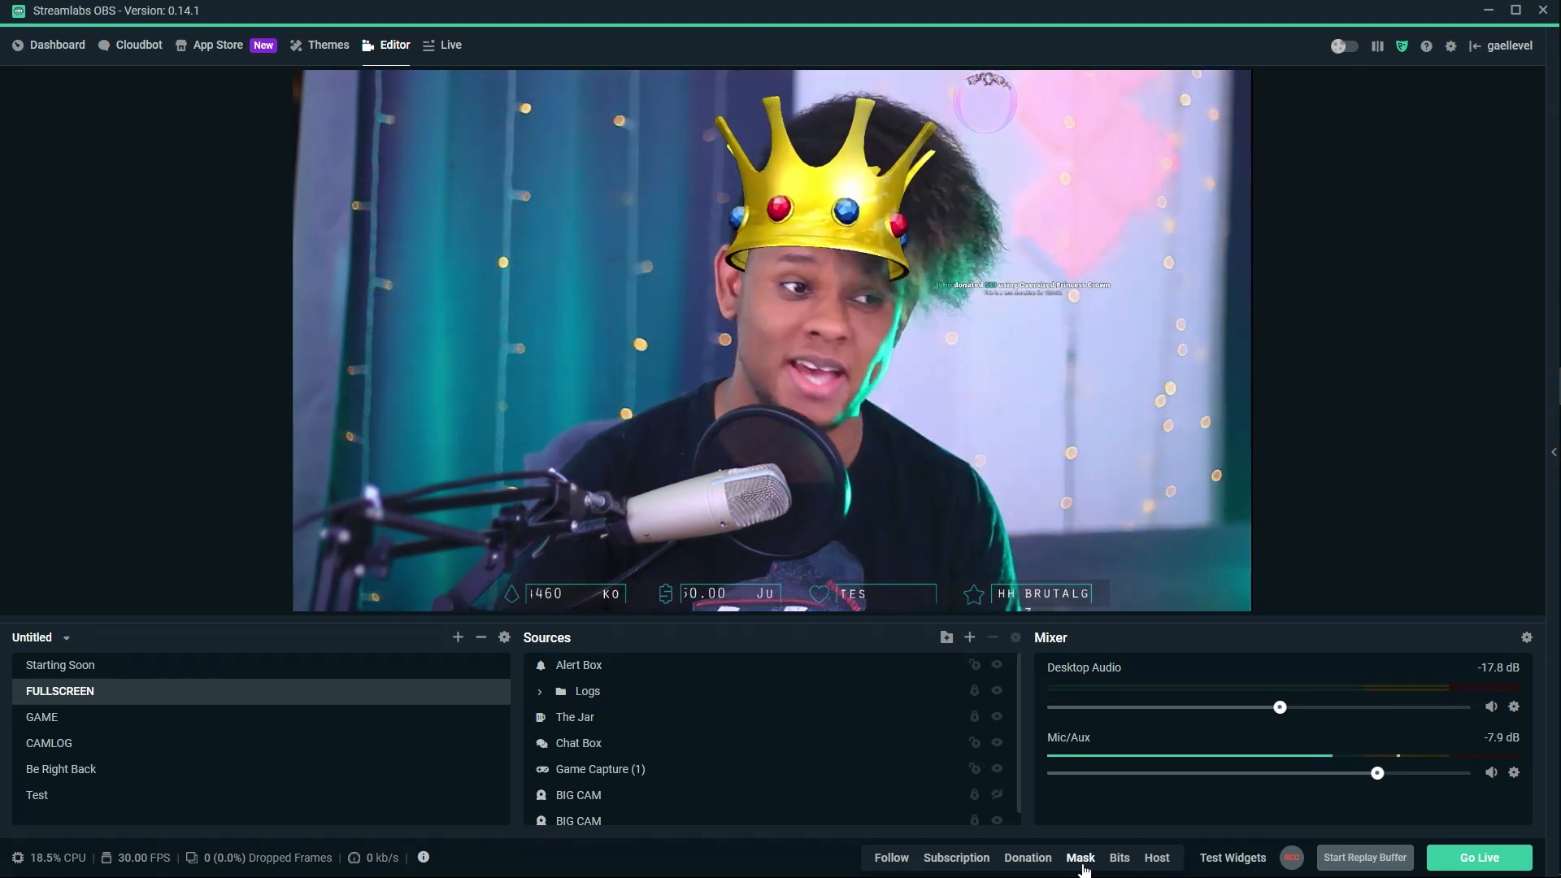